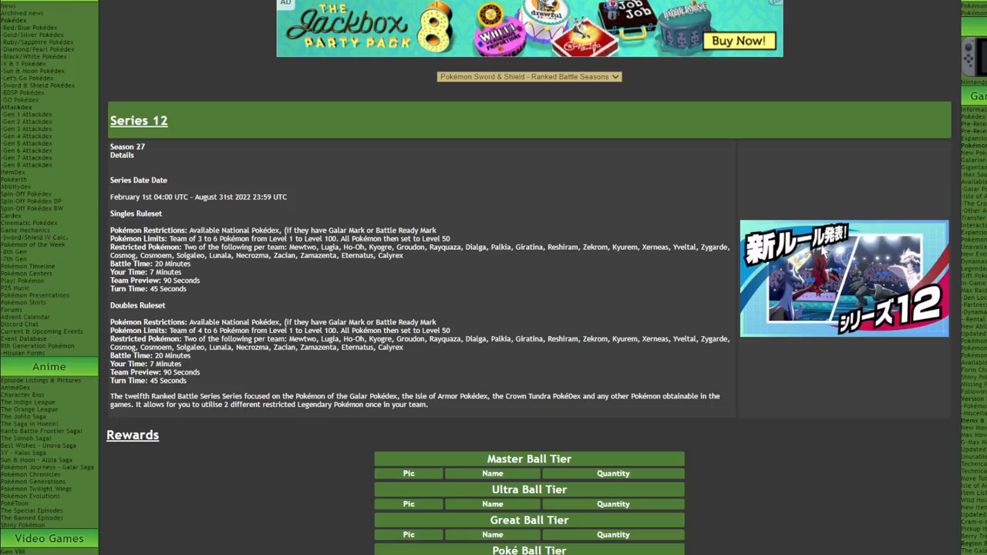
mouse_move(844, 202)
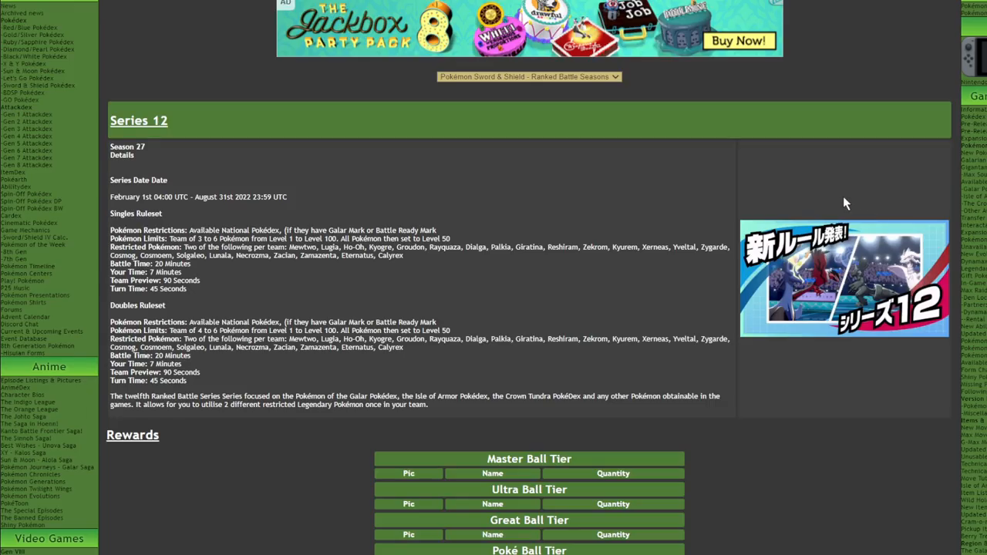
mouse_move(607, 167)
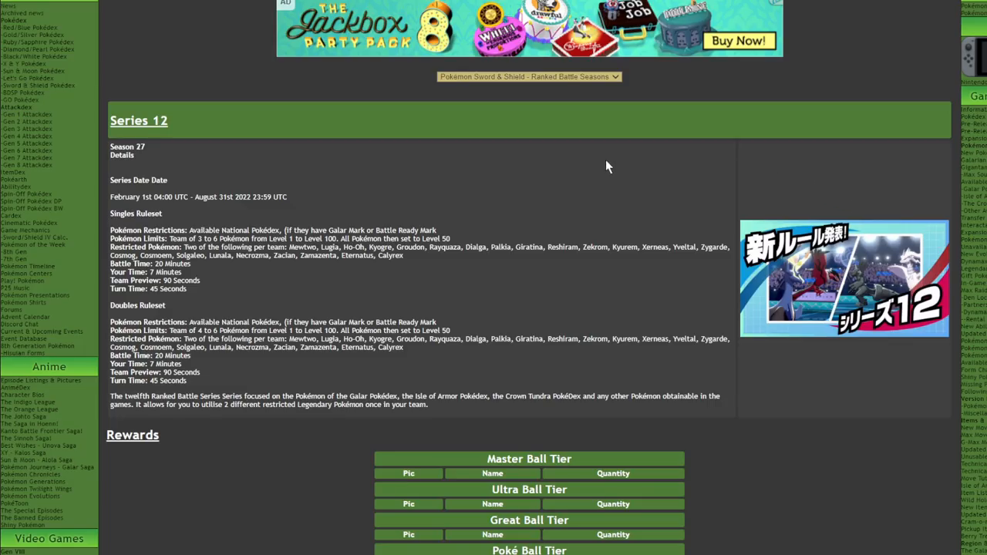
mouse_move(601, 169)
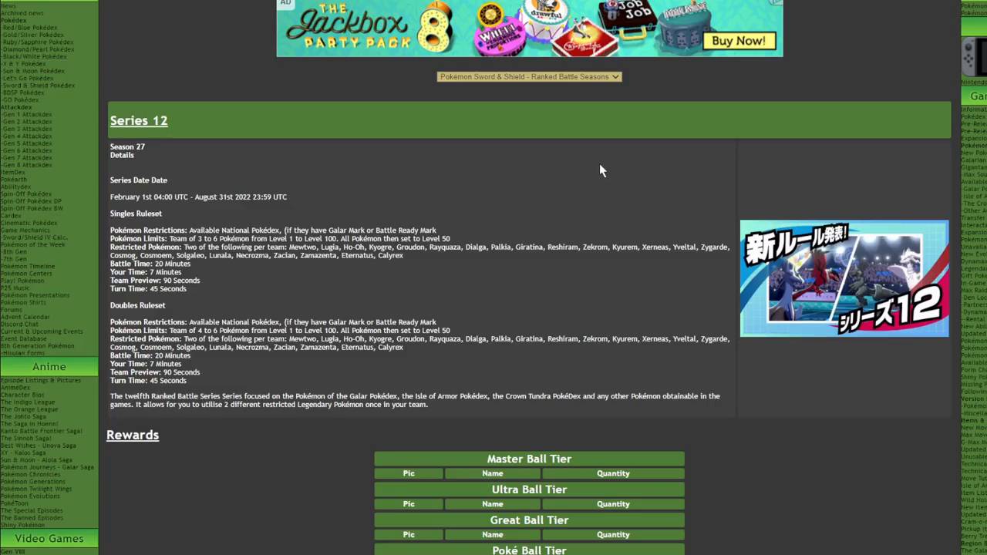
mouse_move(594, 179)
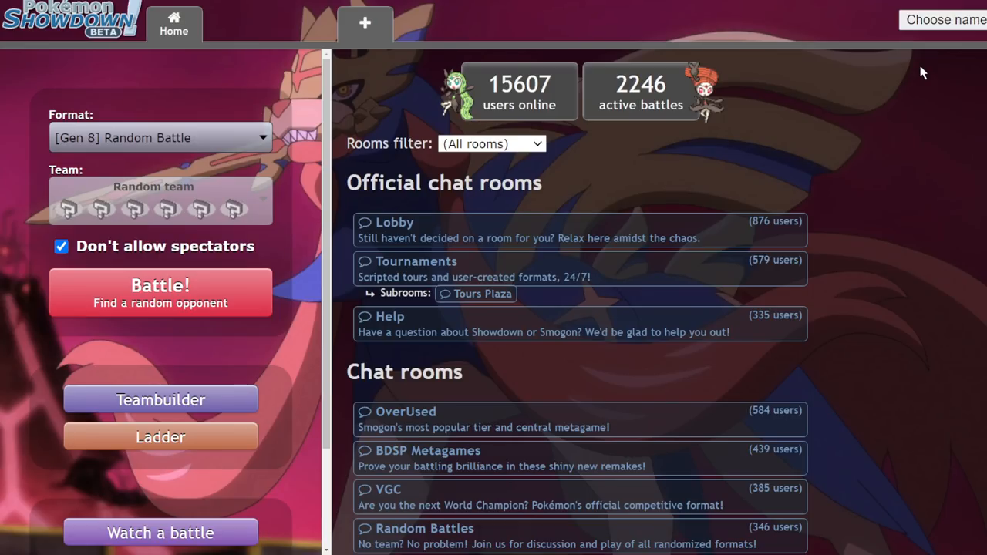
mouse_move(956, 138)
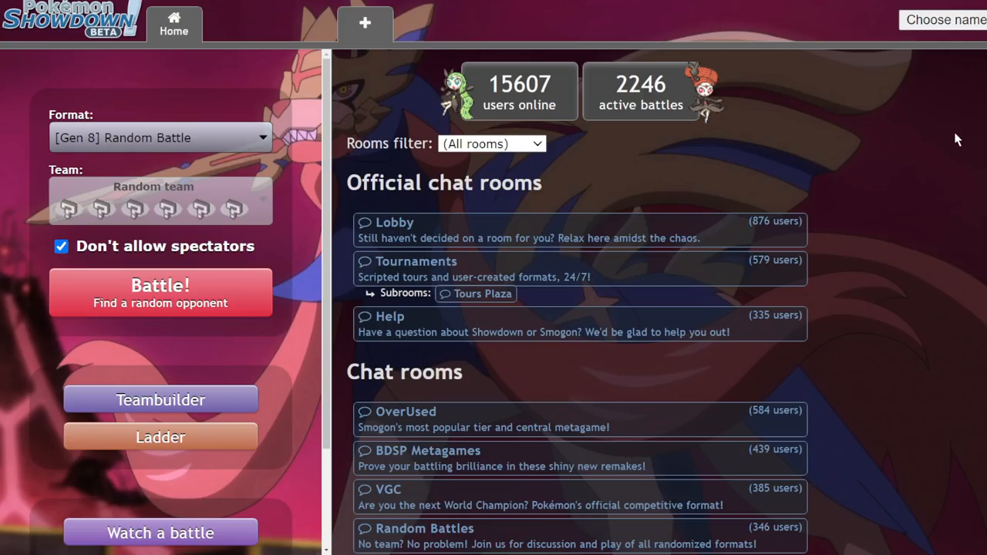
mouse_move(314, 216)
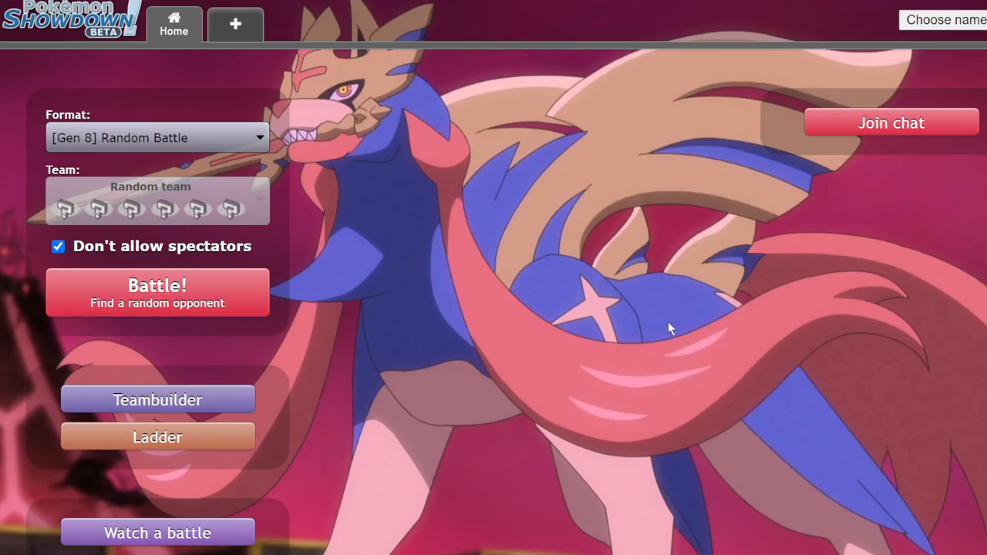
mouse_move(630, 356)
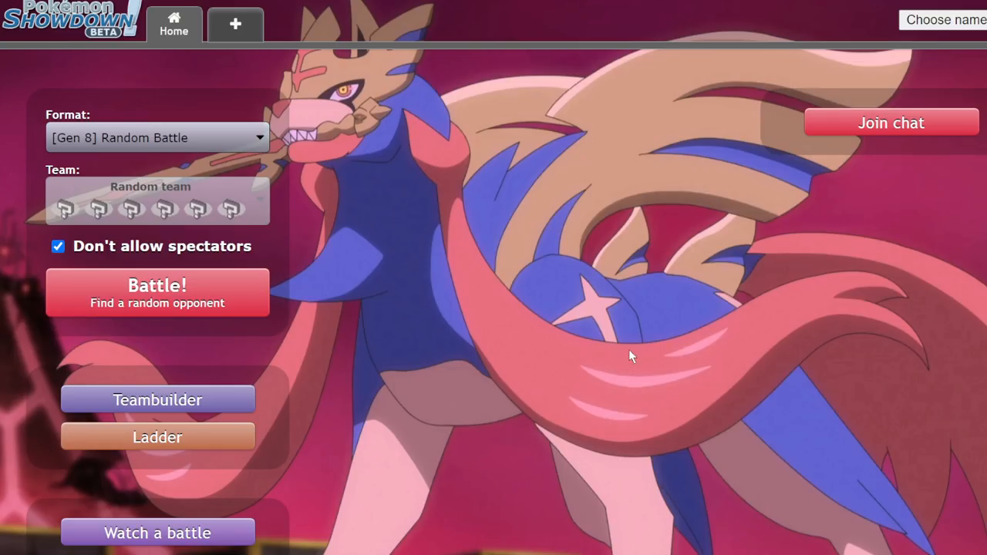
mouse_move(89, 446)
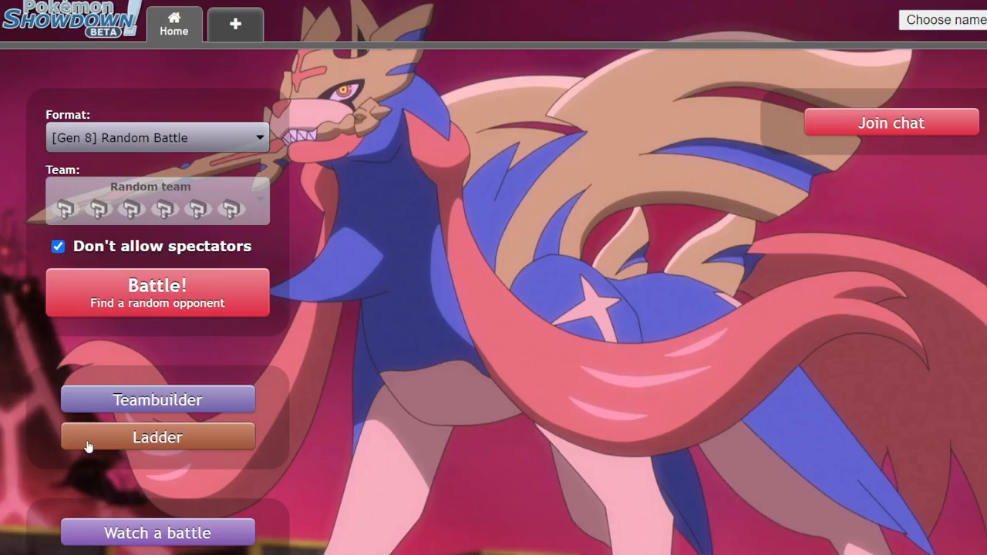
Create a new team in the Gen 8 VGC 2022 format and start choosing its first Pokémon.
click(157, 399)
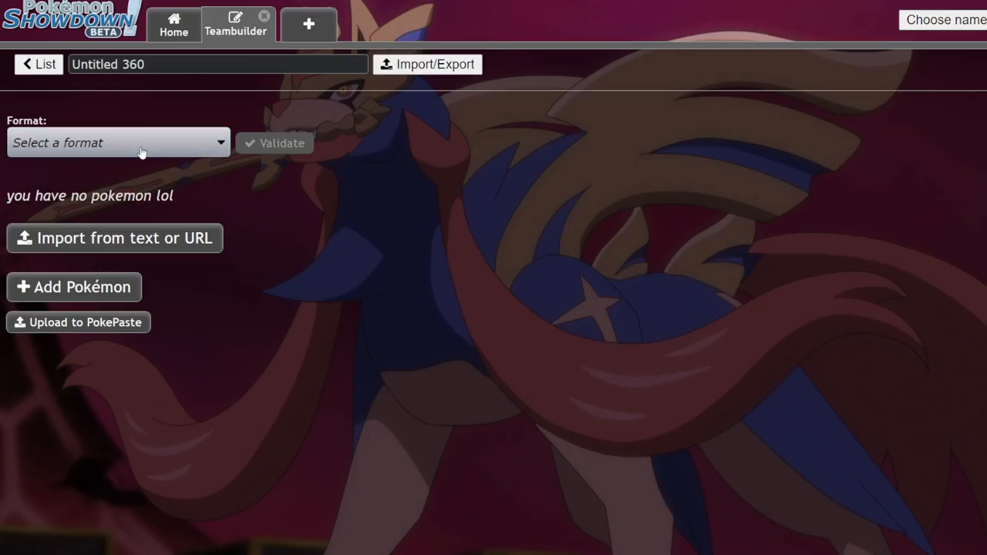
click(116, 142)
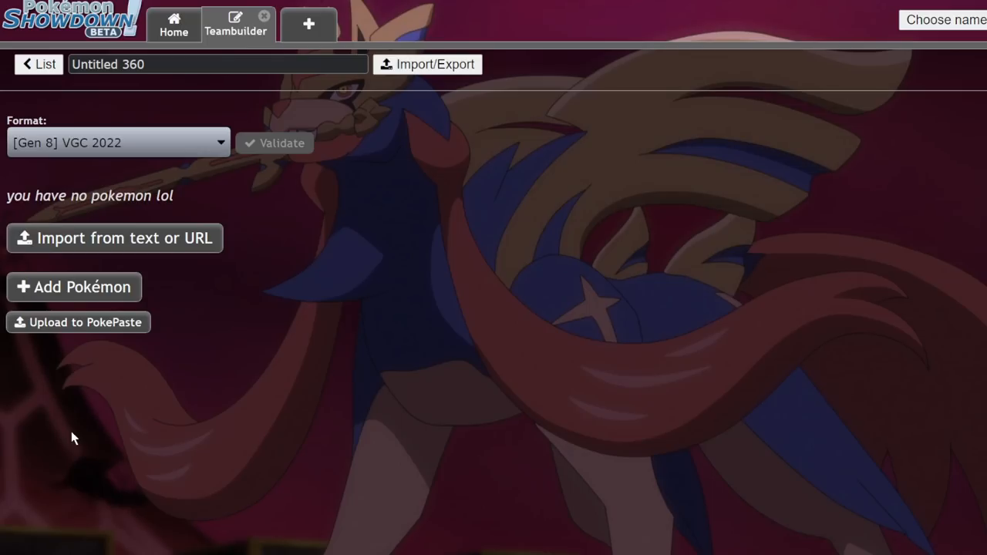
click(74, 286)
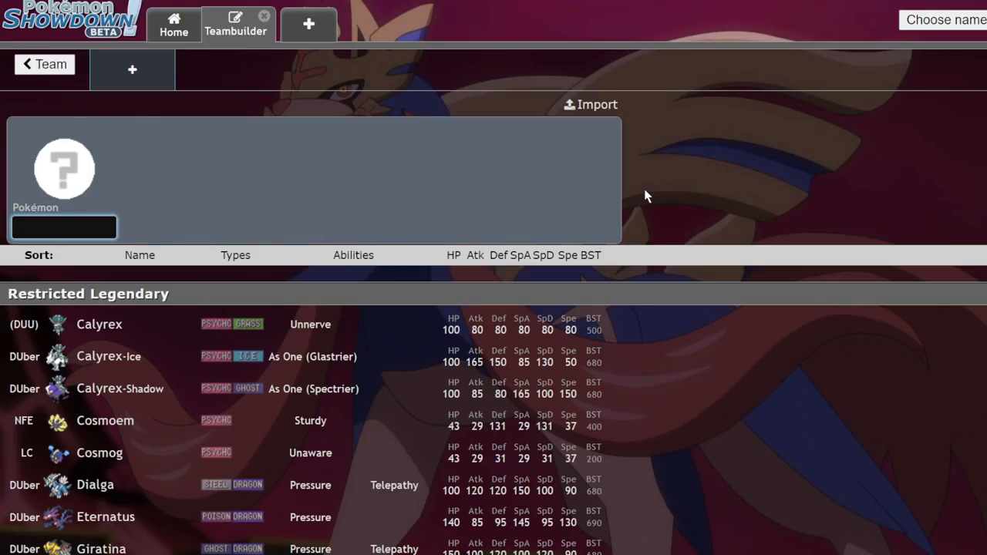
click(63, 226)
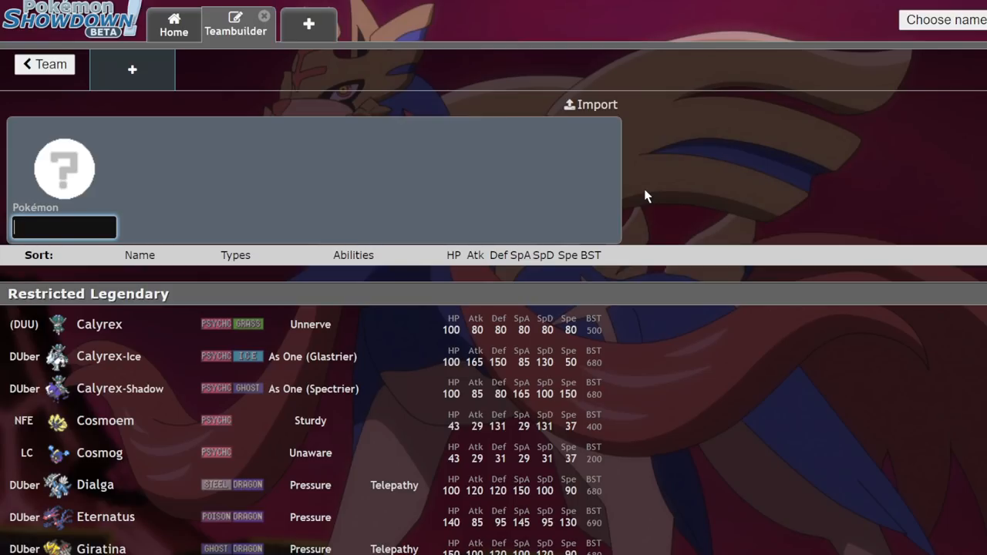
mouse_move(601, 222)
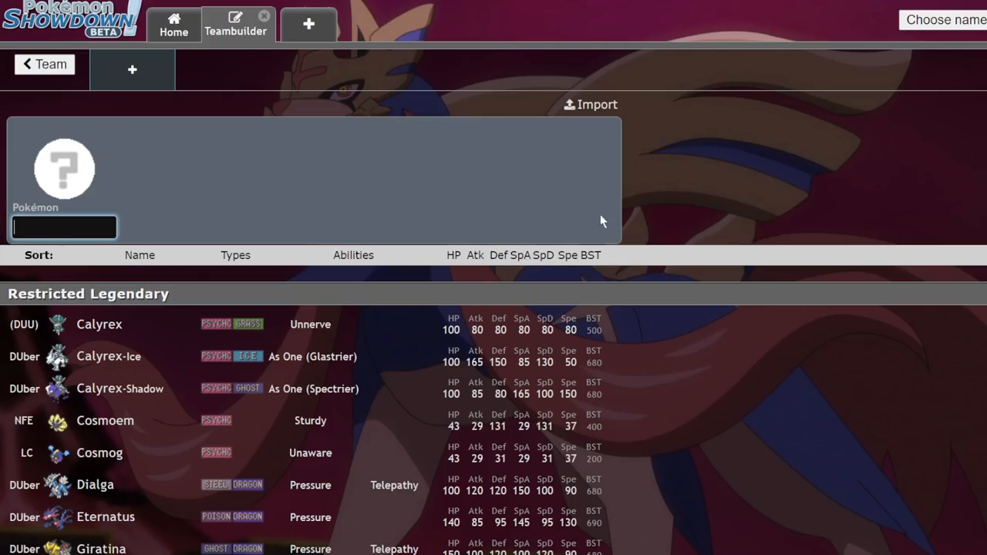
mouse_move(126, 226)
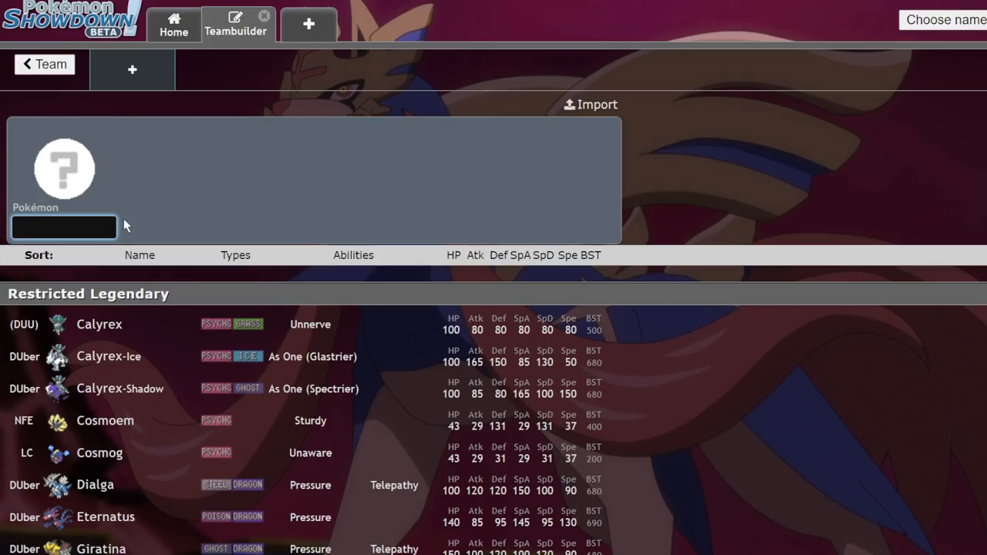
Add Zacian-Crowned with Rusted Sword, then Venusaur-Gmax as the second Pokémon.
text(z)
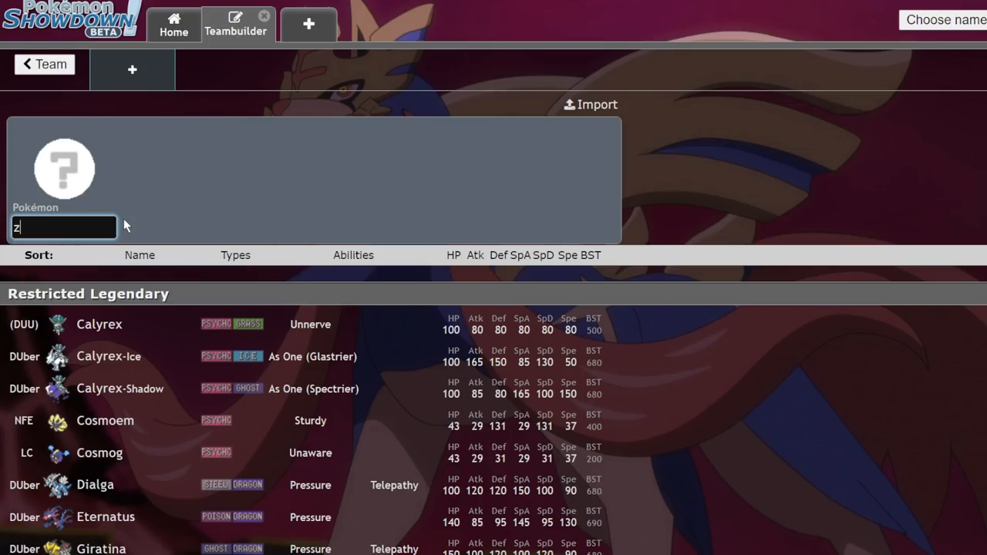
text(ai)
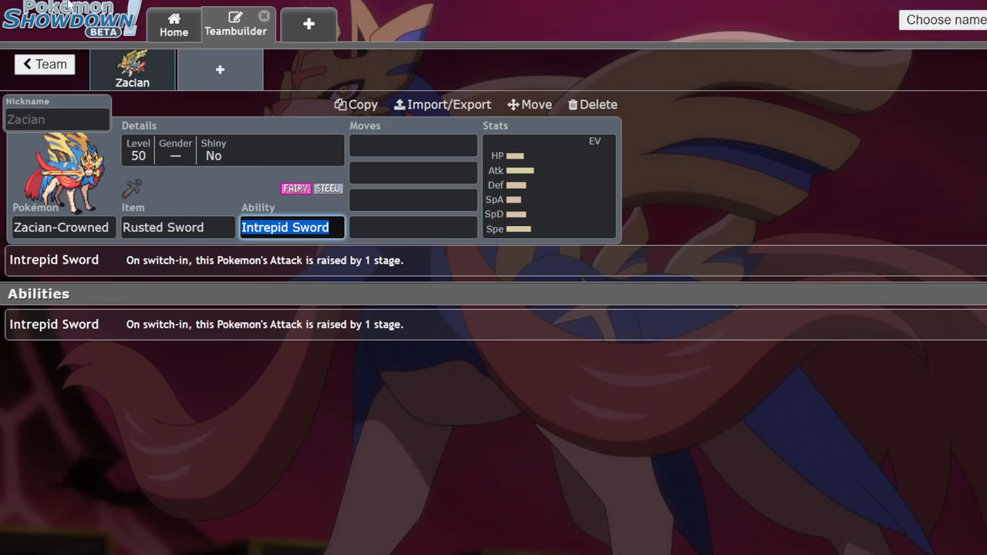
mouse_move(219, 69)
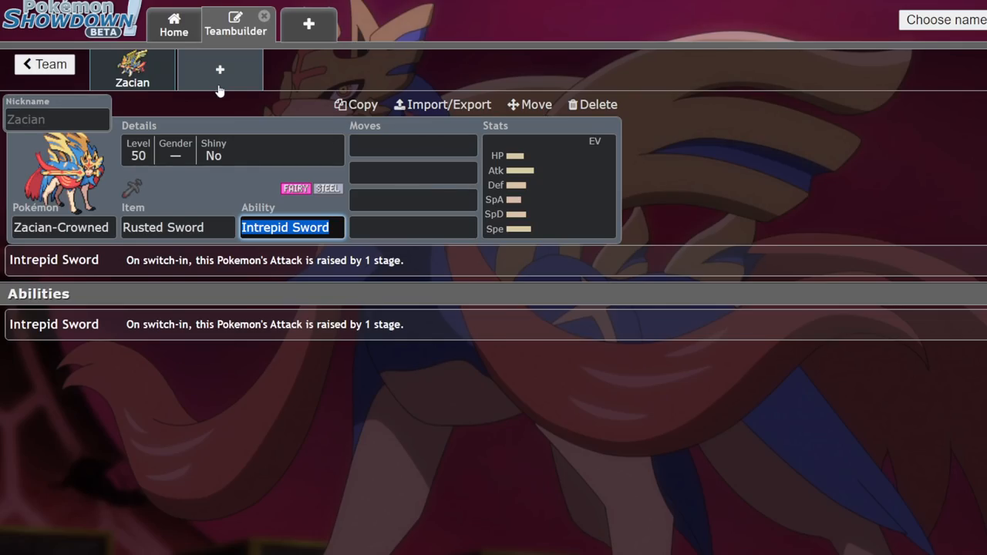
click(219, 70)
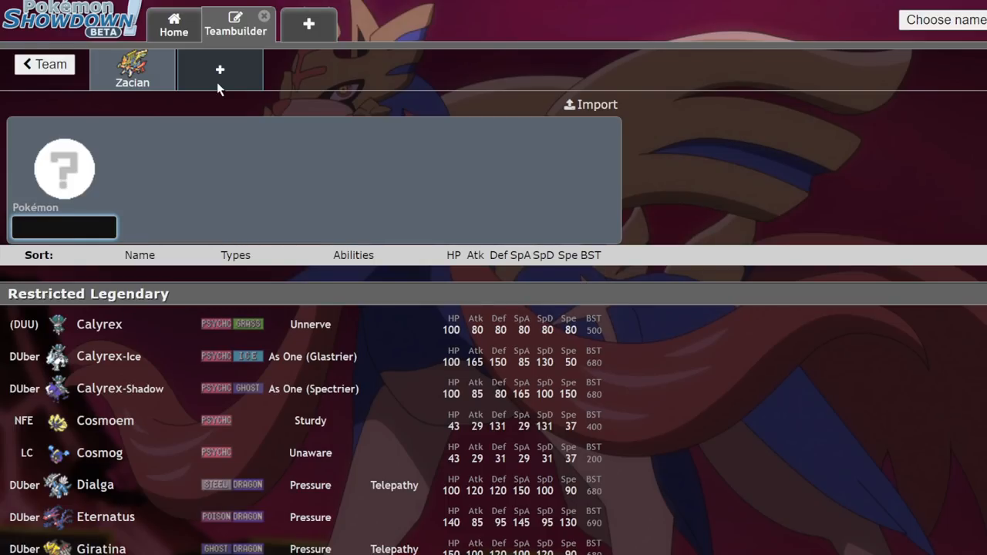
text(ven)
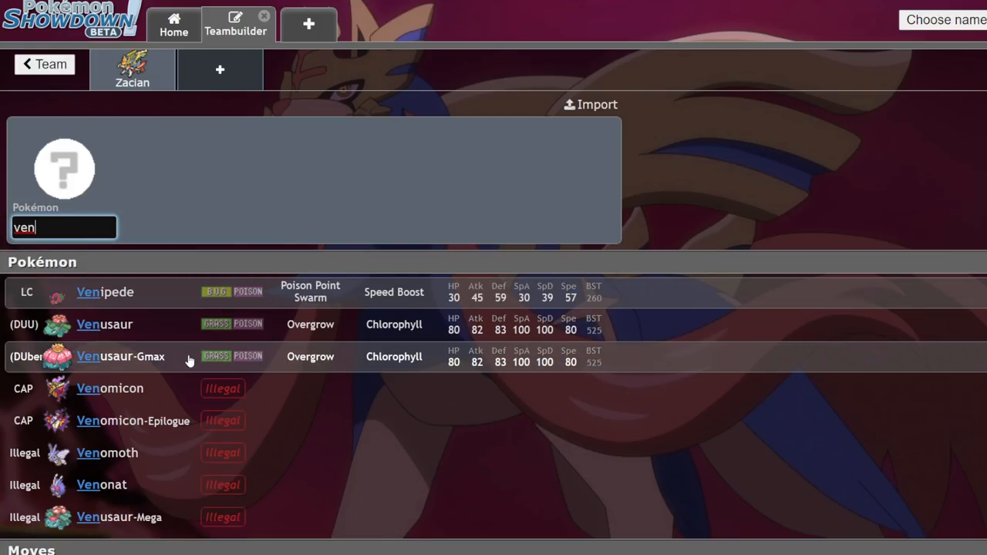
click(121, 356)
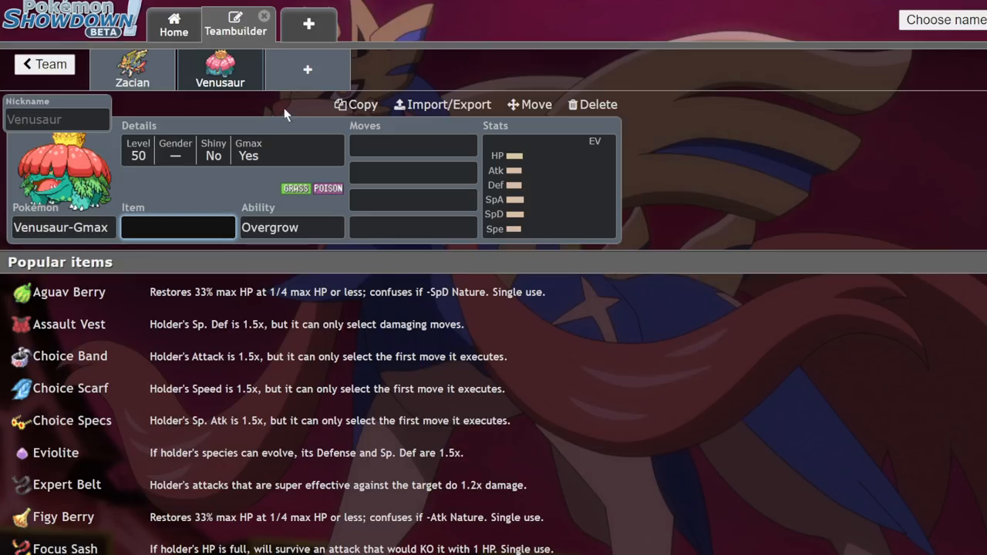
Add third and fourth slots for Groudon and Xerneas.
click(307, 69)
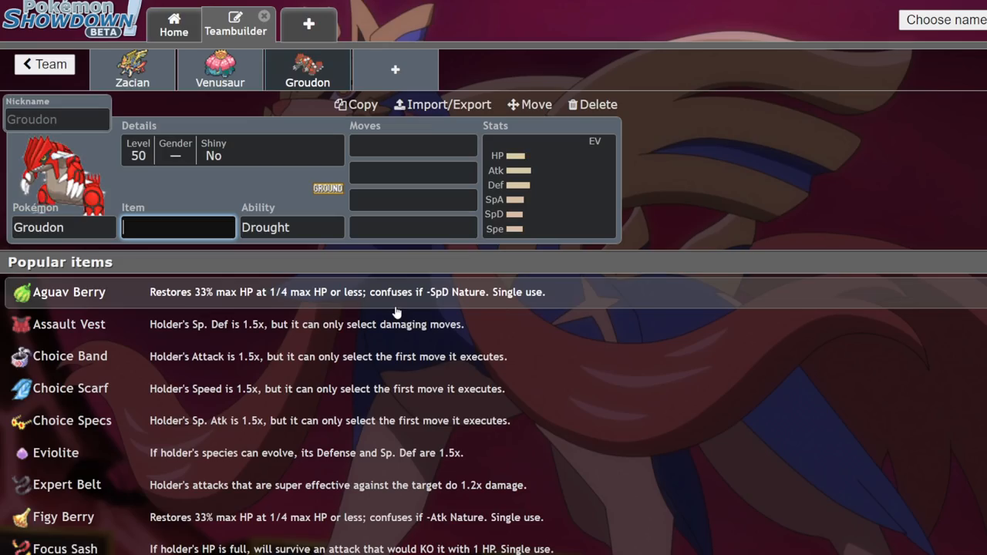
click(219, 69)
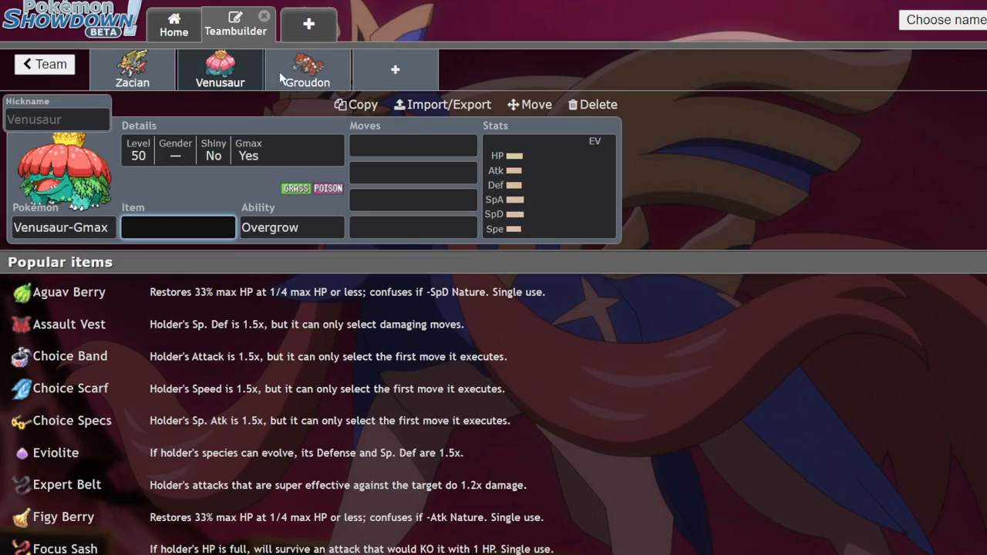
click(395, 70)
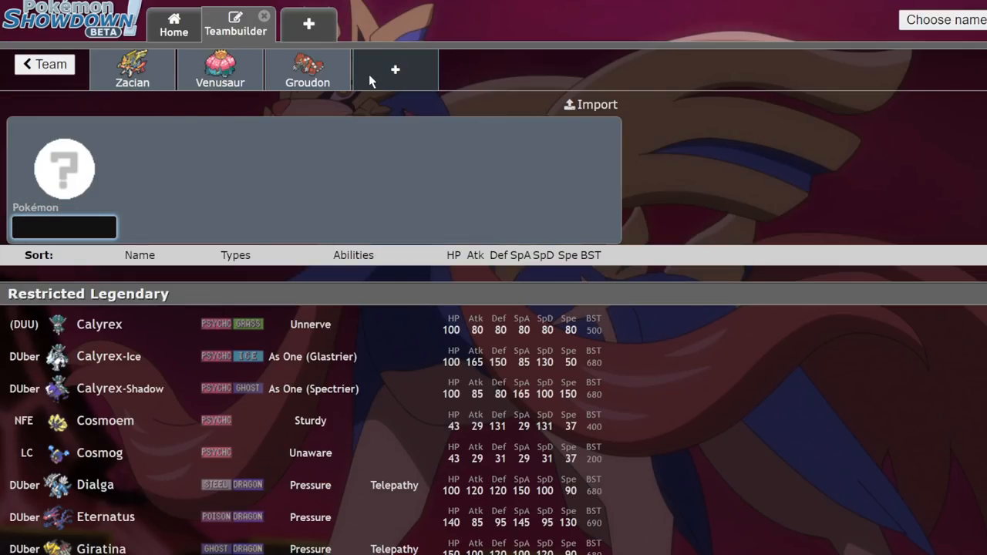
click(395, 69)
text(Xerneas)
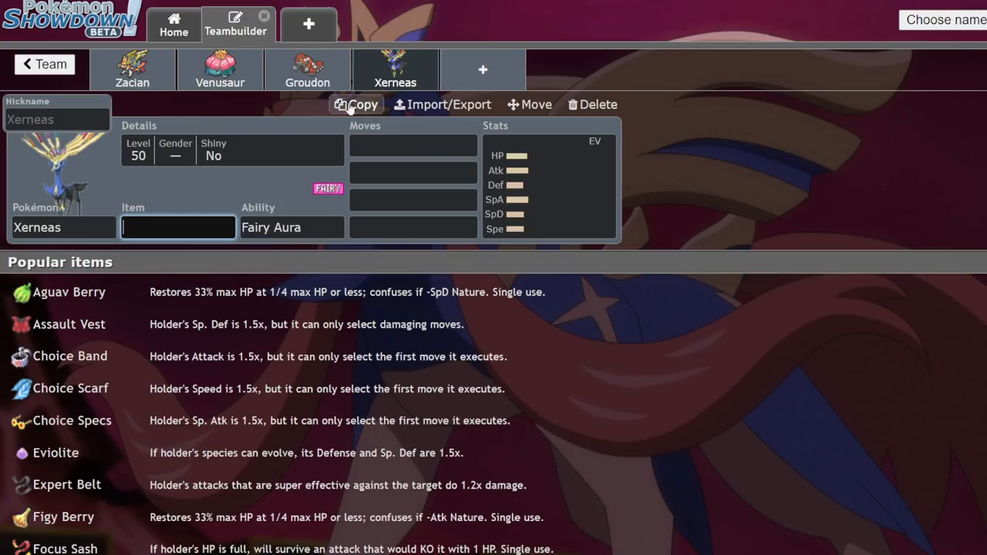
mouse_move(400, 85)
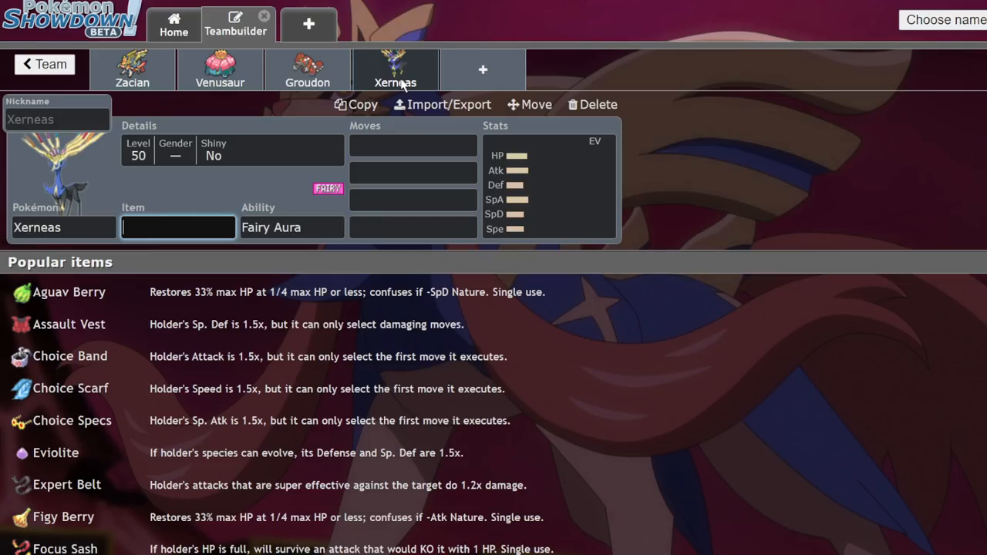
mouse_move(592, 105)
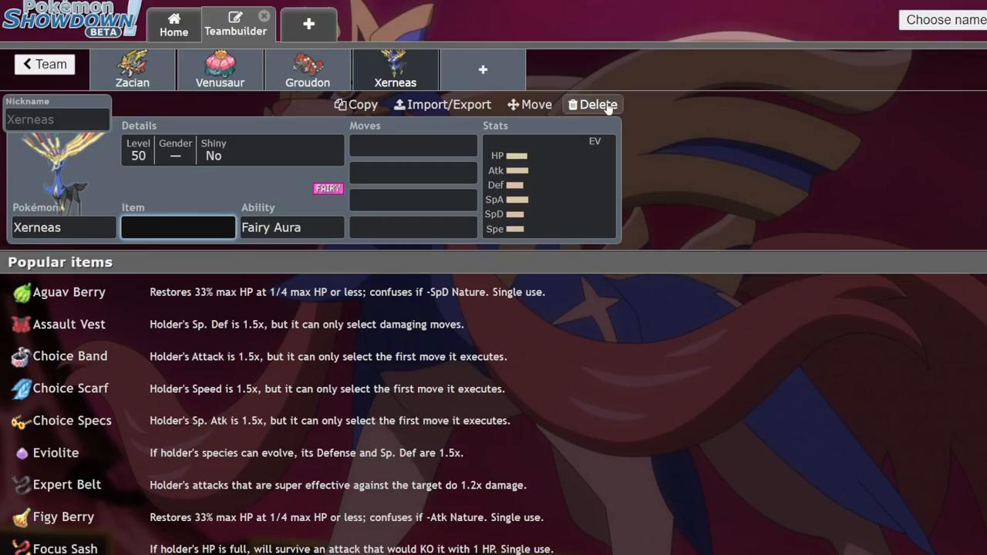
Remove Xerneas and enter a first move for Zacian.
click(598, 105)
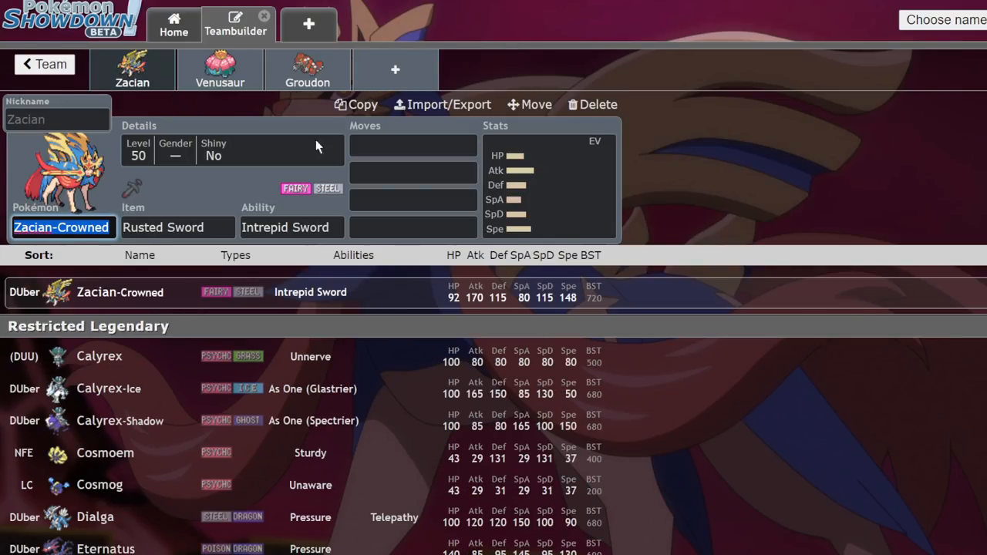
click(413, 145)
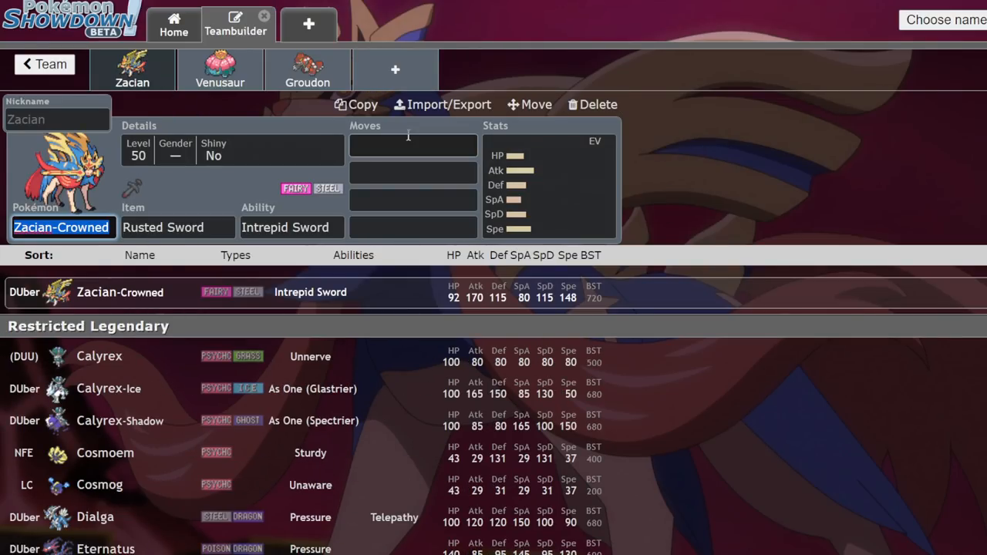
text(beghe)
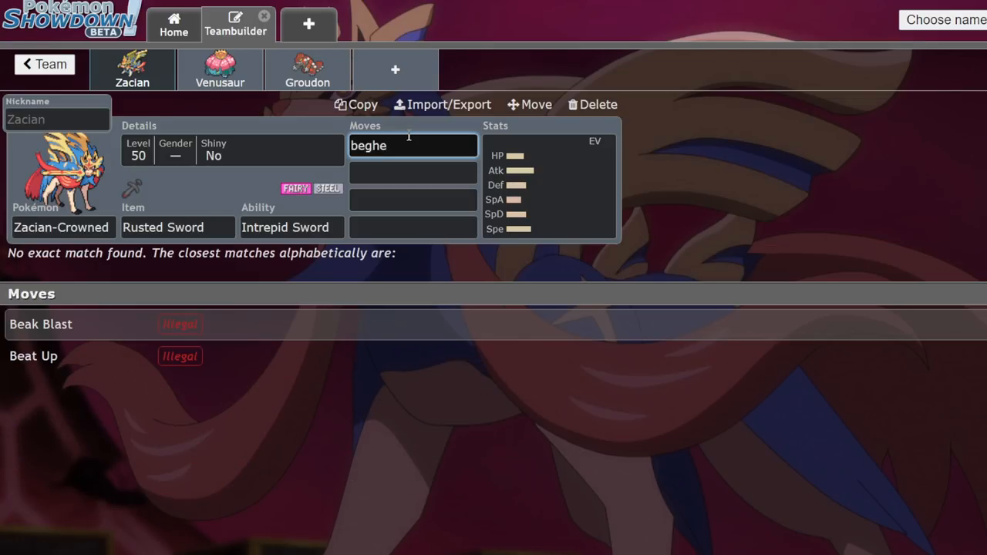
click(59, 388)
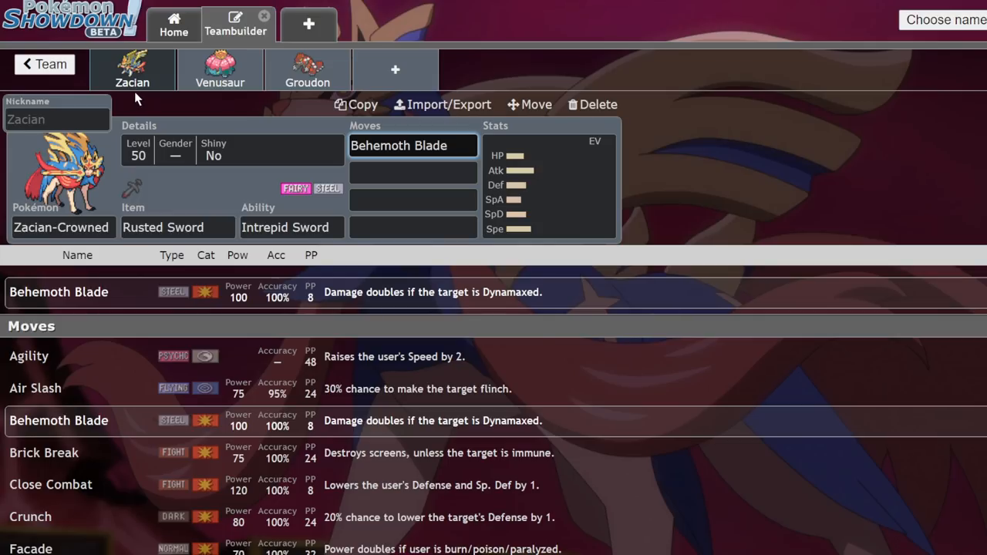
mouse_move(148, 74)
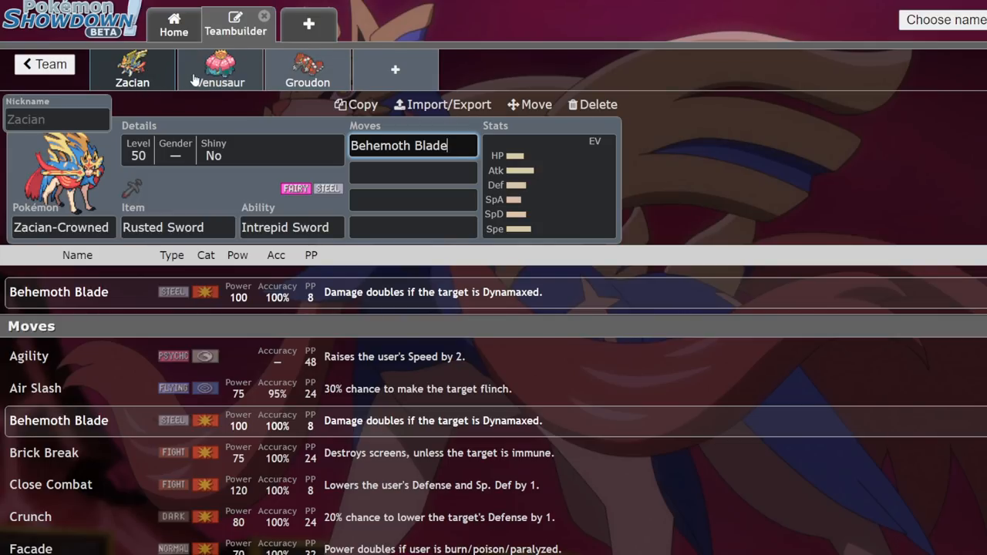
mouse_move(234, 85)
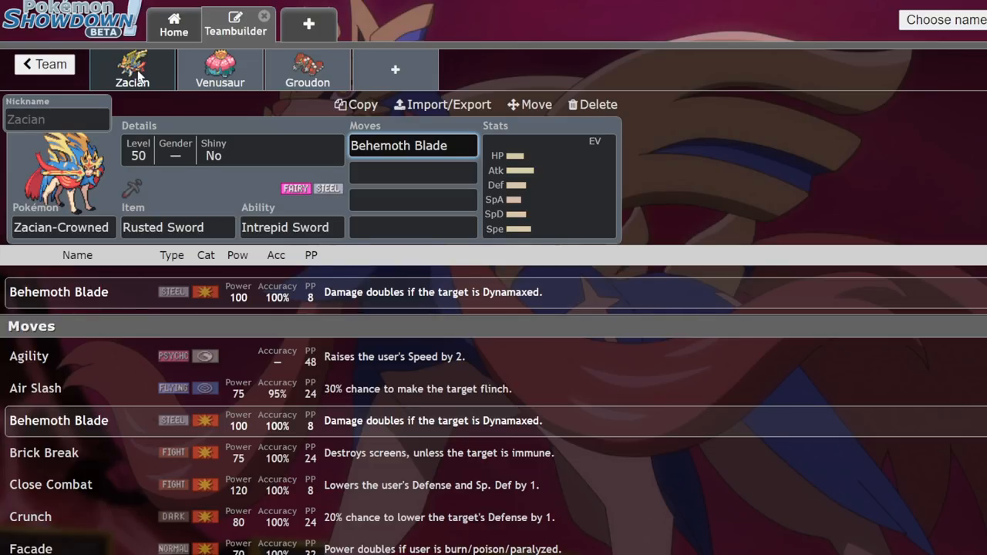
Delete the remaining team members, leaving one blank slot.
click(414, 145)
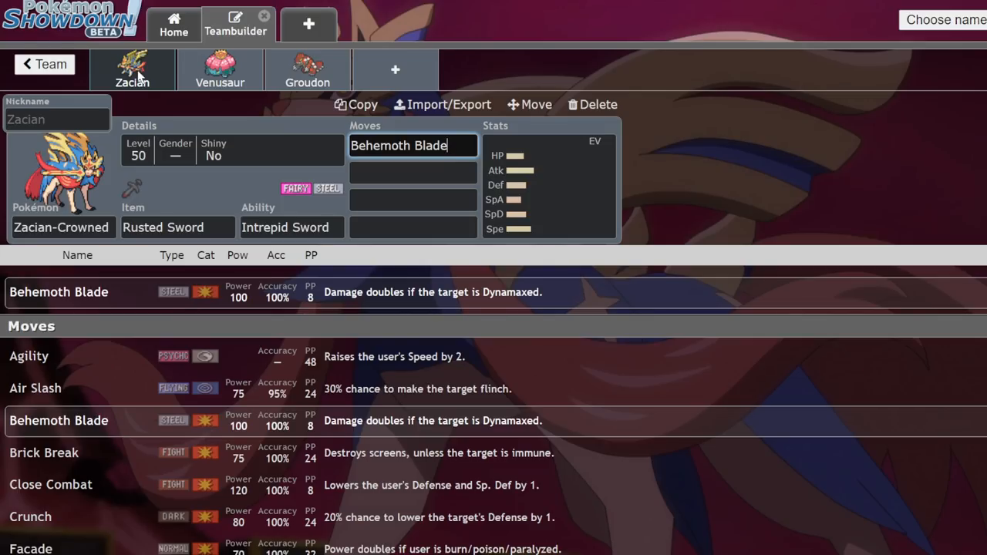
click(592, 104)
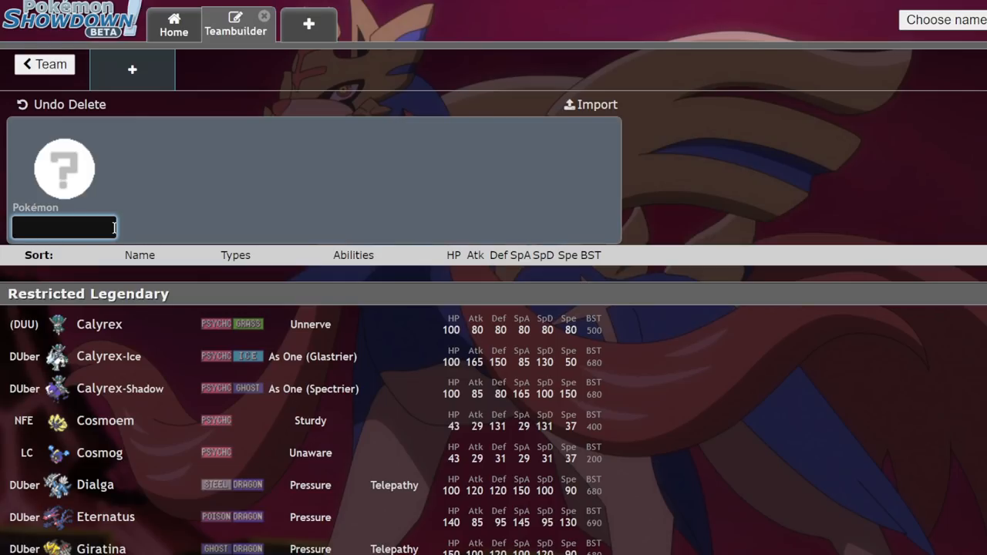
Add Kyogre with Drizzle as the first Pokémon and give it Origin Pulse.
text(ky)
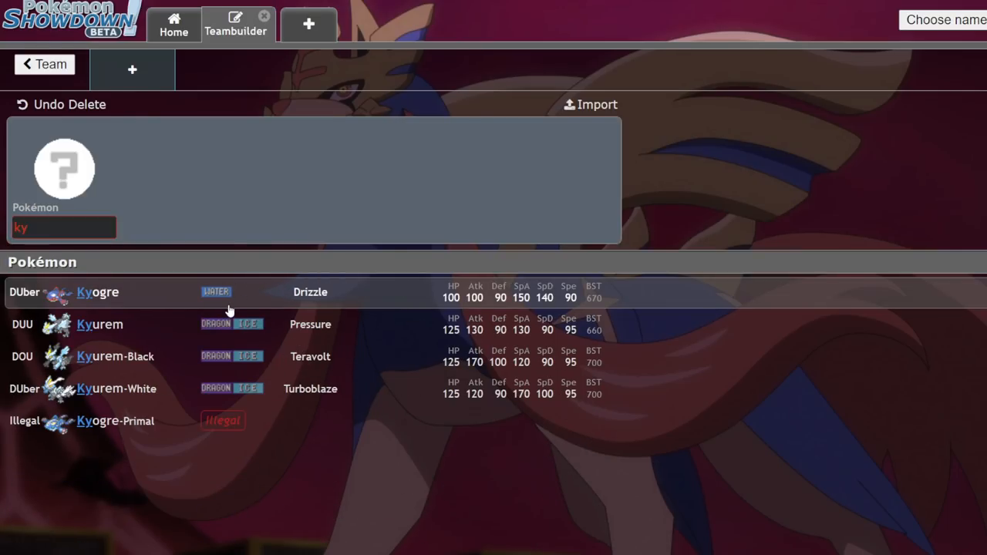
click(97, 291)
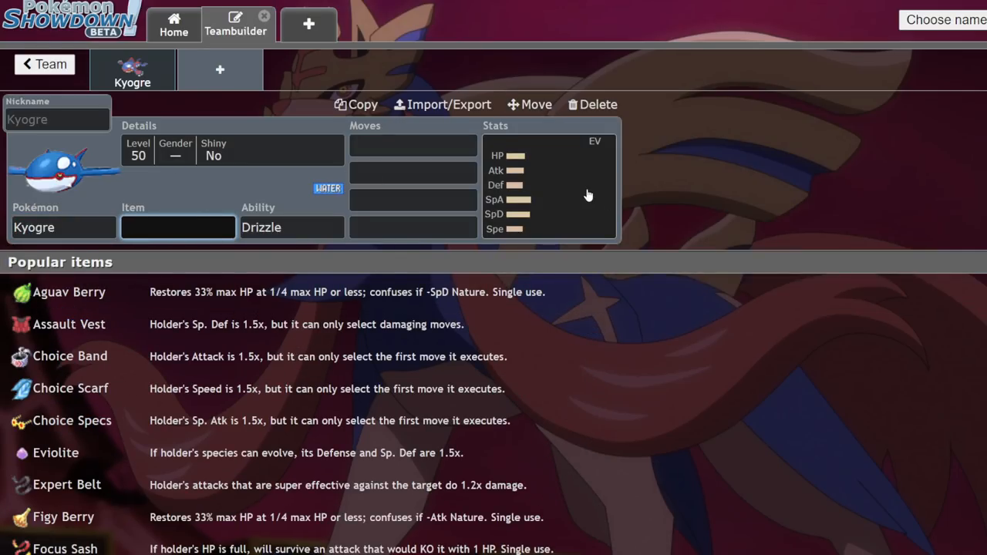
click(547, 185)
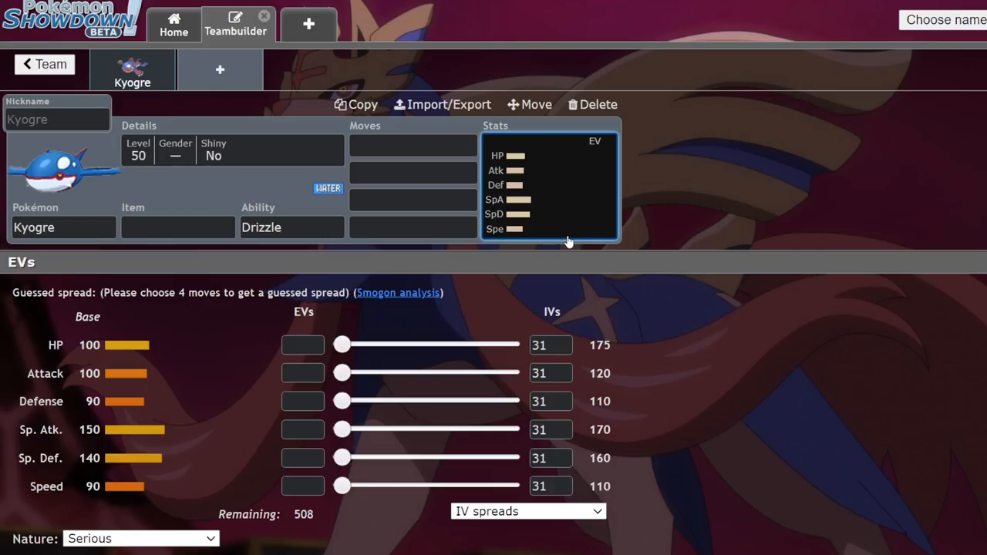
mouse_move(485, 254)
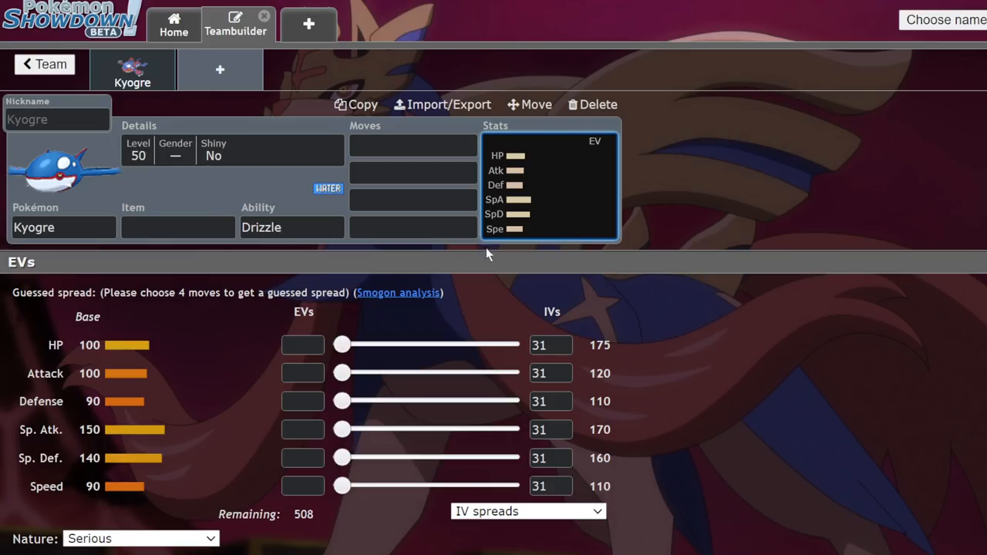
mouse_move(321, 317)
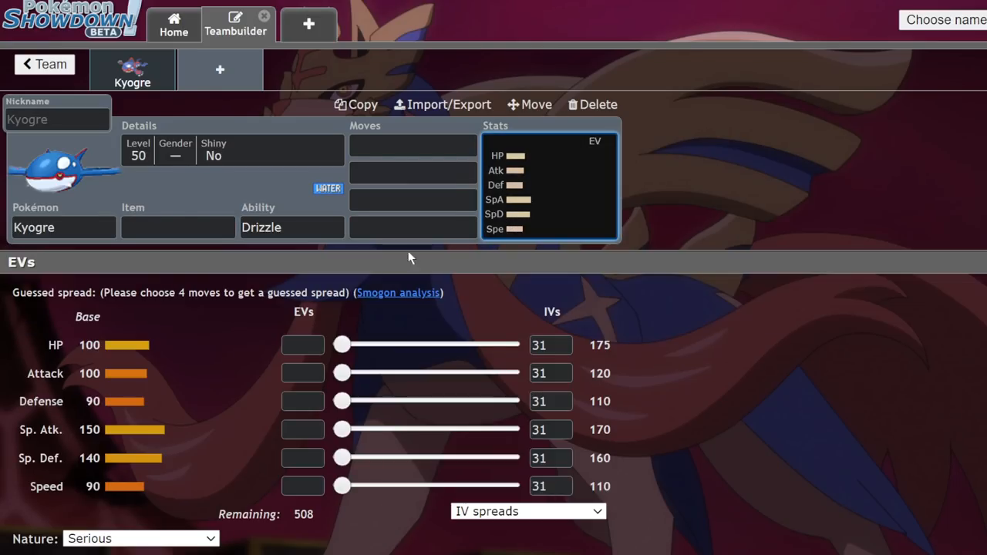
mouse_move(12, 435)
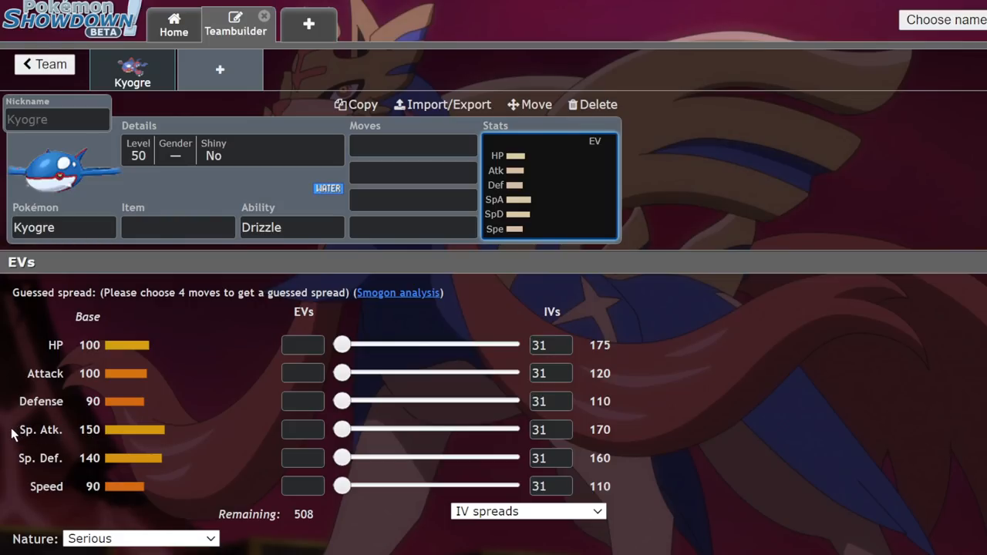
click(413, 145)
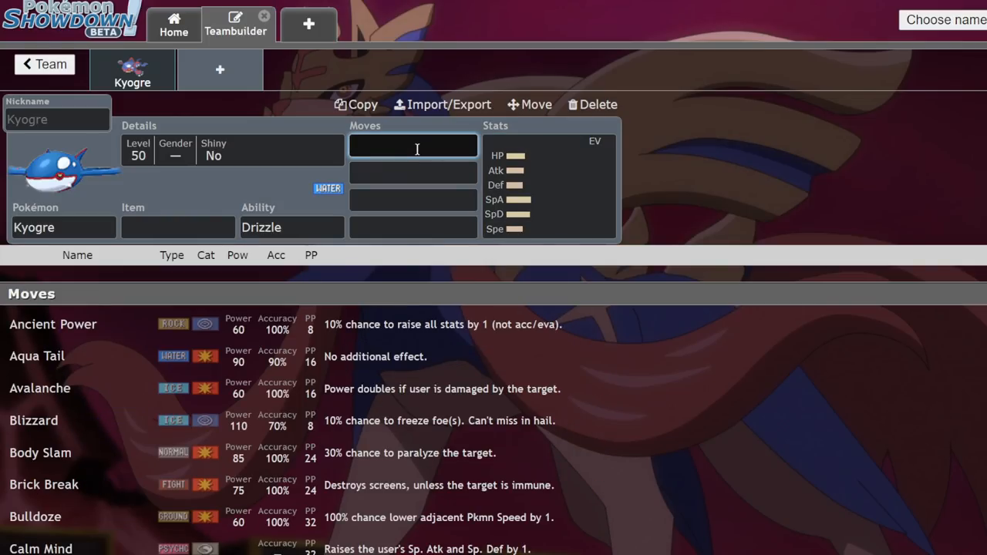
text(Origin Pulse)
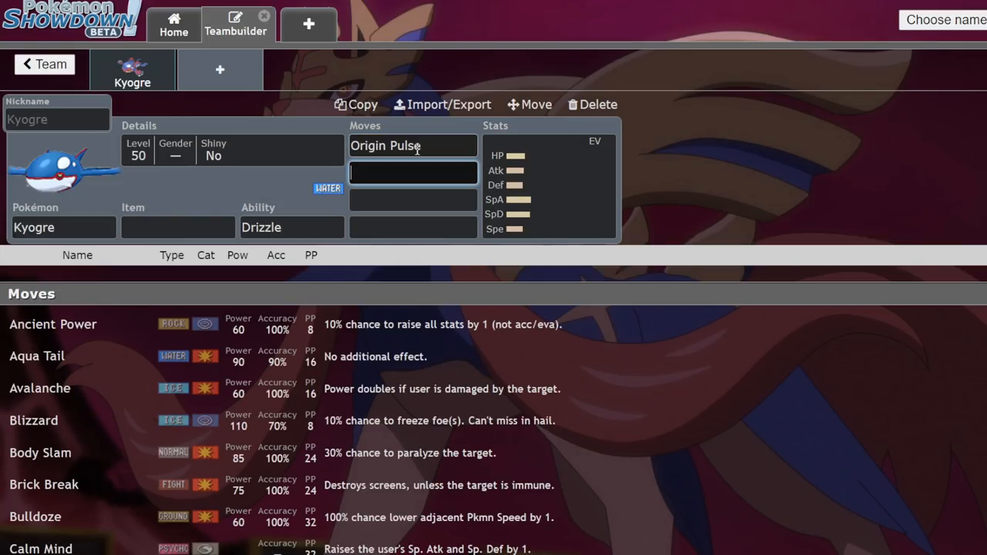
Give Kyogre Water Spout as its second move and review both moves.
text(water)
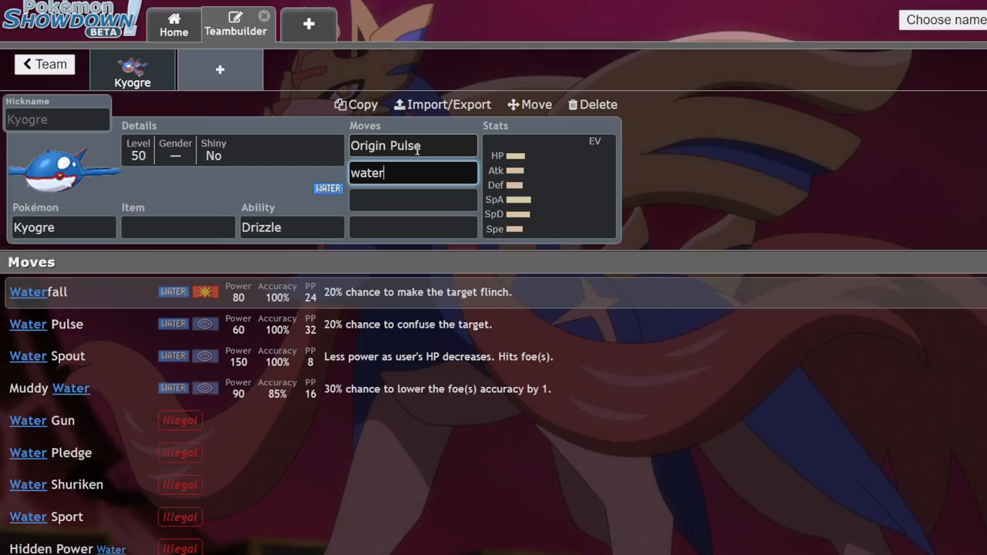
click(46, 355)
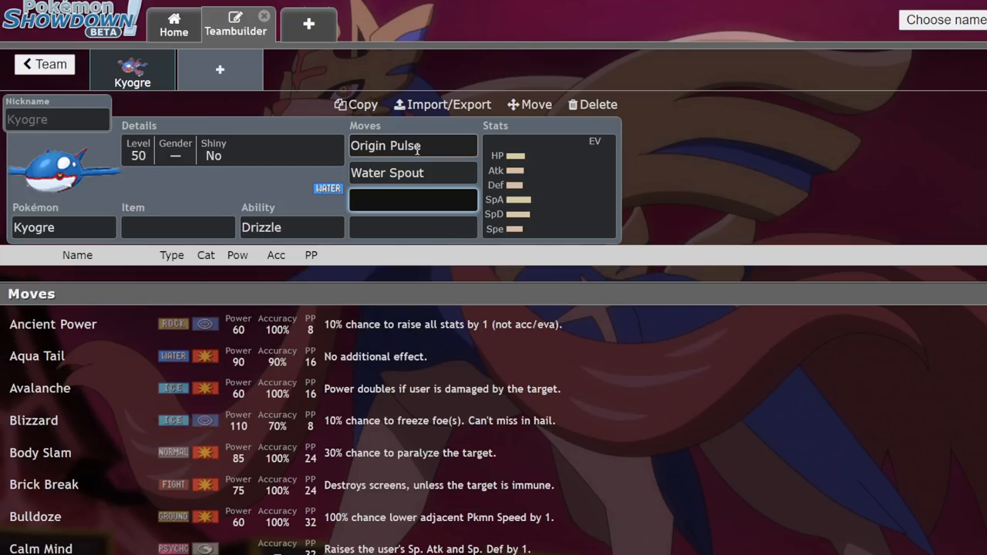
click(413, 145)
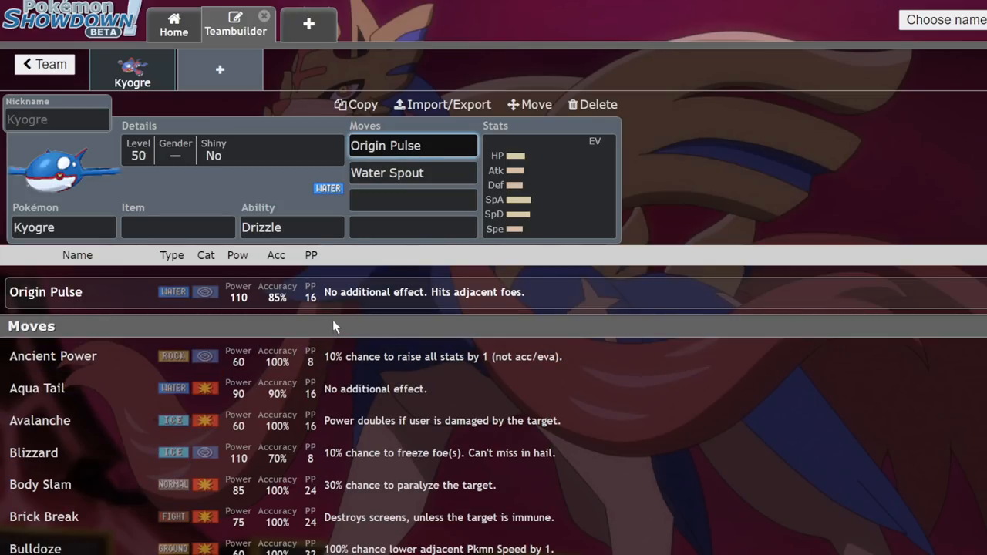
click(413, 172)
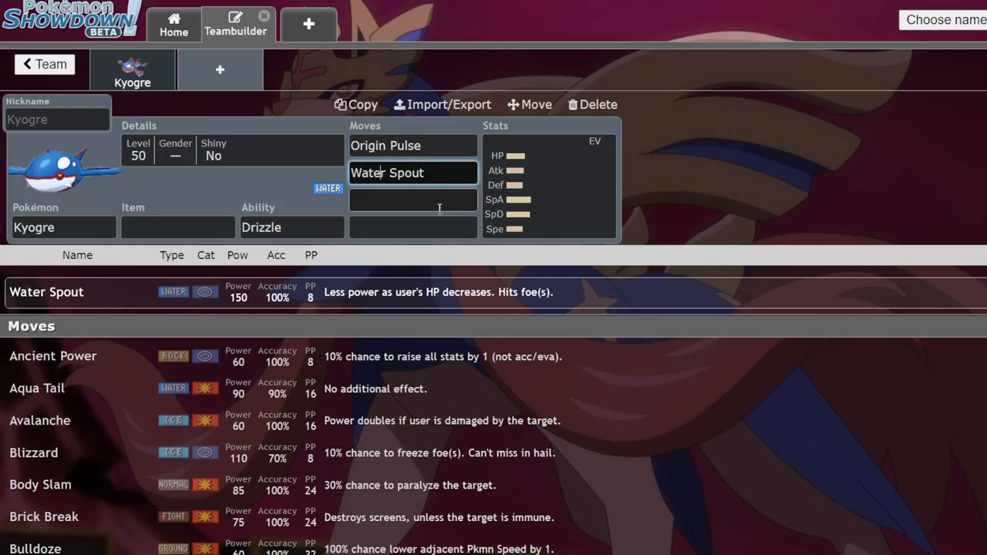
click(414, 200)
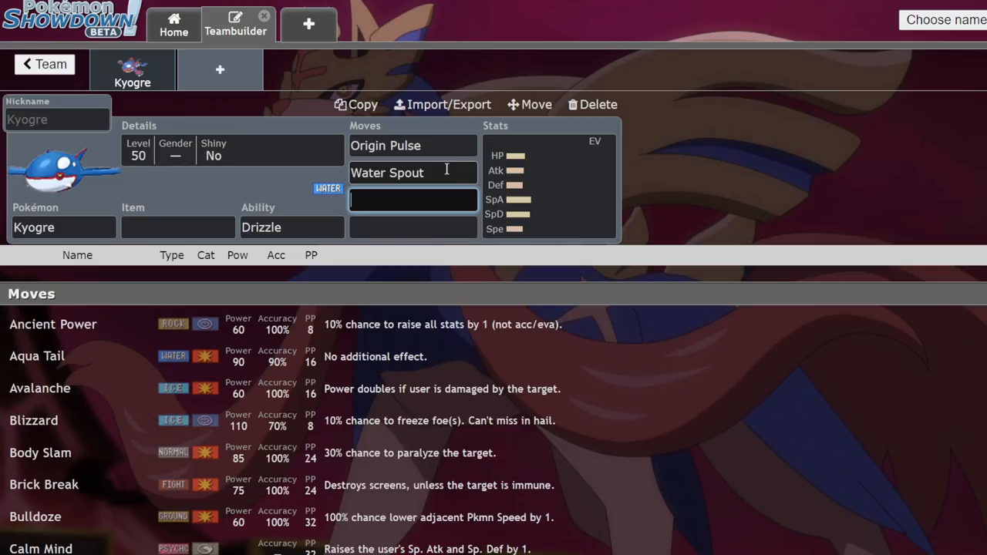
click(413, 172)
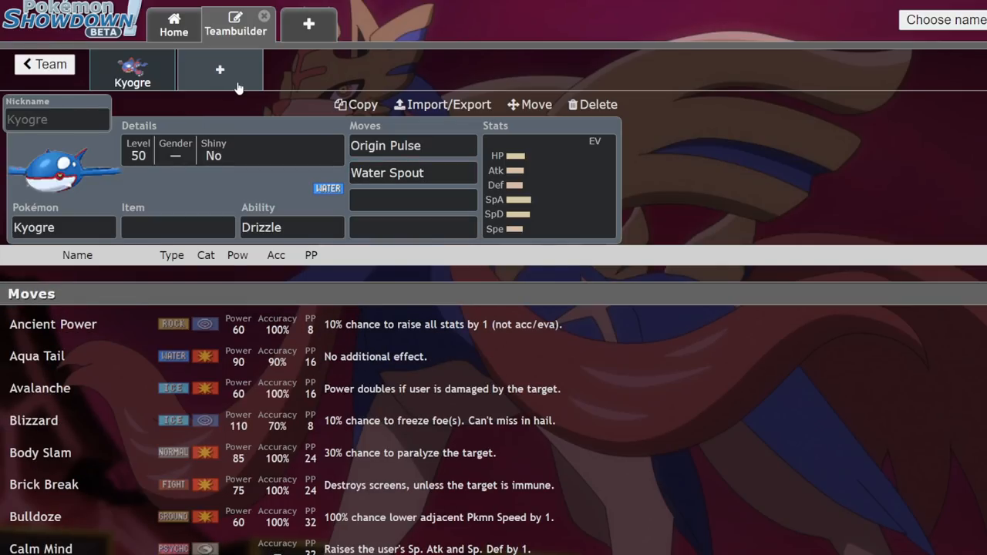
Add Ho-Oh with Pressure as the team's second Pokémon.
click(219, 70)
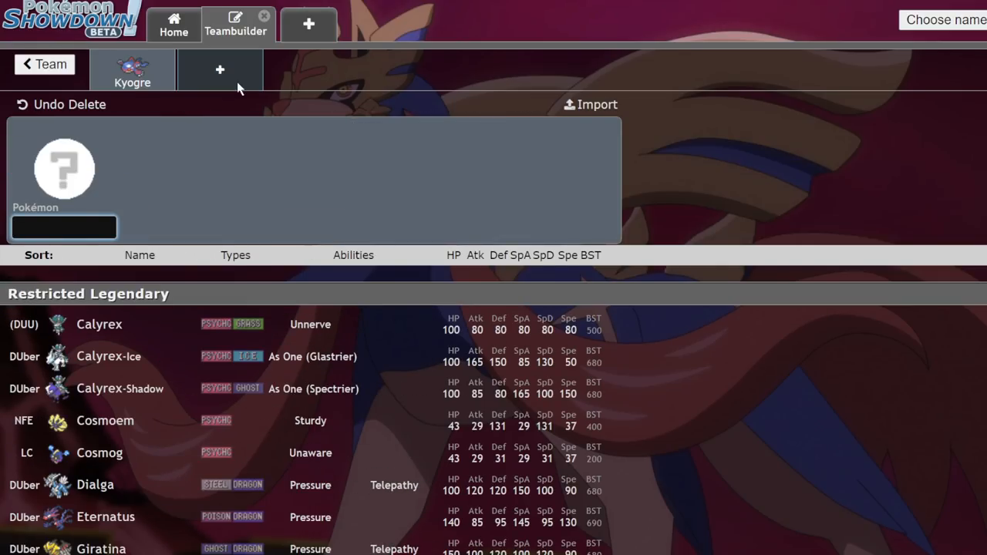
text(ho)
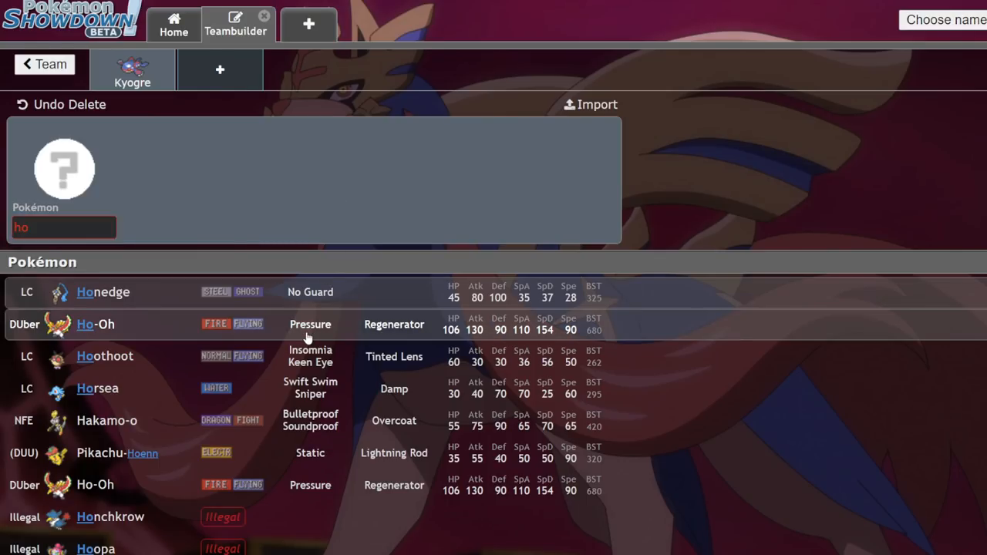
click(96, 324)
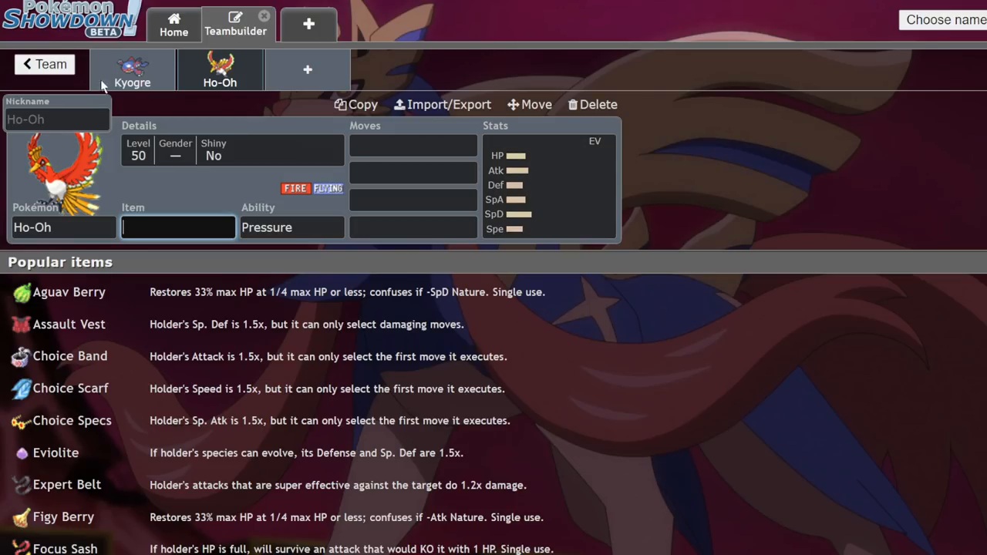
Search Ho-Oh's first move field, settling on Sacred Fire.
click(413, 145)
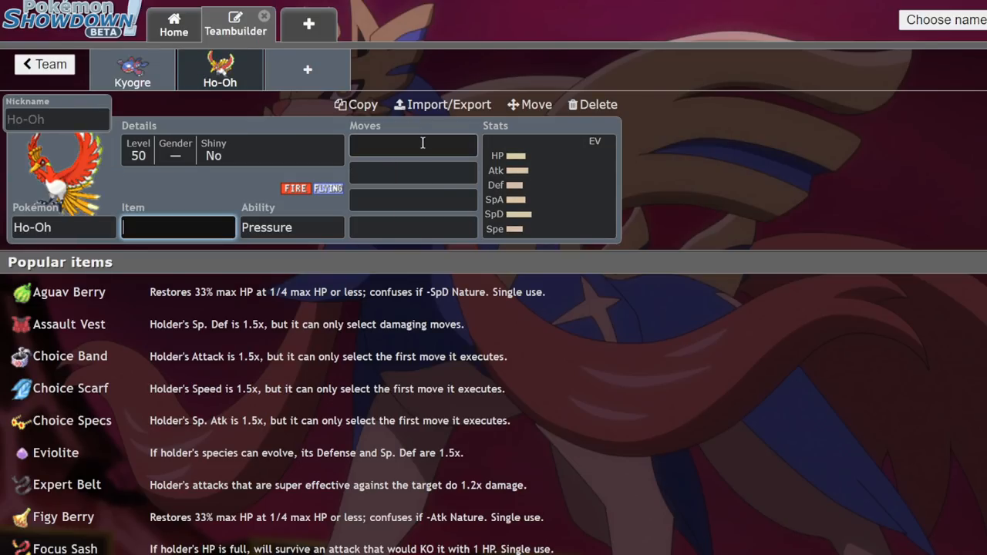
text(tai)
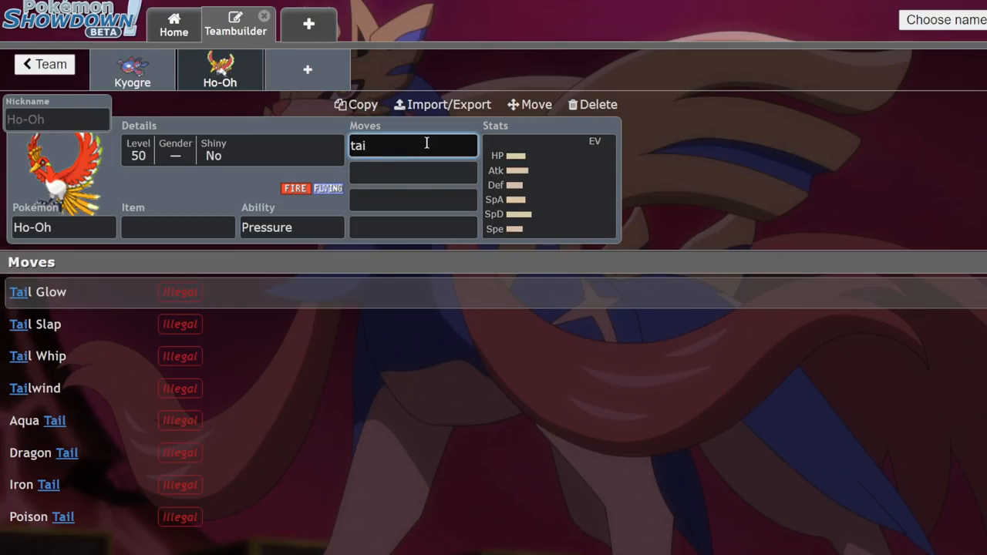
mouse_move(407, 235)
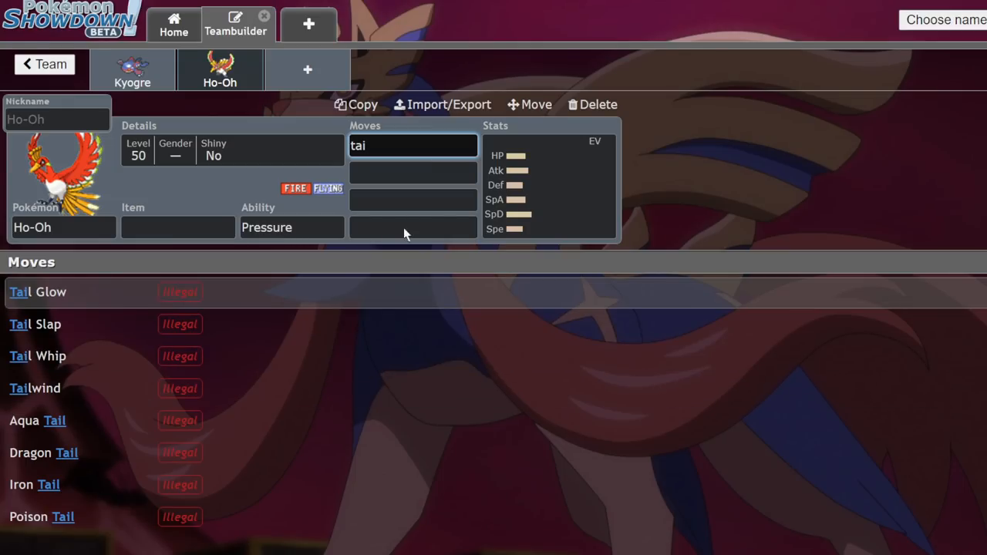
text(sca)
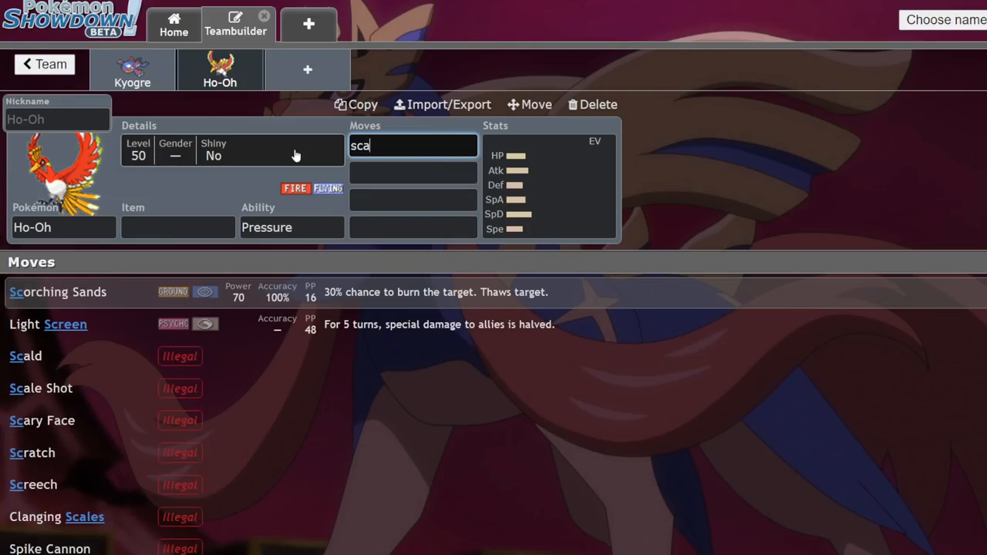
key(Backspace)
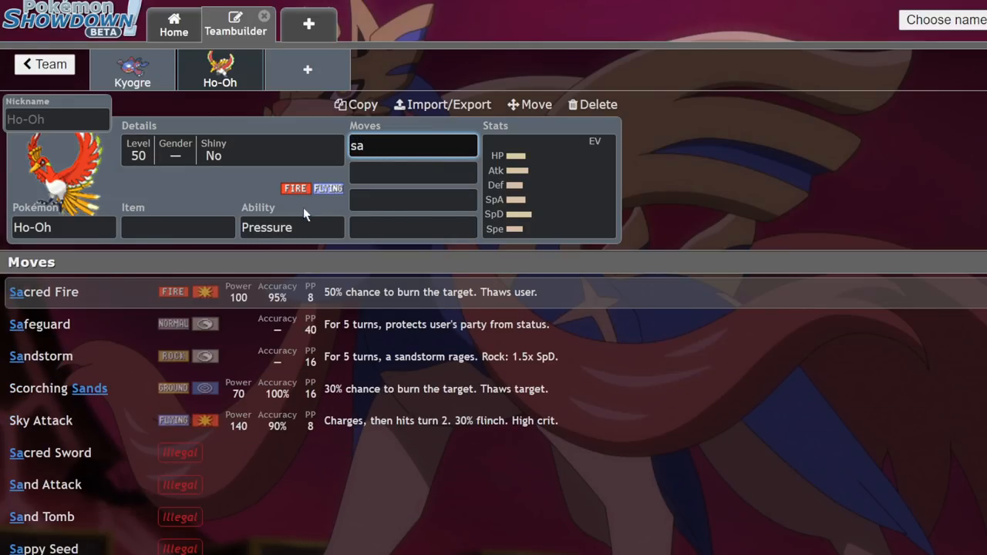
mouse_move(308, 315)
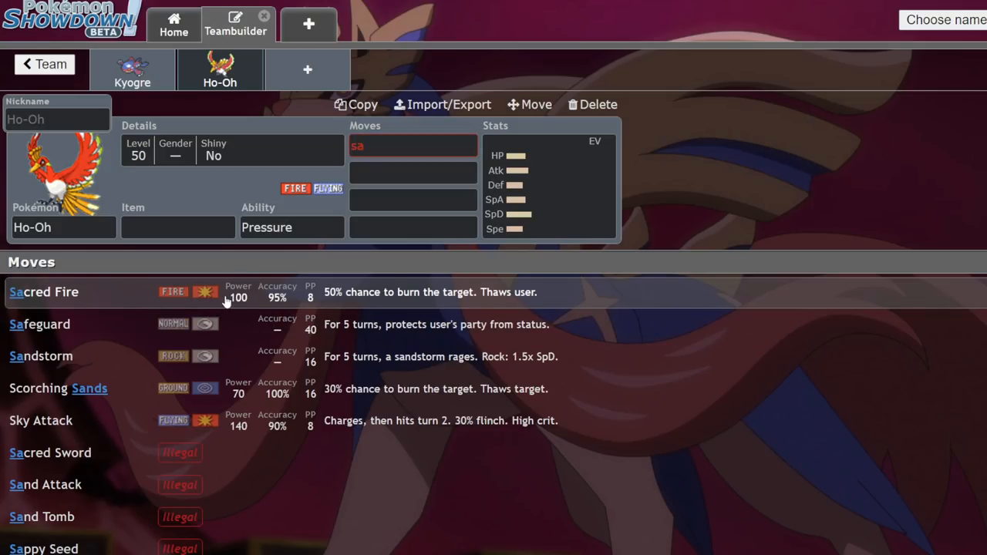
text(hu)
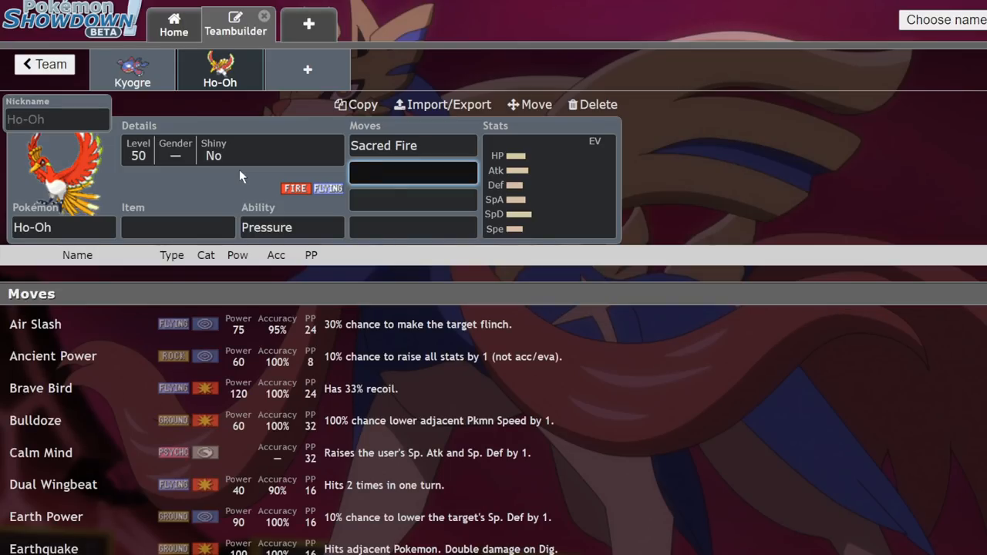
Give Ho-Oh Brave Bird as its second move and Protect as its third.
click(40, 388)
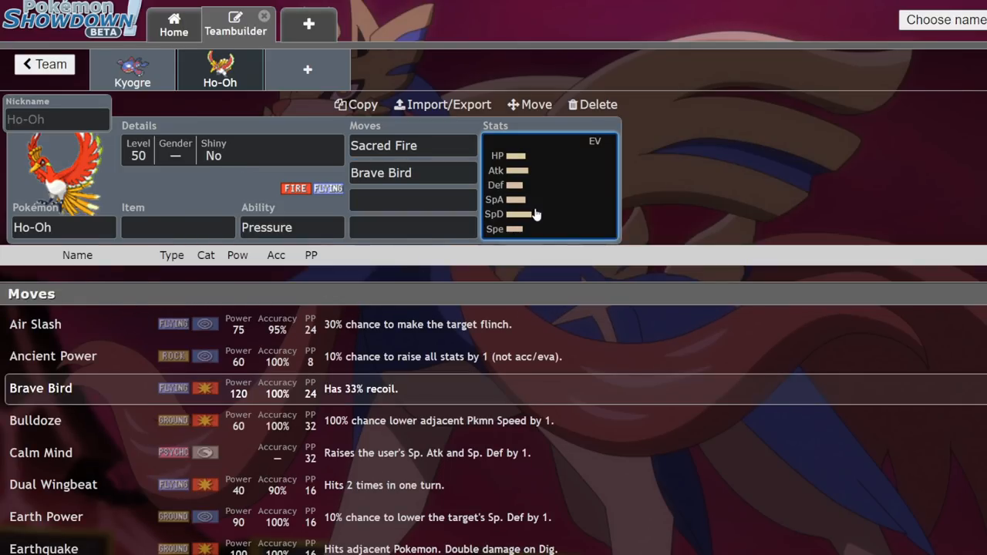
click(527, 214)
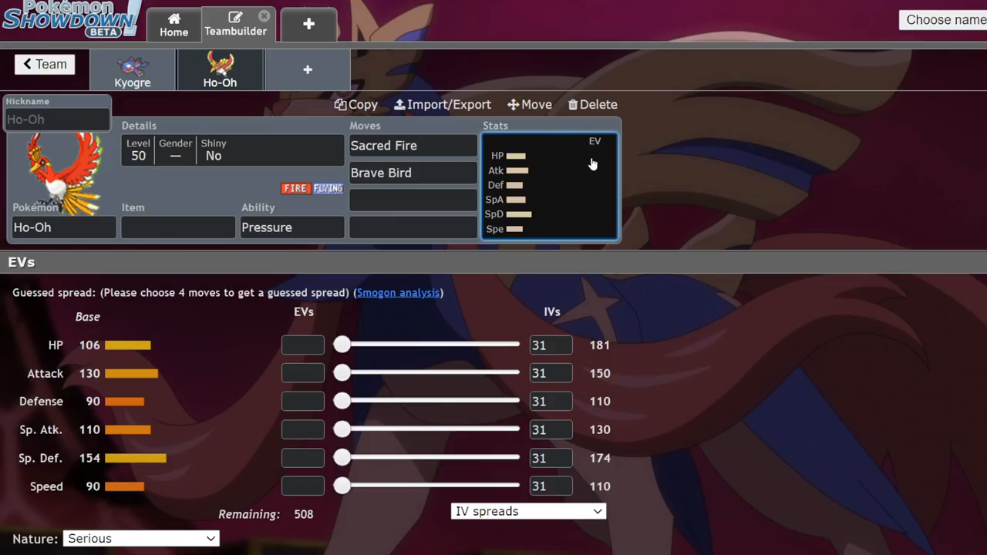
mouse_move(555, 174)
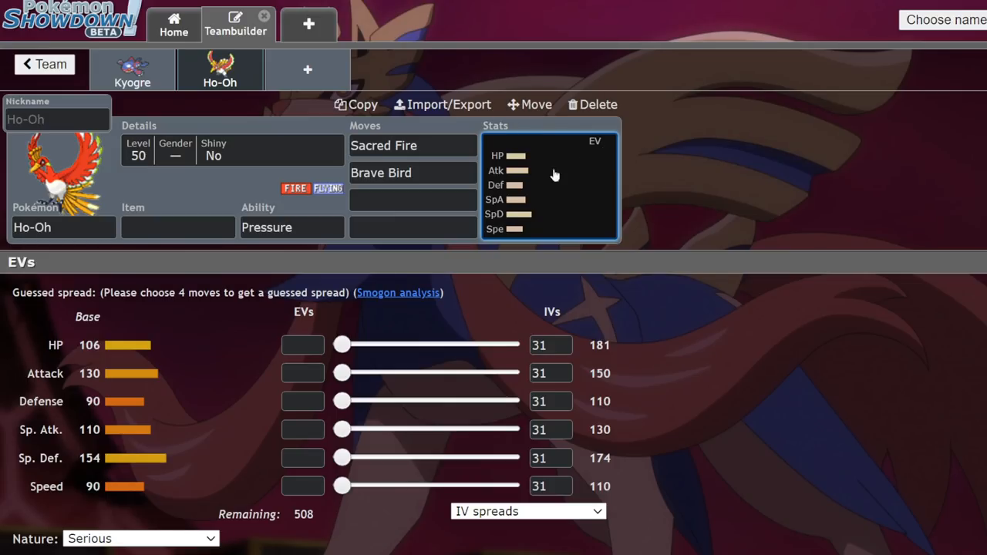
click(413, 200)
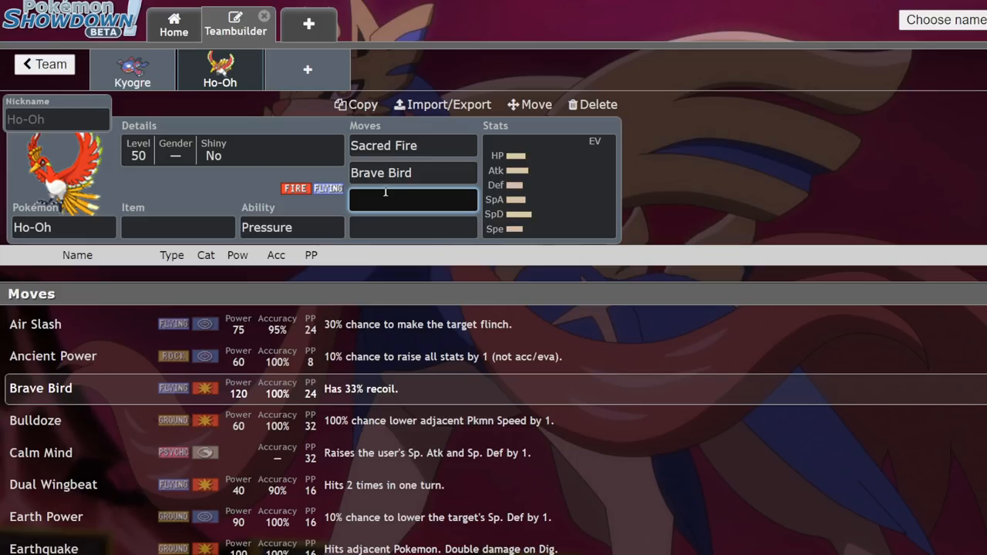
text(preo)
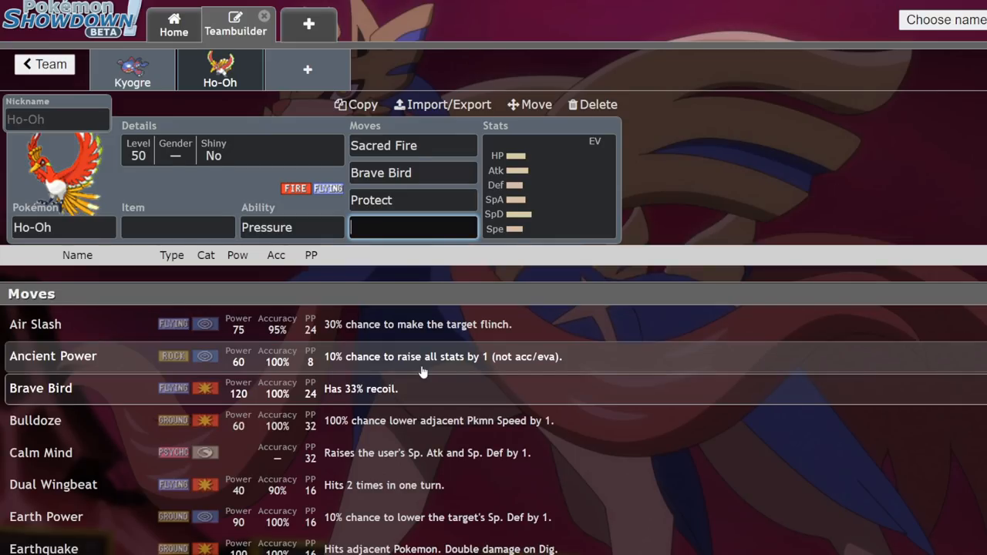
Pick Helping Hand from the move list as Ho-Oh's fourth move.
text(rer)
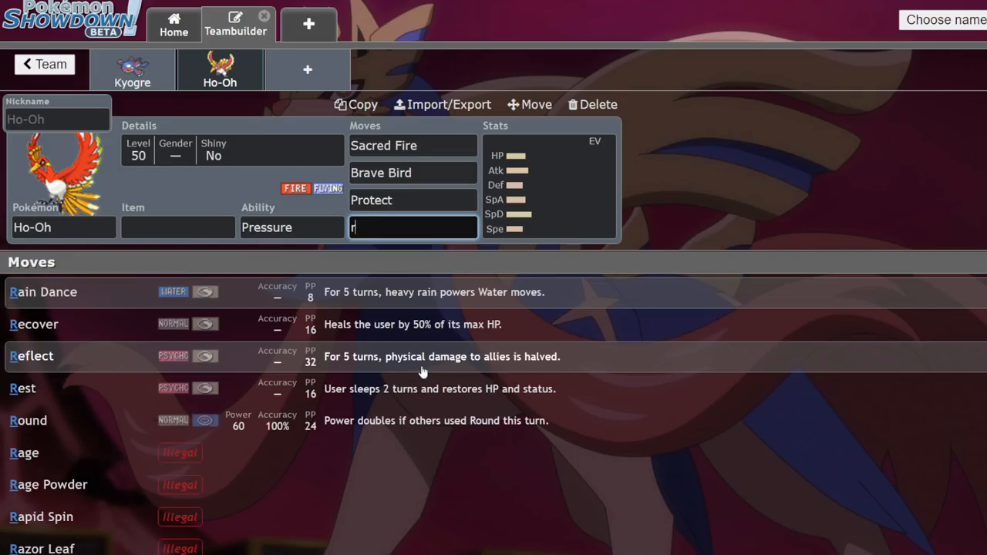
key(Backspace)
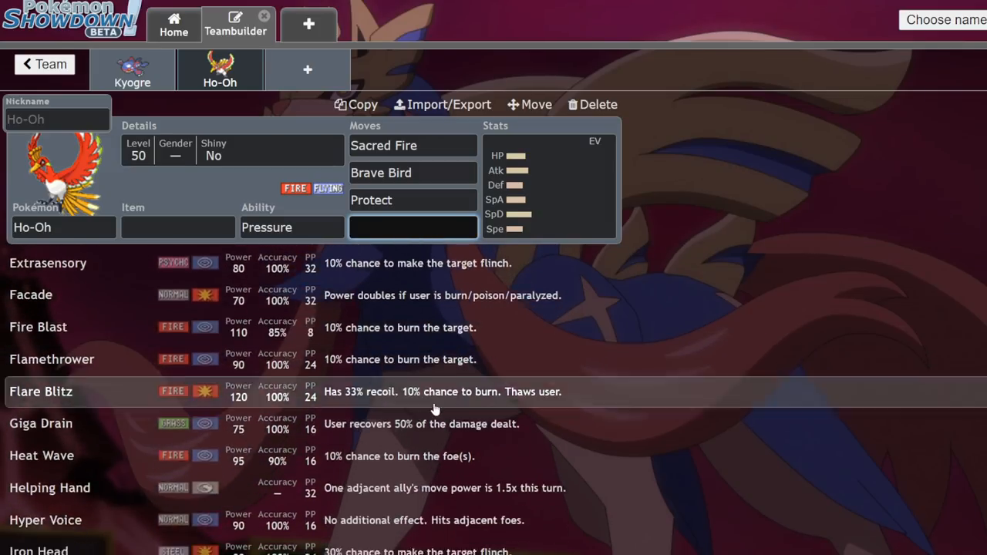
scroll(down, 3)
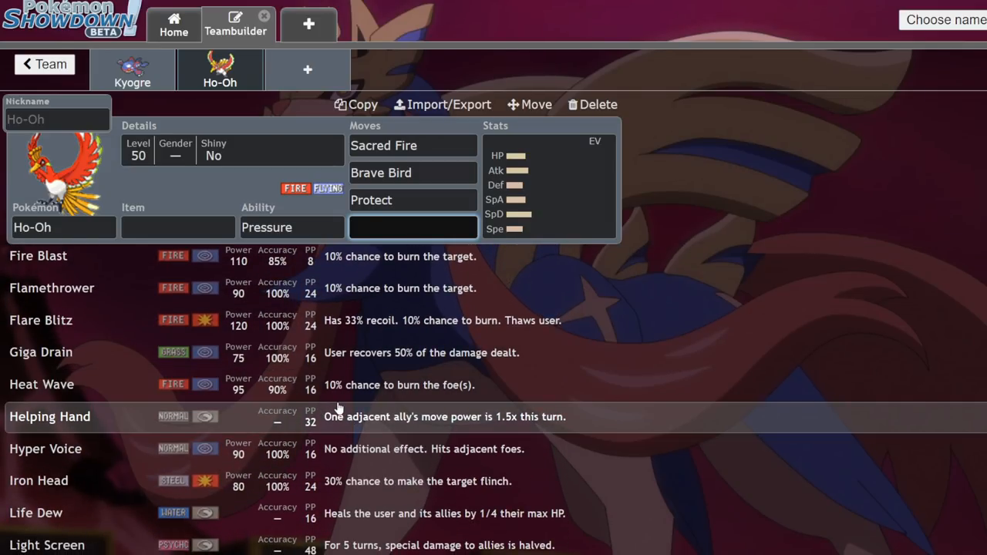
click(49, 416)
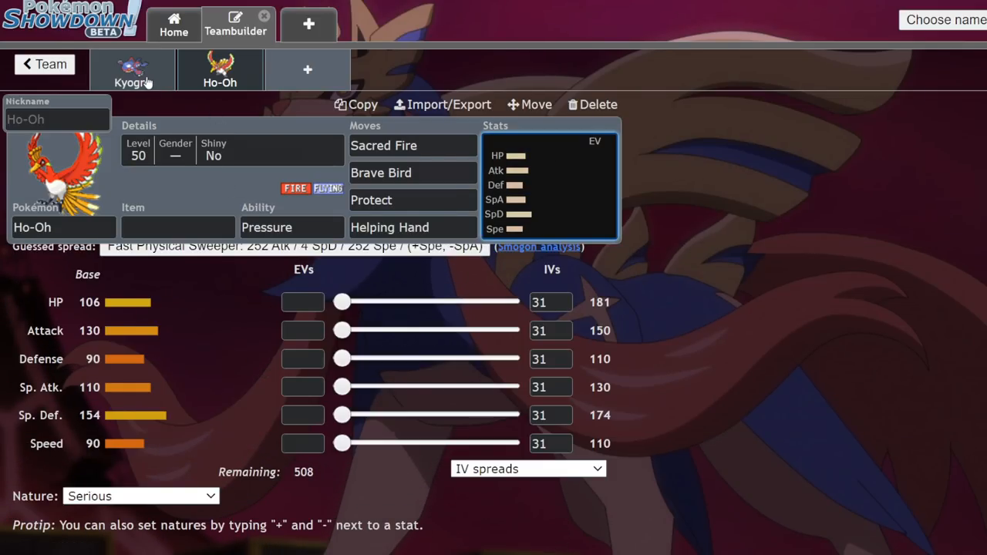
Remove Kyogre, take Helping Hand off Ho-Oh and view its EV spread.
click(133, 70)
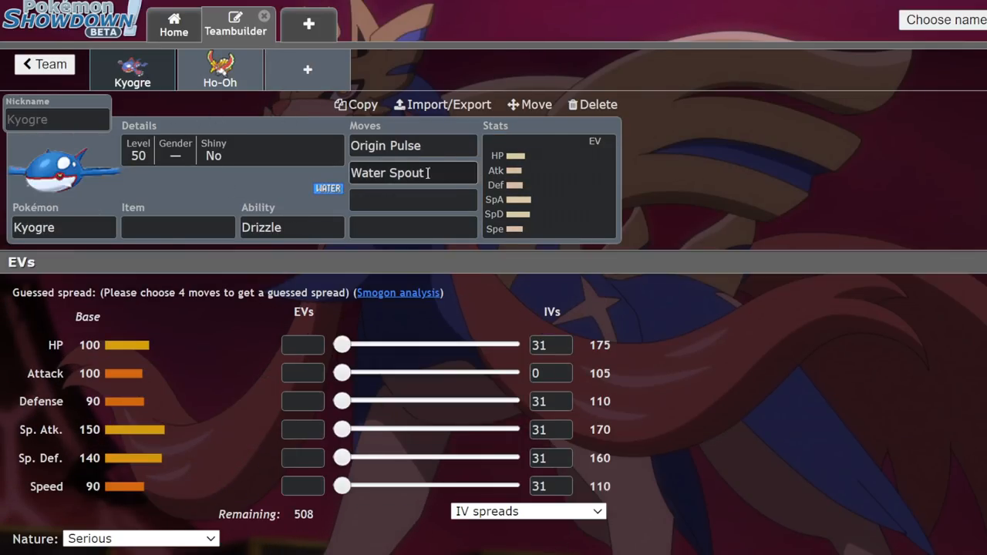
click(219, 70)
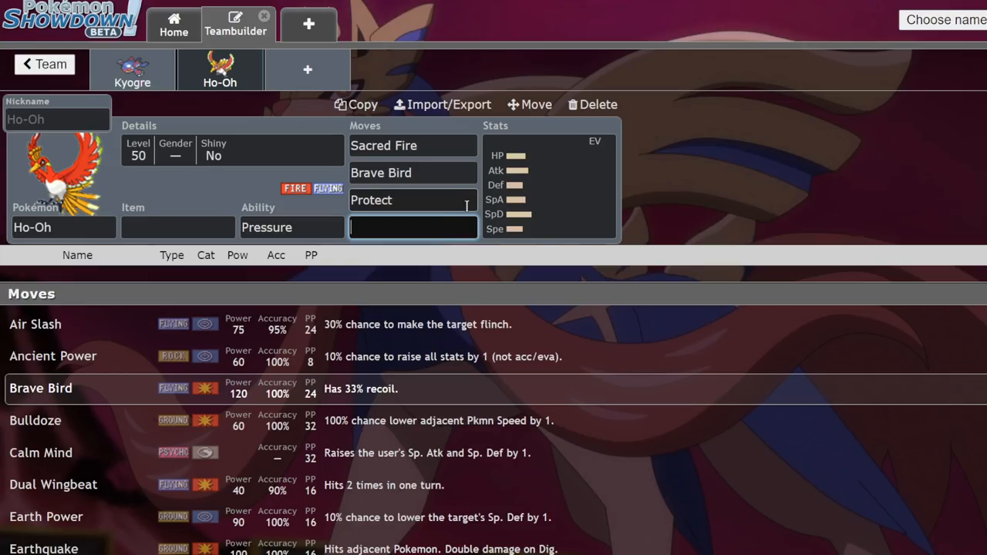
click(547, 185)
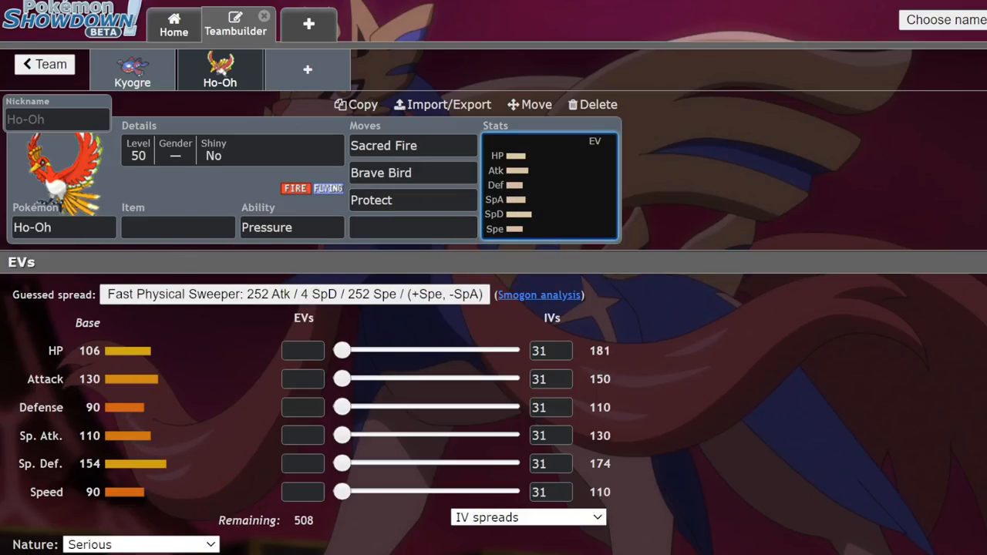
mouse_move(309, 71)
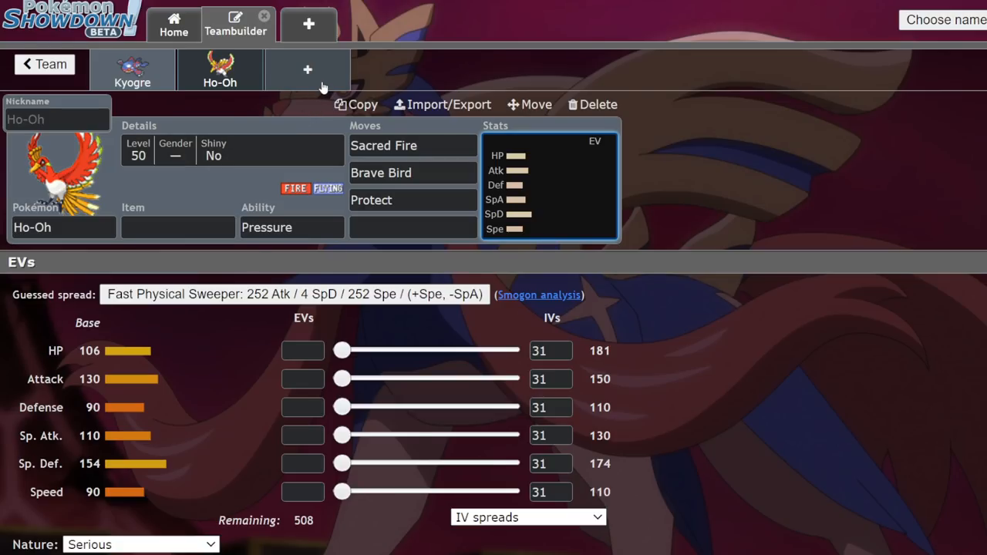
mouse_move(164, 101)
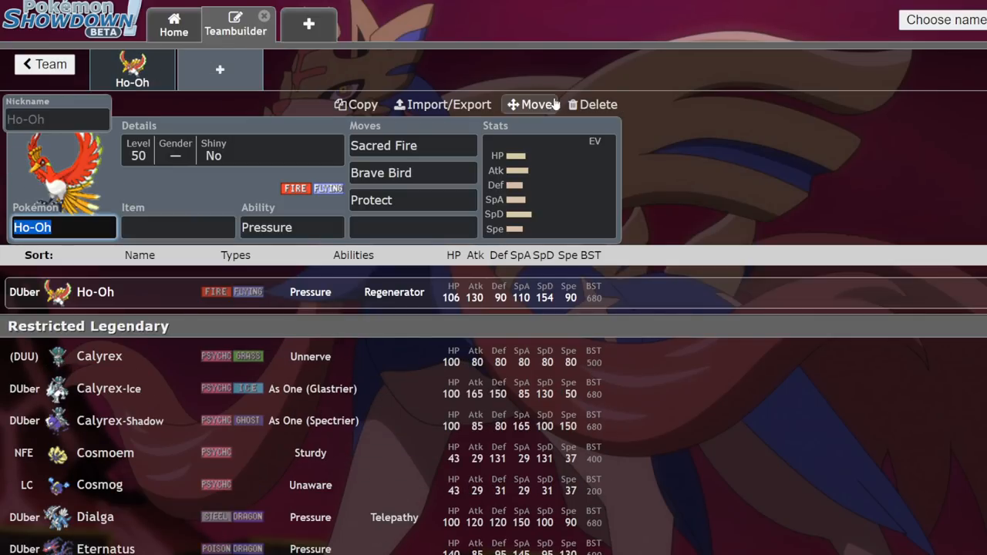
Swap Ho-Oh for Calyrex, then add Groudon, Venusaur, Torkoal and Mimikyu.
click(592, 104)
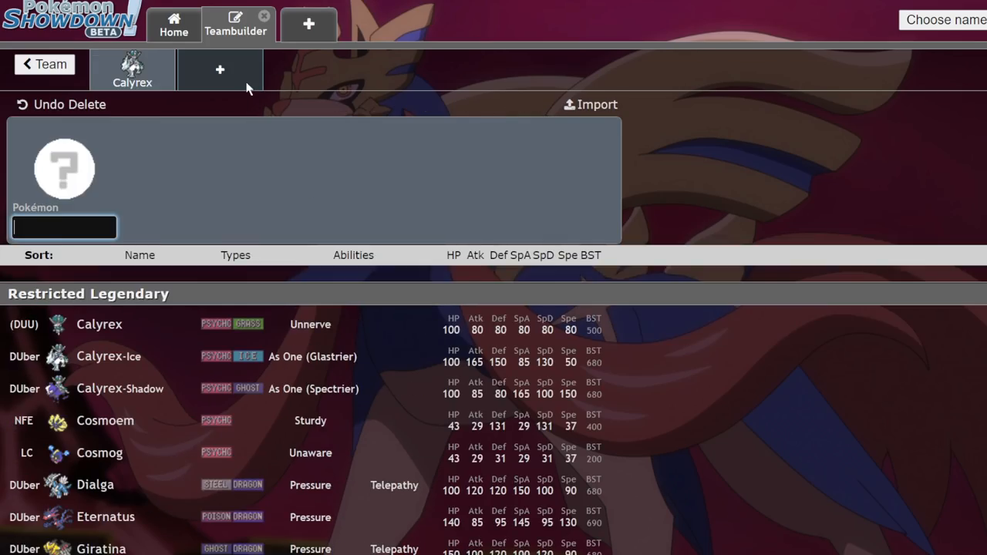
text(grou)
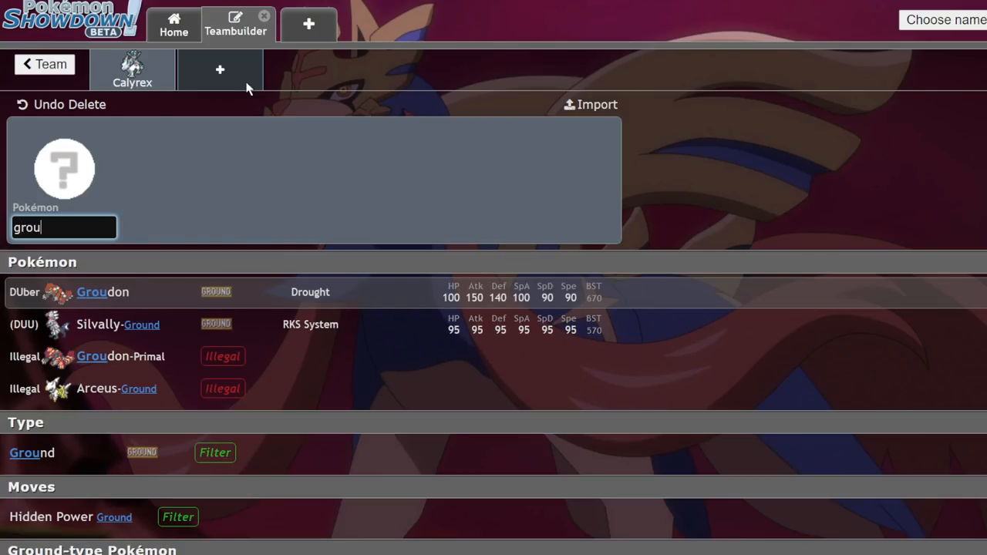
click(102, 291)
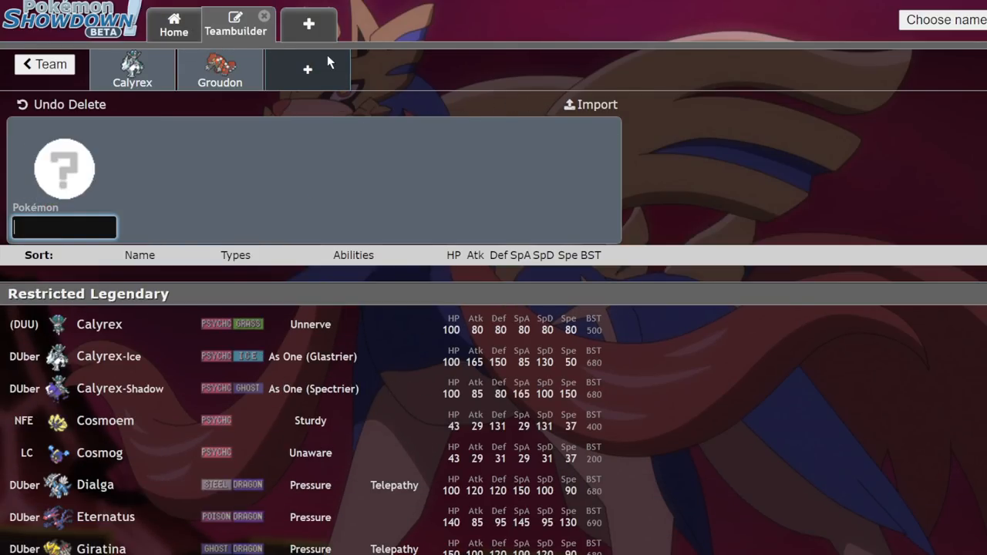
text(ve)
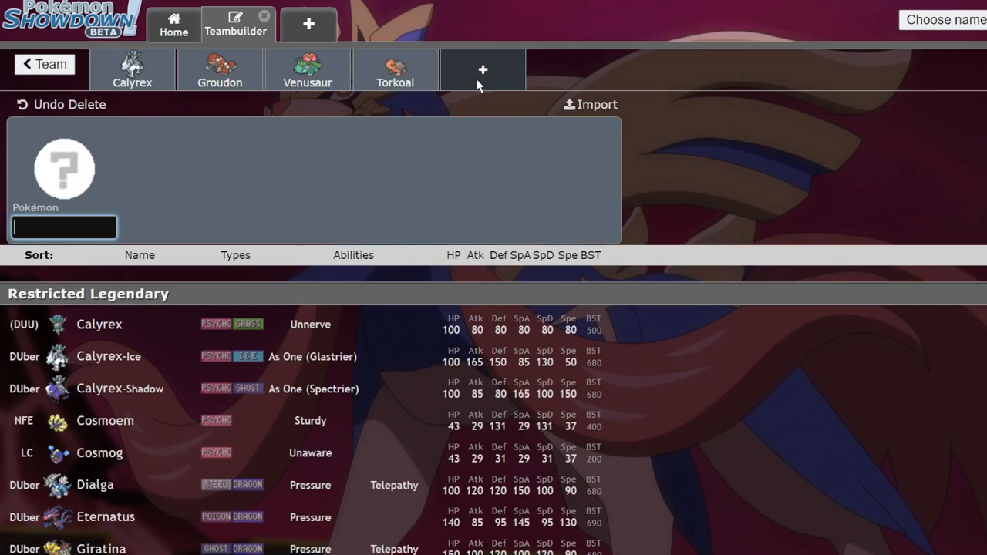
text(mim)
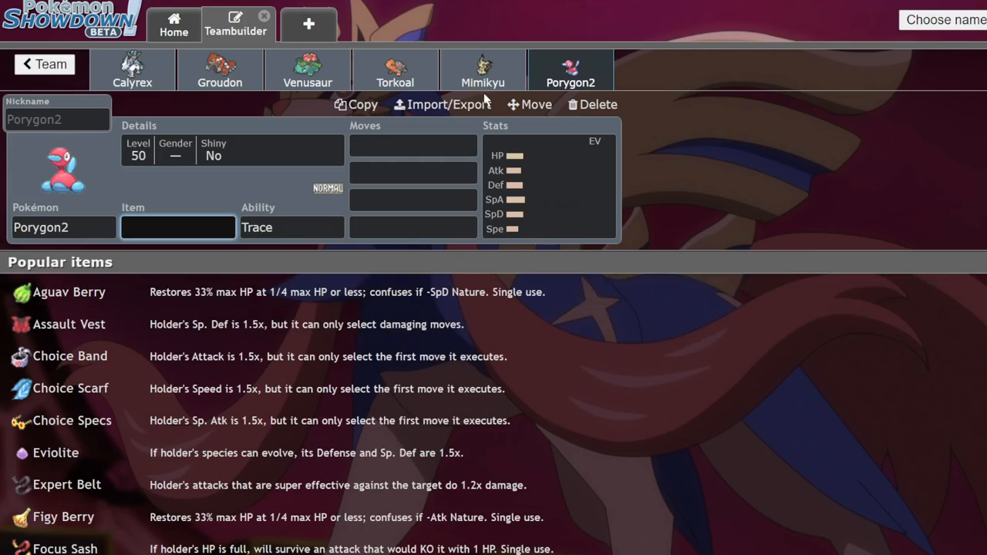
mouse_move(132, 69)
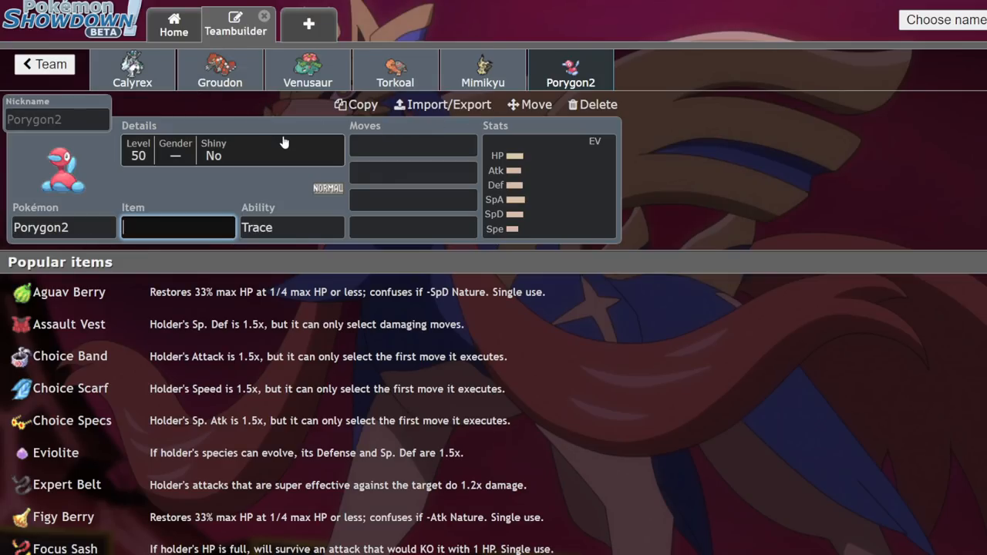
Adjust the Porygon2 set, then cut the team down to Calyrex-Ice alone.
click(413, 173)
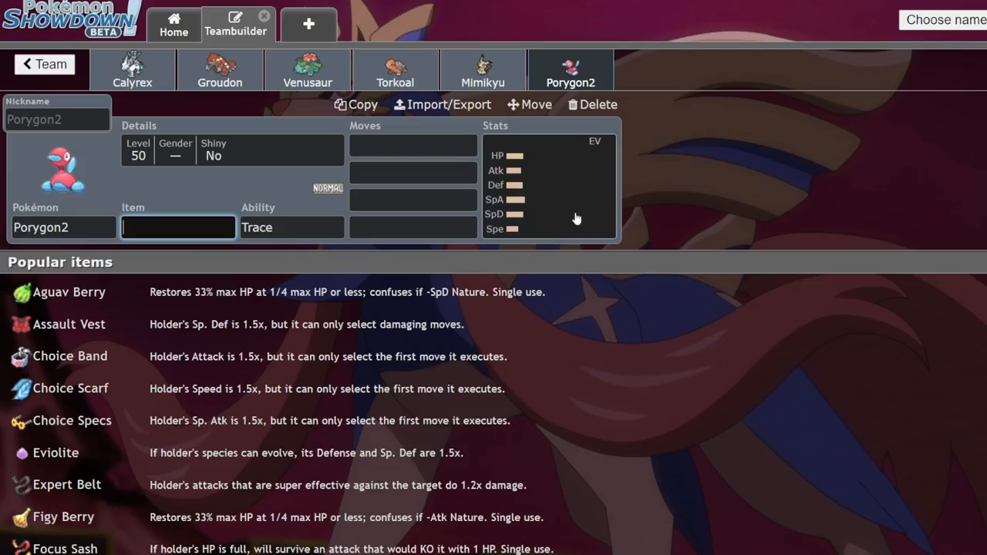
mouse_move(892, 333)
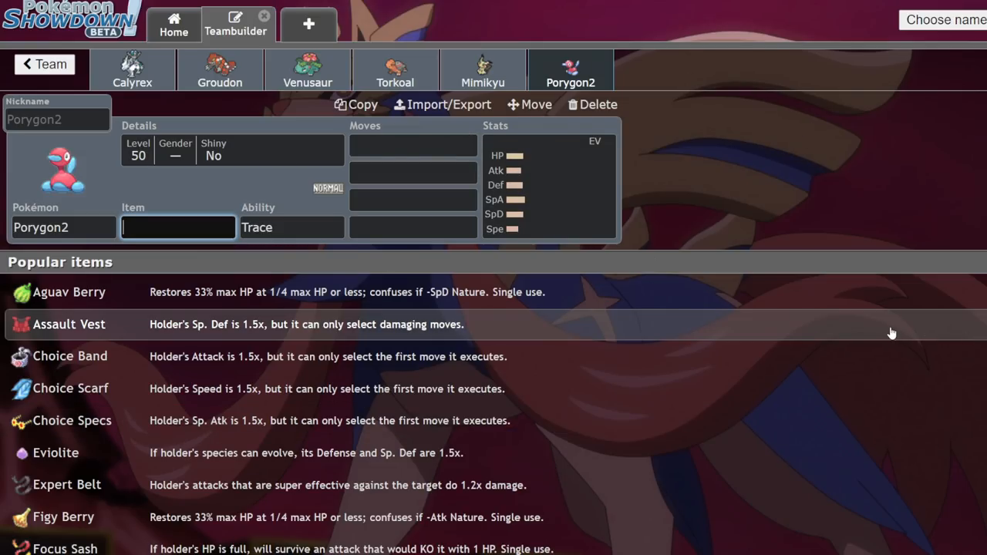
mouse_move(790, 102)
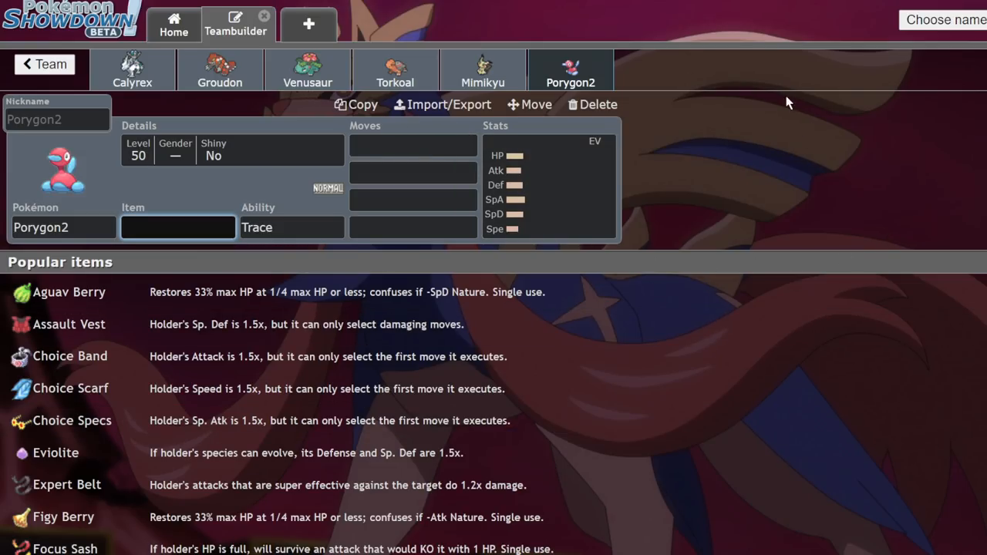
click(592, 105)
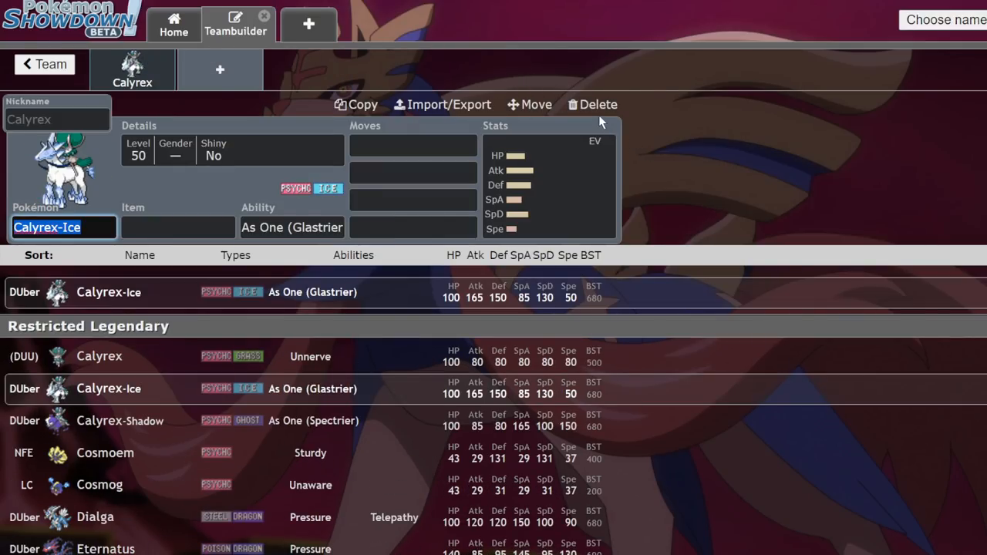
Delete Calyrex-Ice, add Calyrex-Shadow, then delete it to leave the team empty.
click(598, 105)
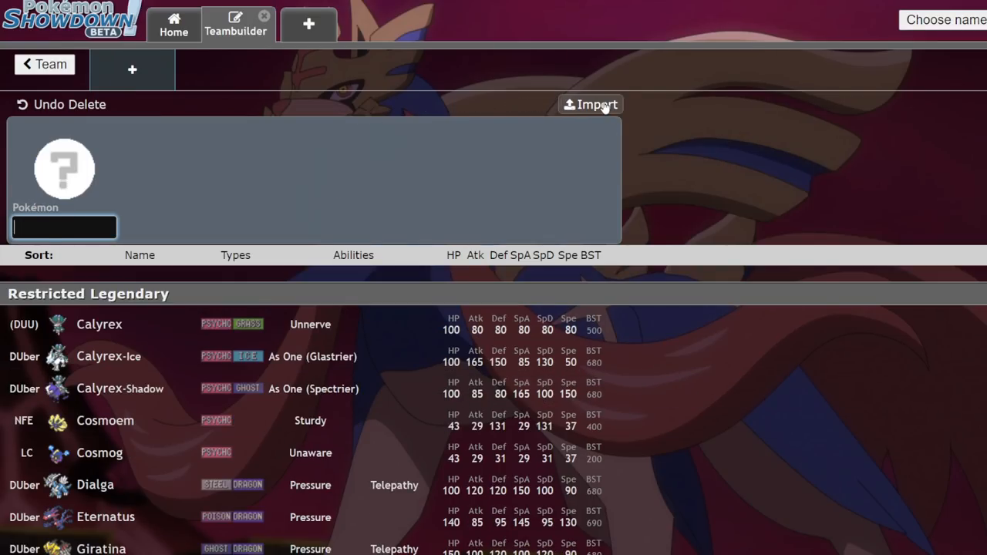
mouse_move(327, 170)
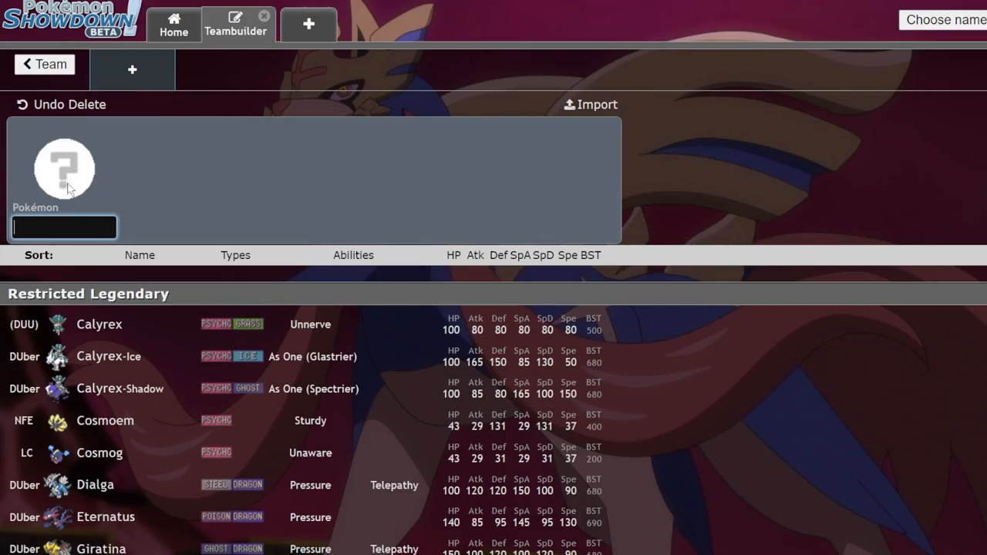
text(cal)
text(xe)
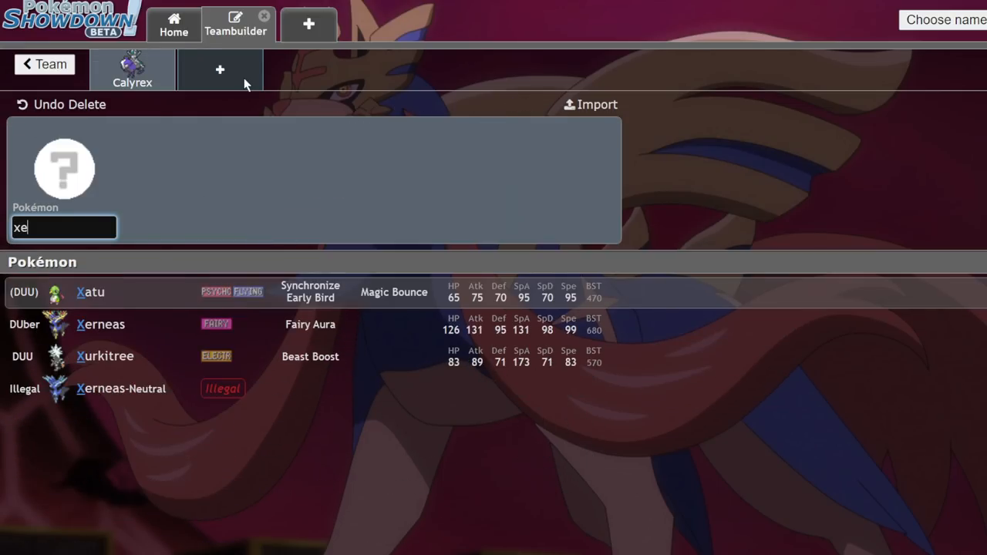
click(101, 324)
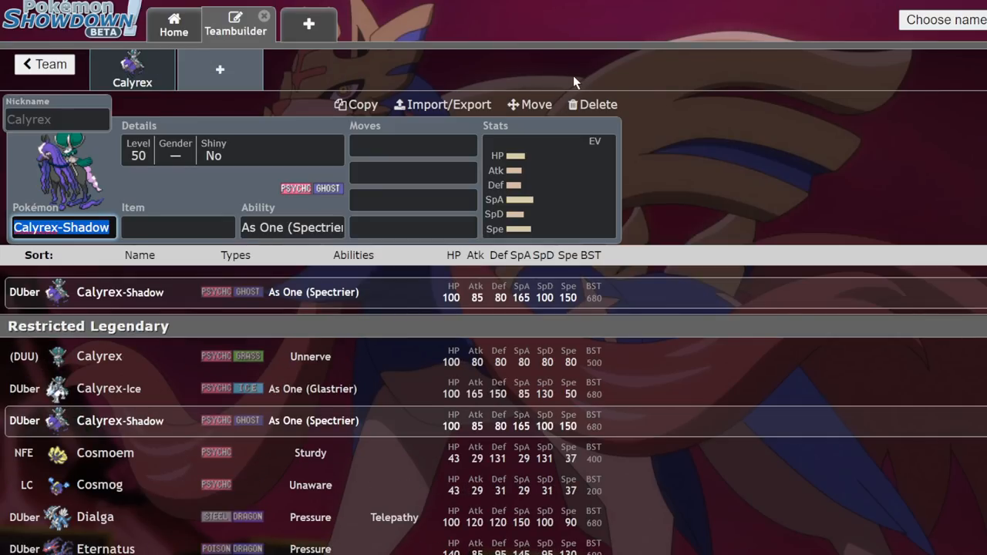
click(592, 105)
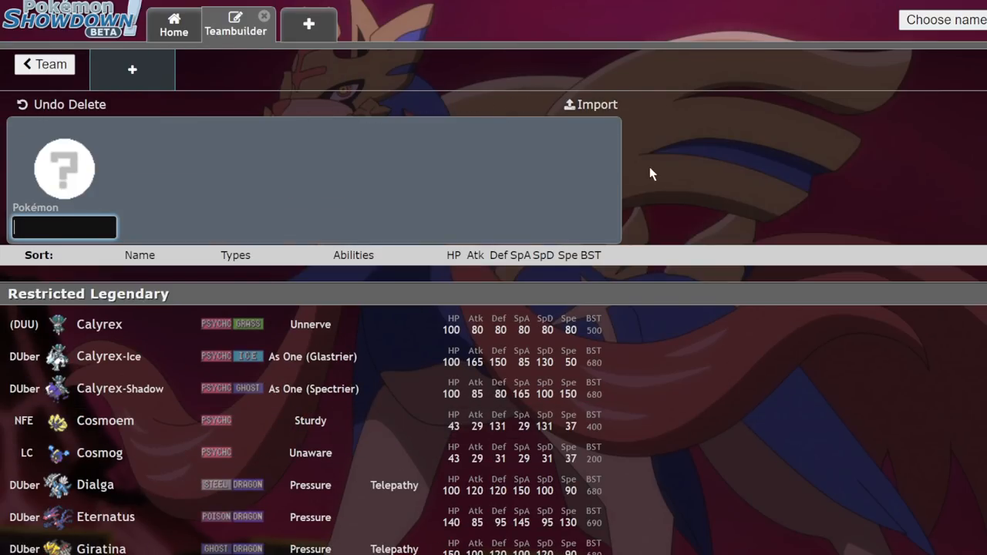
mouse_move(379, 172)
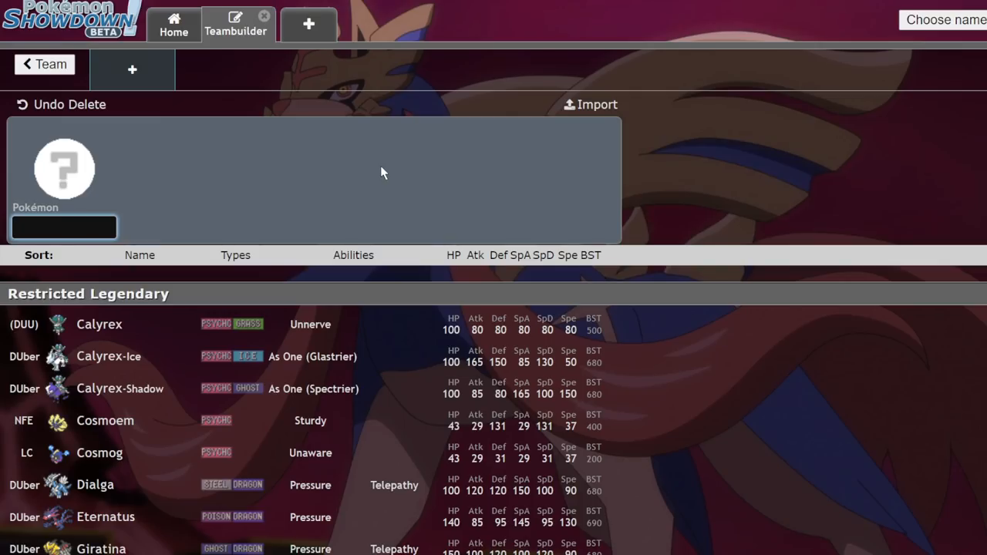
Add Kyogre to the team in the slot after Groudon.
text(gr)
text(ky)
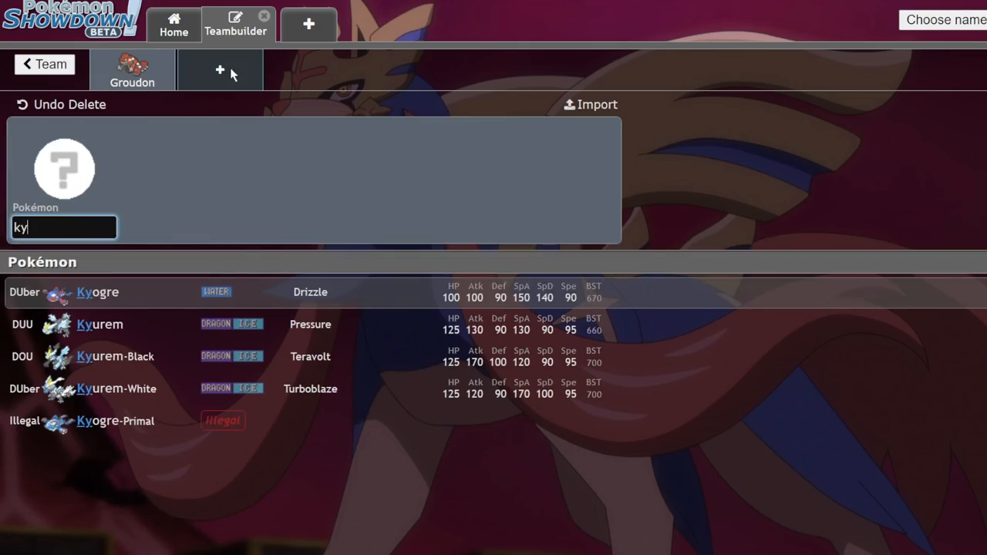
click(99, 291)
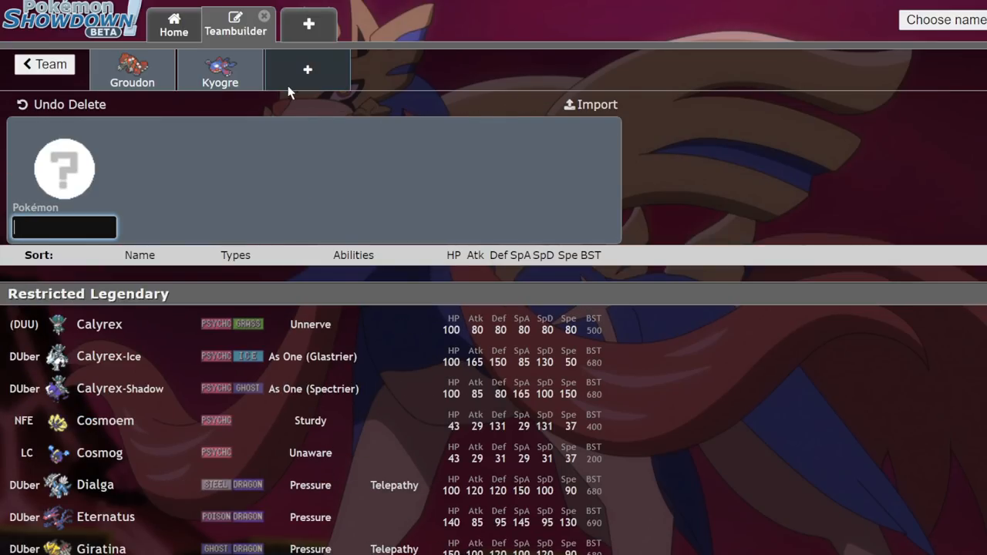
Add Venusaur, then search 'thund' to add Thundurus in the next slot.
text(ven)
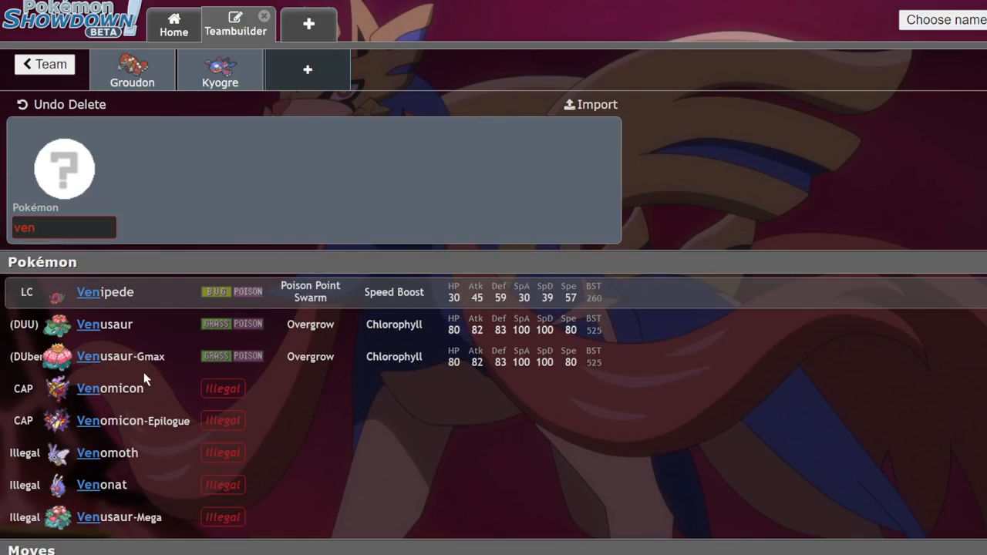
click(105, 324)
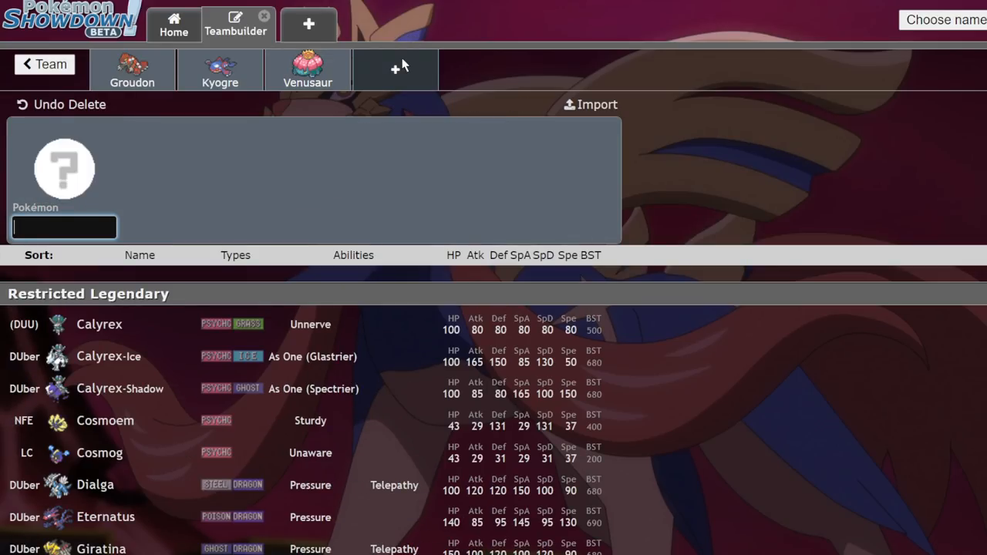
text(thund)
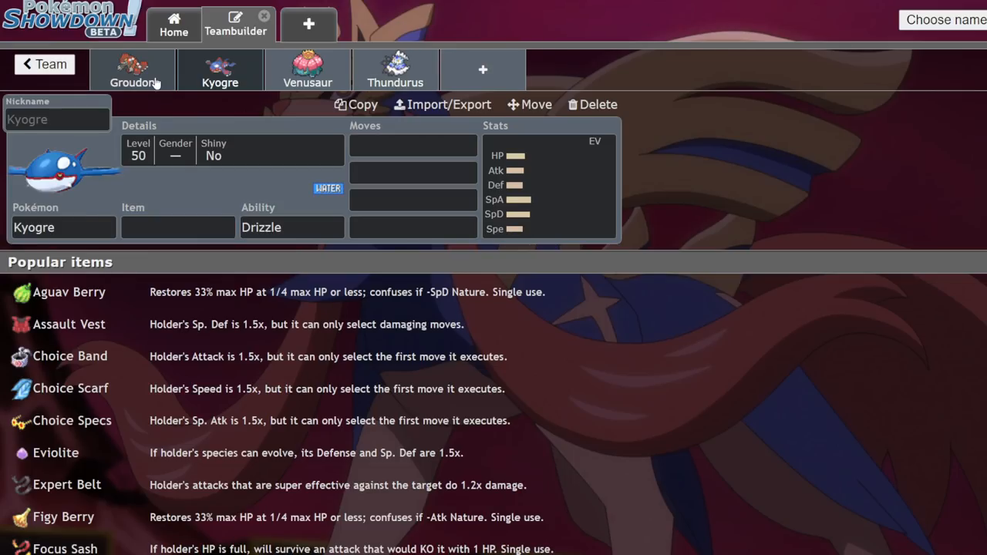
Give Thundurus the move Weather Ball, then delete Thundurus from the team.
click(133, 70)
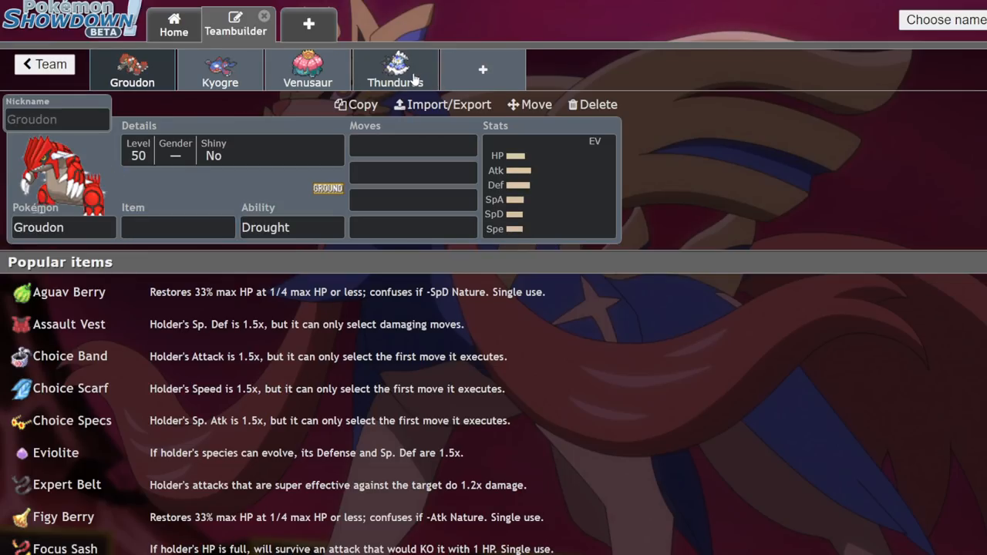
click(394, 69)
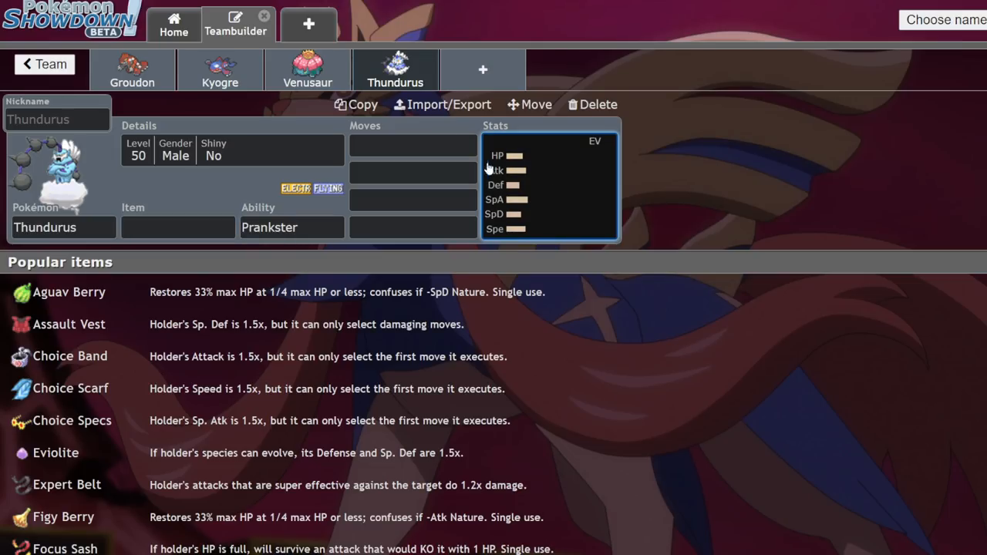
text(we)
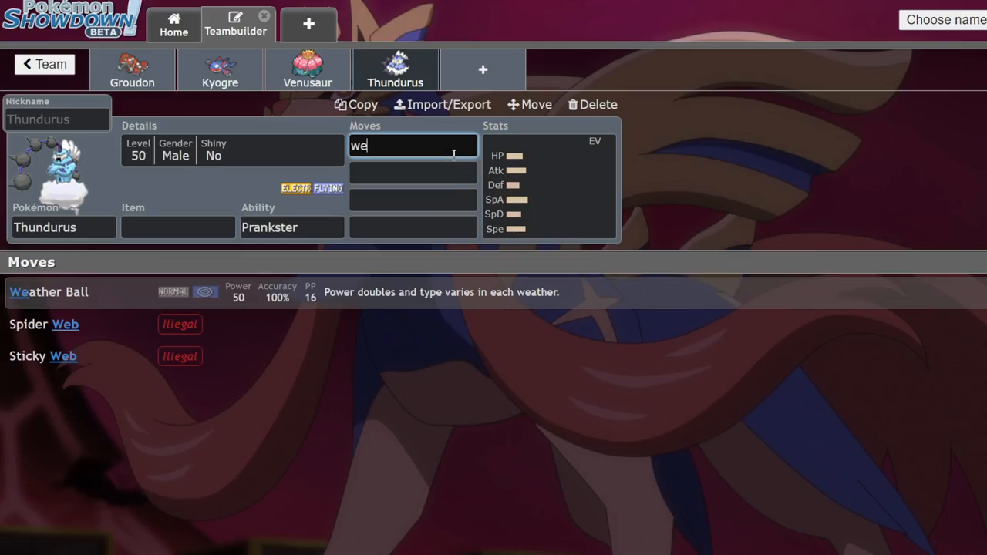
click(49, 292)
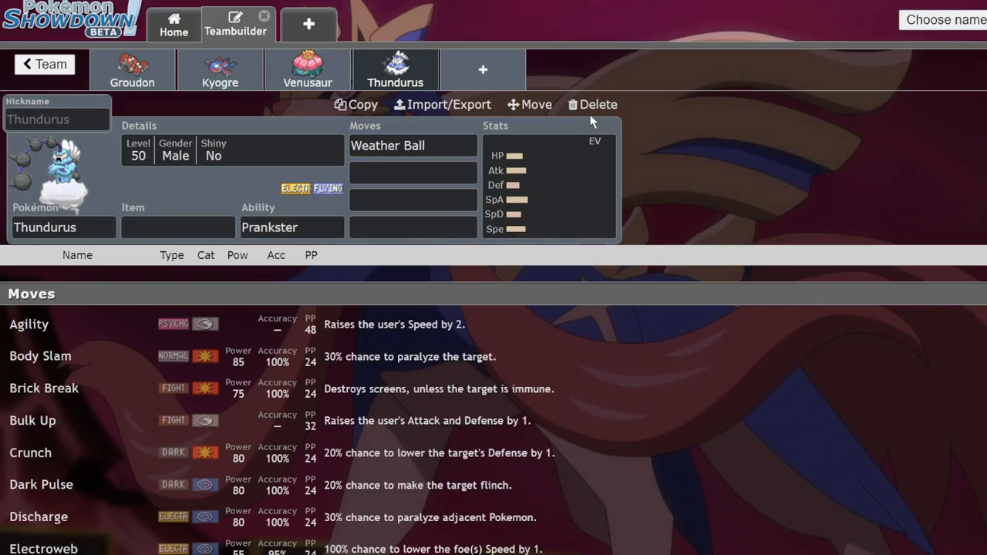
click(592, 105)
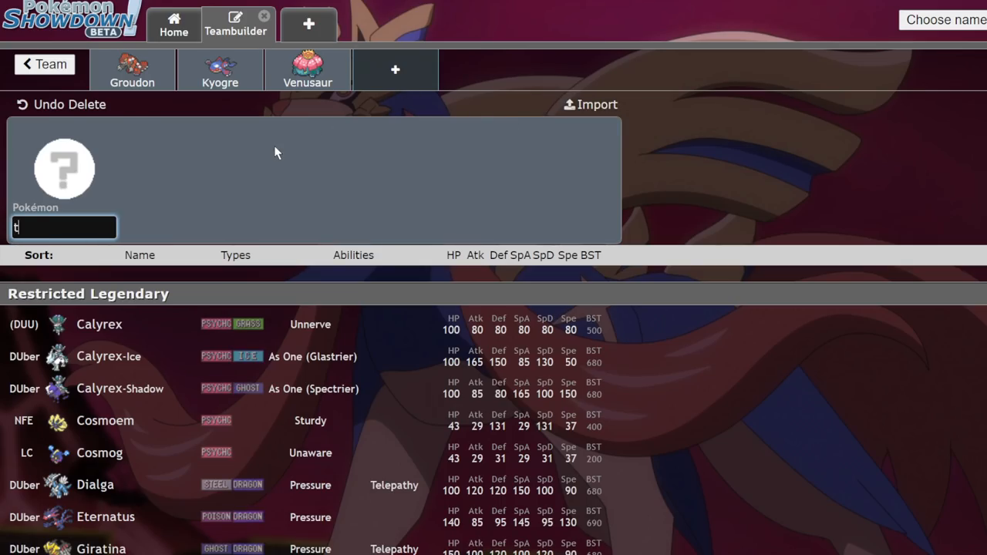
Add and delete Tornadus, then delete Venusaur and Kyogre, leaving only Groudon.
text(orn)
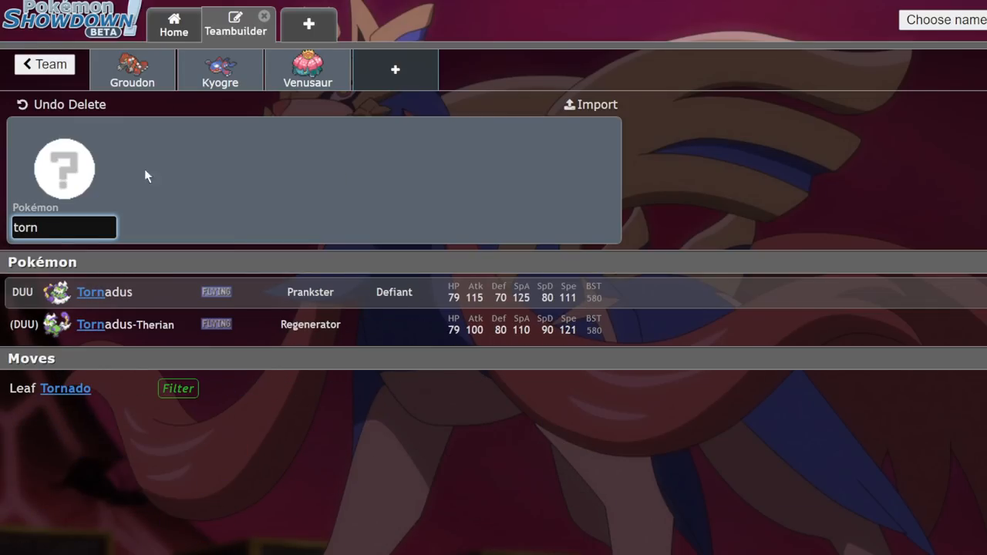
click(105, 291)
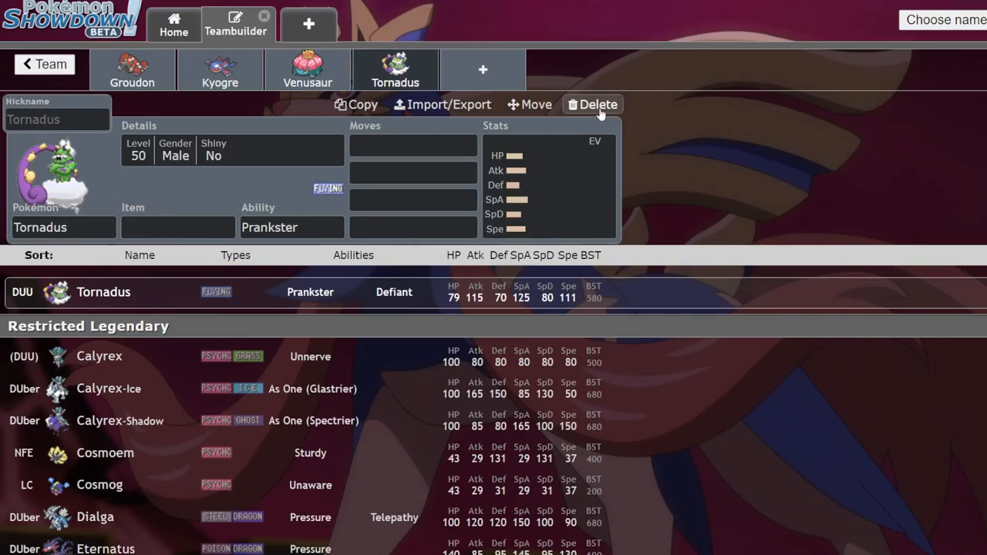
click(592, 105)
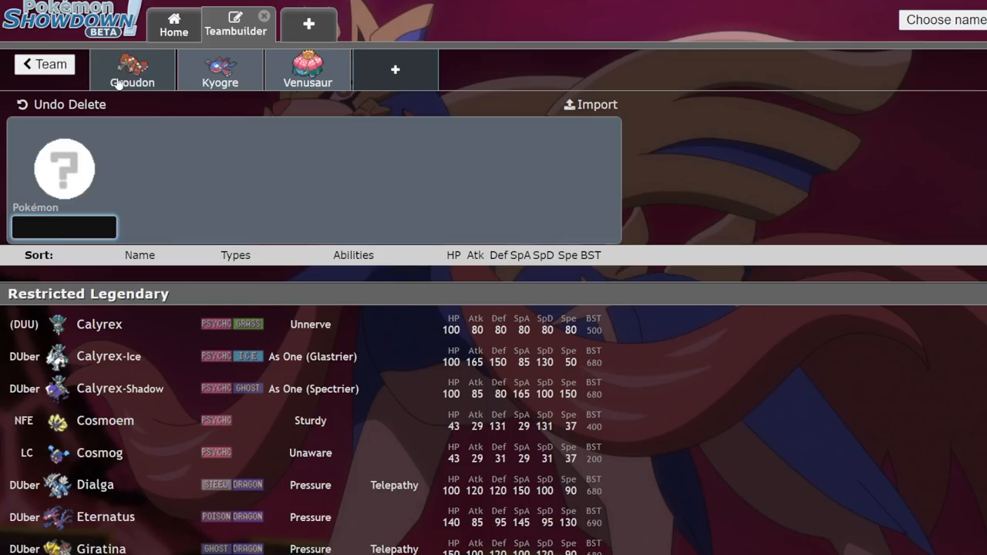
click(308, 69)
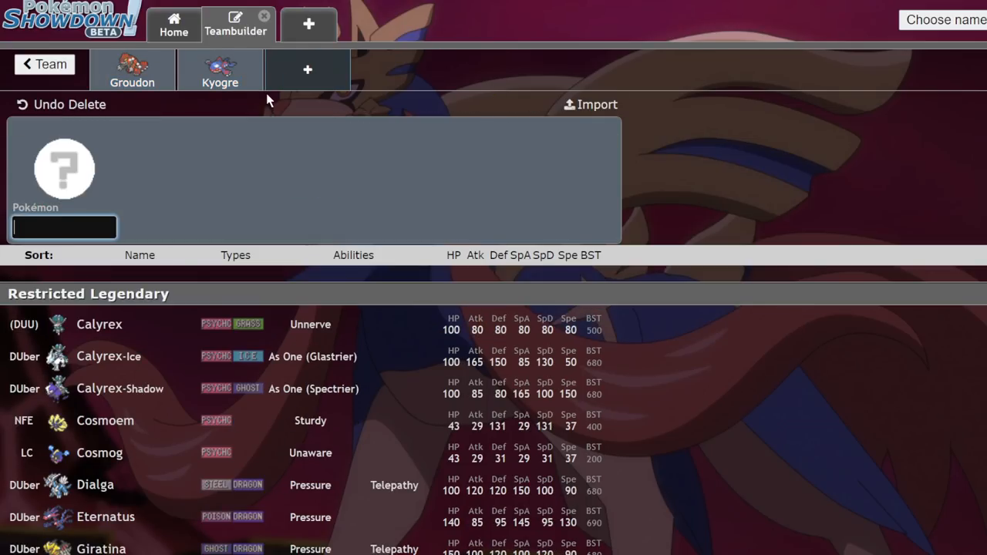
click(132, 70)
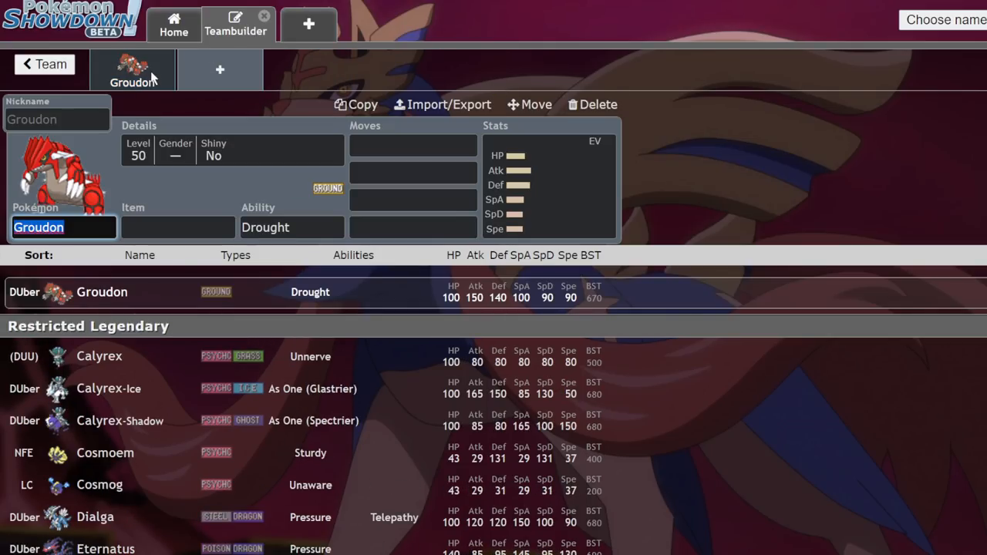
Replace Groudon with Necrozma-Dusk-Mane, add Kyogre, Mimikyu and Incineroar, and start a new slot.
click(592, 105)
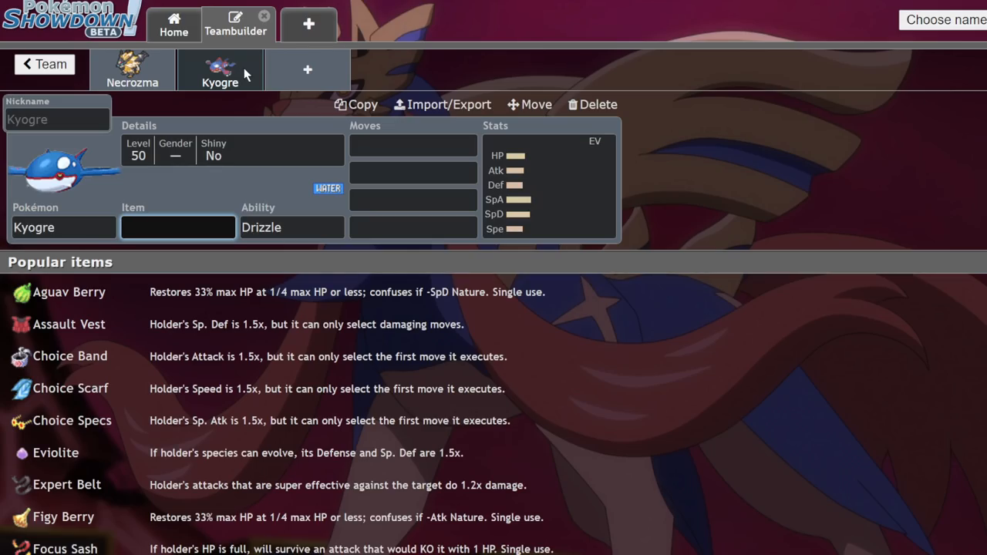
click(133, 69)
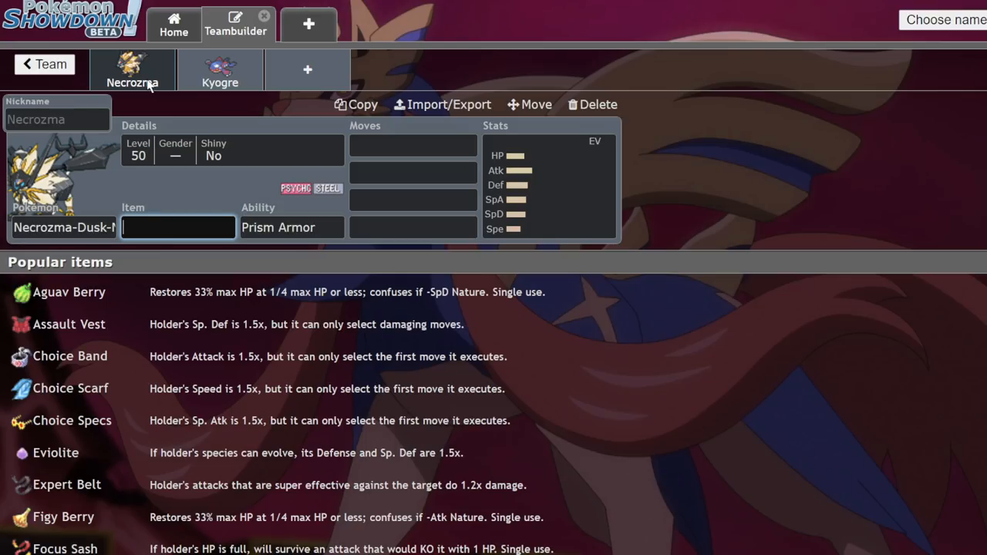
click(219, 70)
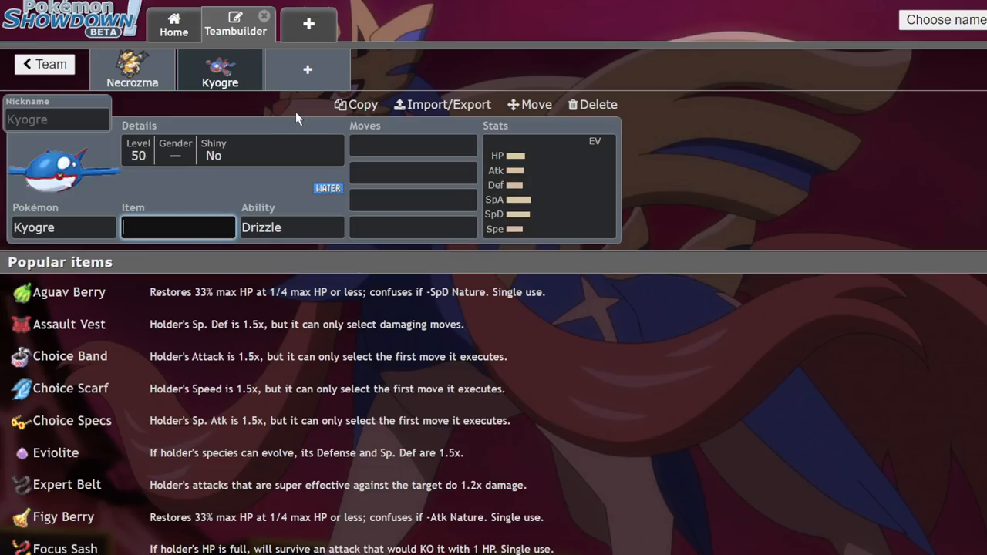
mouse_move(307, 69)
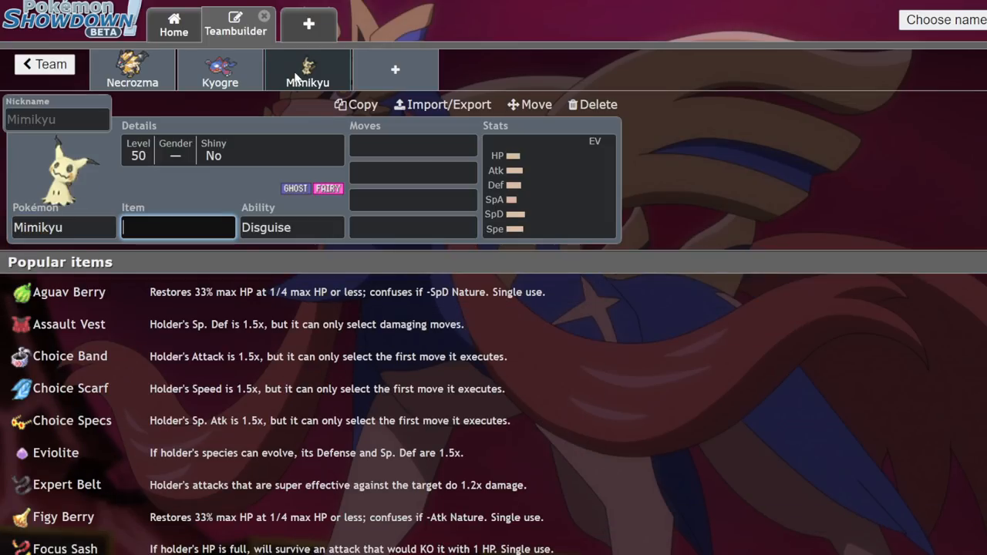
click(394, 70)
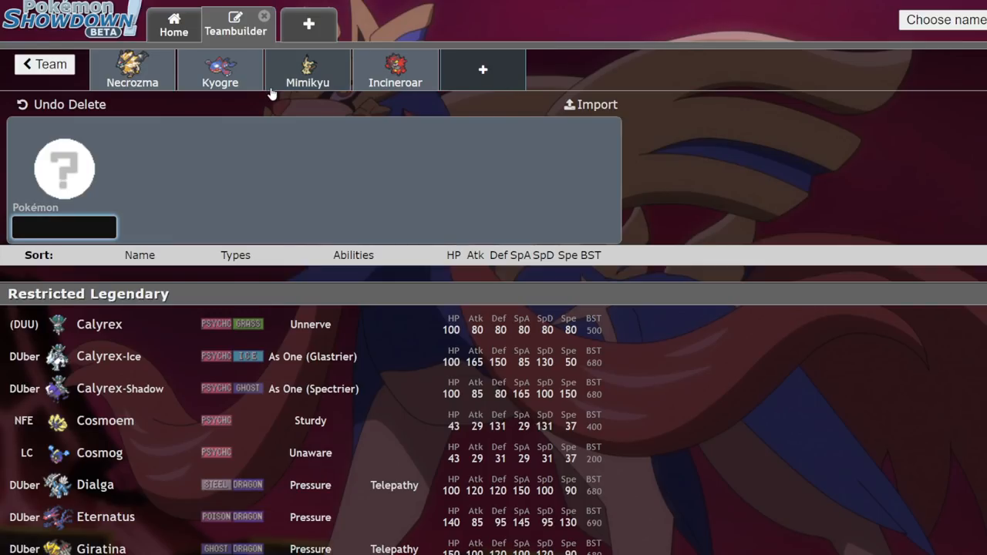
Add Tapu Bulu to the team and delete it again.
text(tap)
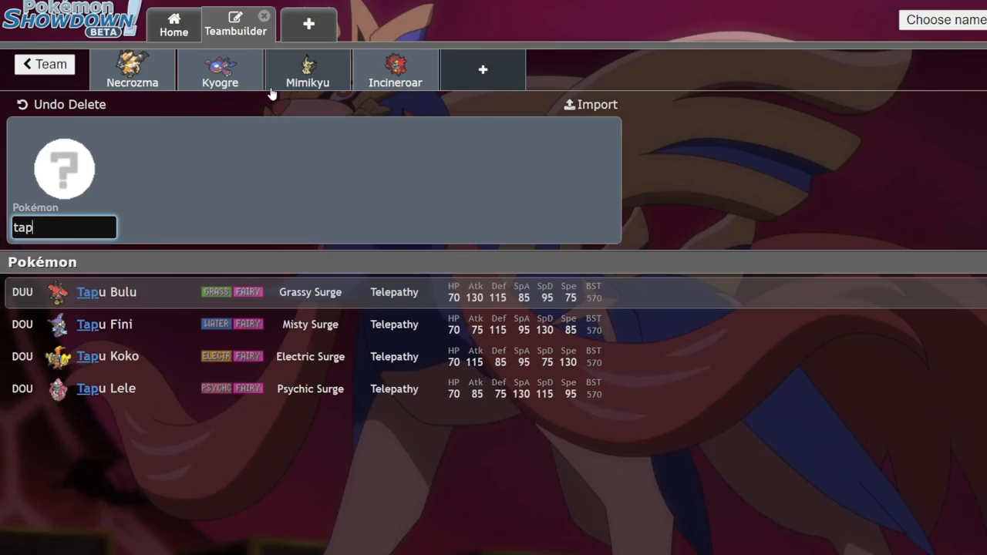
click(107, 291)
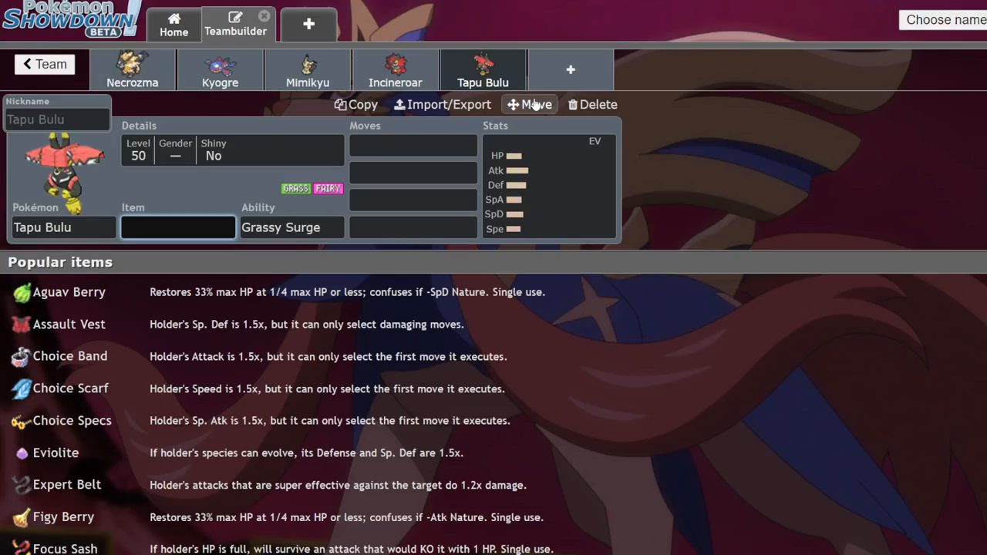
click(592, 105)
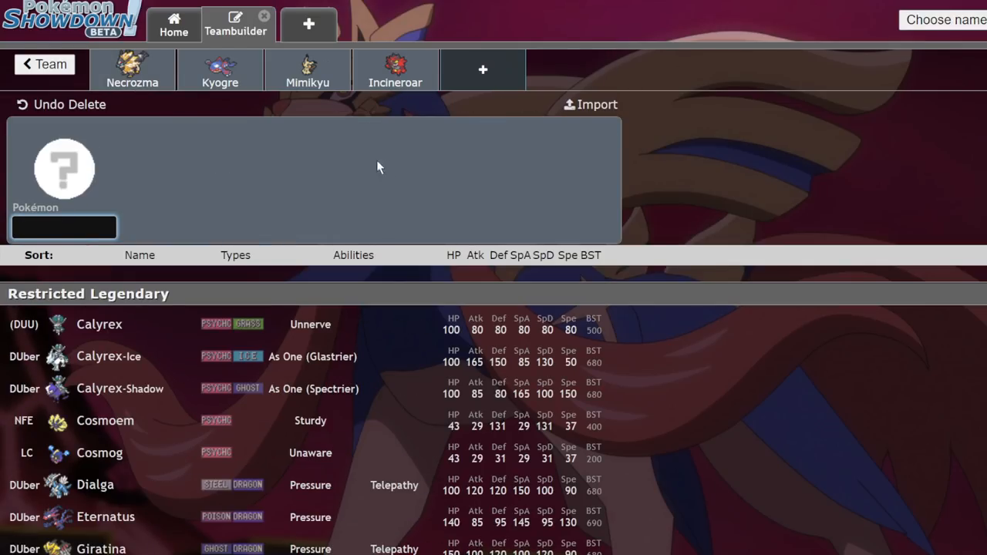
mouse_move(428, 173)
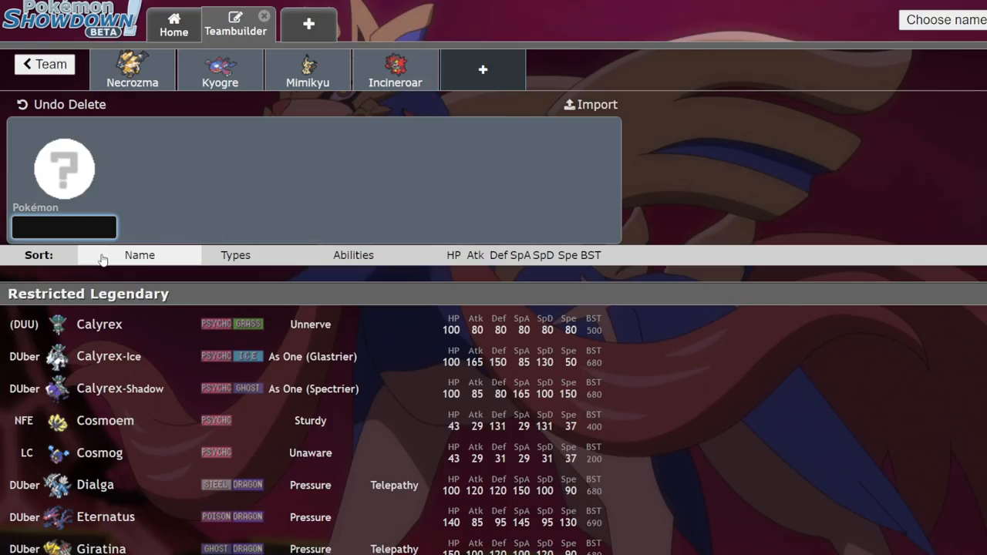
Add Rillaboom as the fifth member and return to the full team overview.
text(ri)
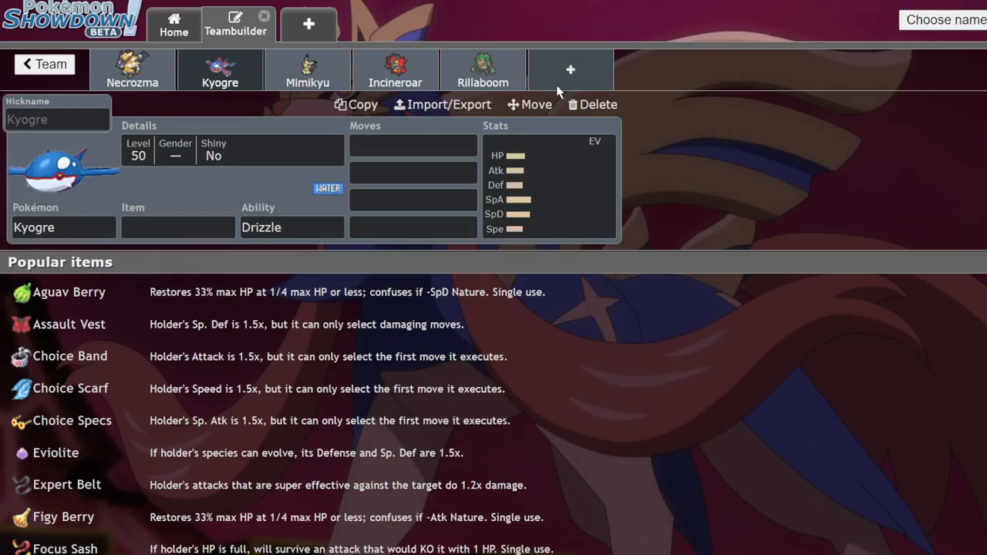
click(598, 105)
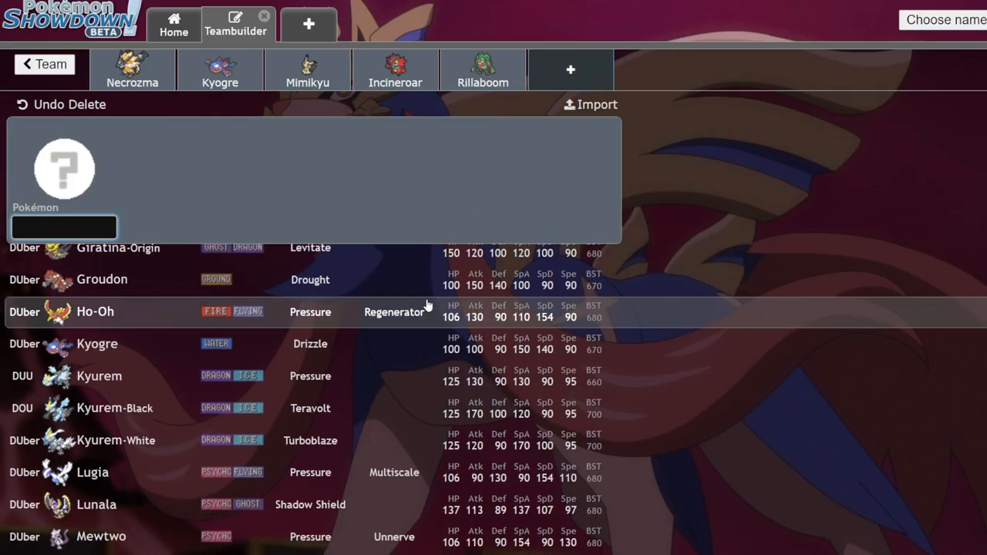
scroll(down, 3)
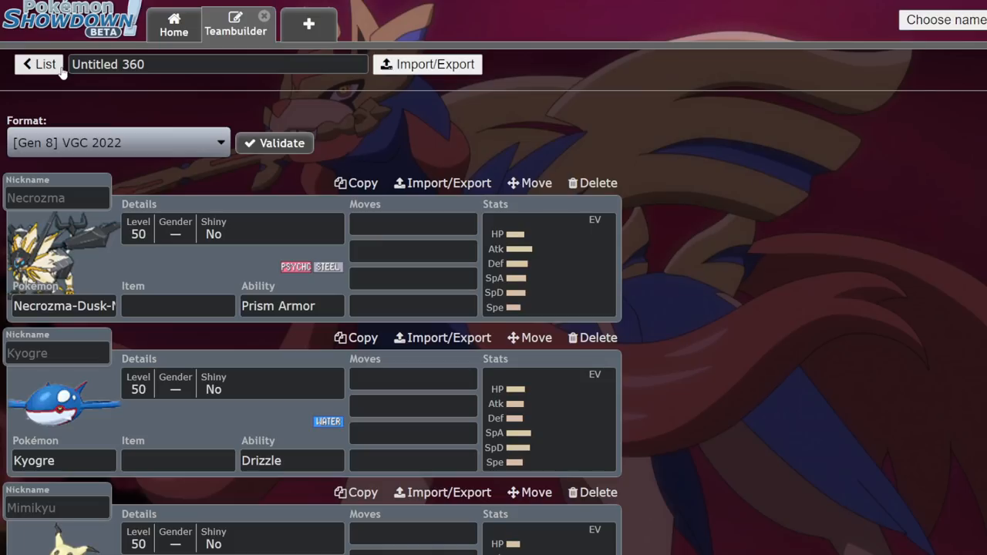
Delete the current Pokémon and add Eternatus as the first team member.
click(599, 182)
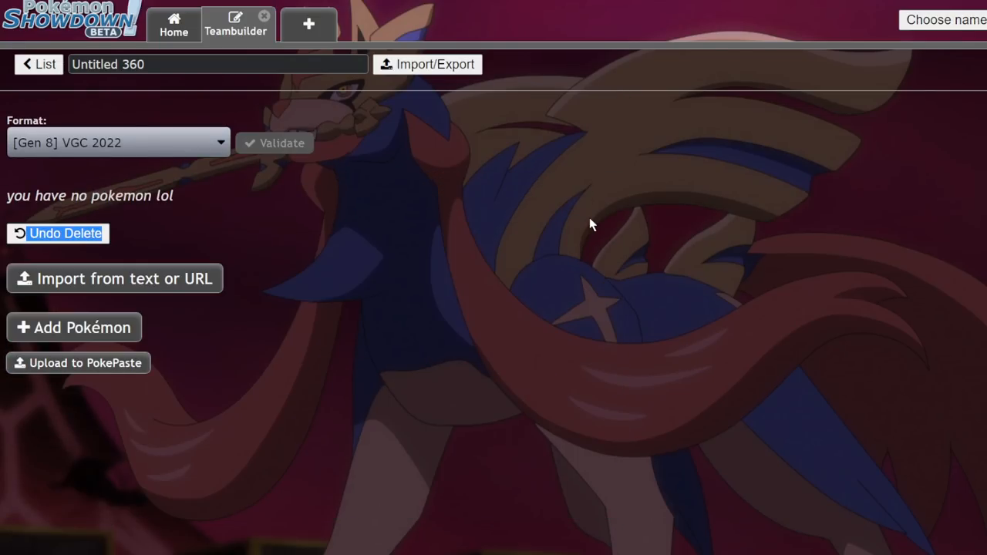
click(74, 327)
text(Eternatus)
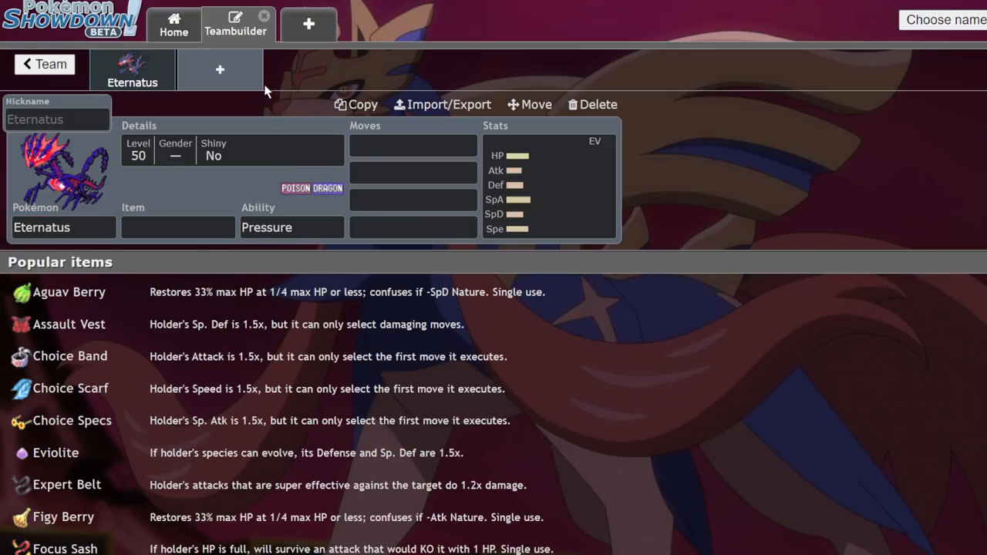
click(592, 104)
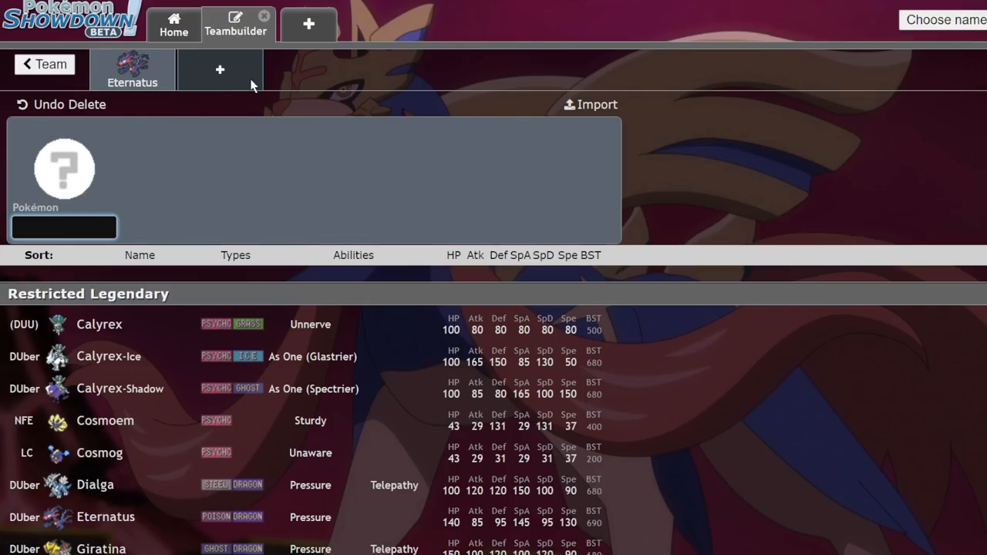
Add Kyogre, then delete Kyogre and Eternatus, leaving the team empty.
text(ky)
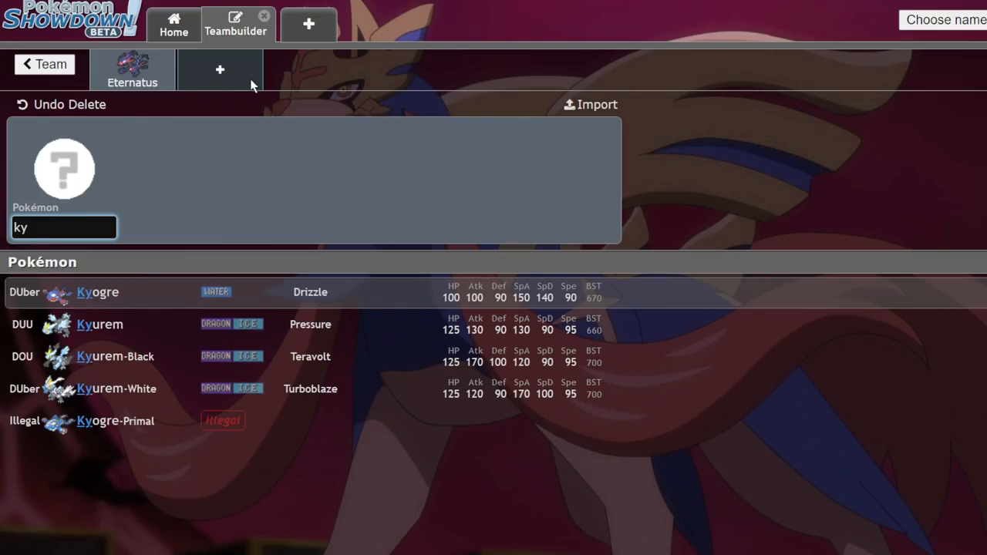
click(98, 292)
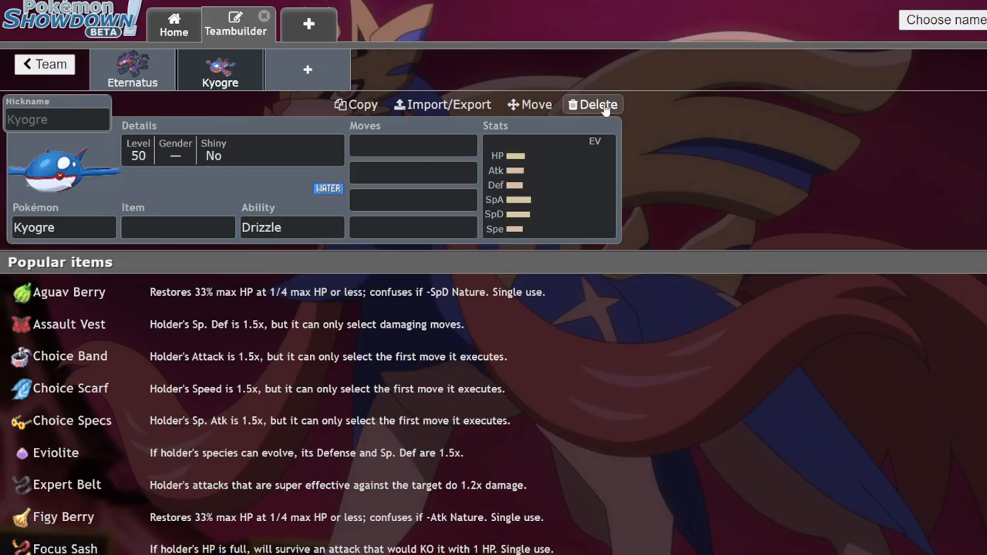
click(592, 105)
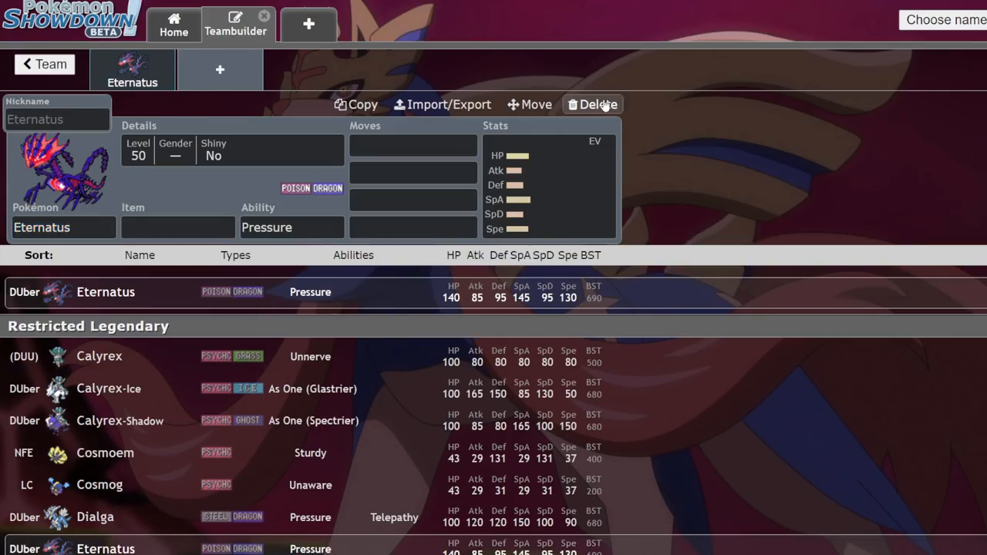
click(592, 105)
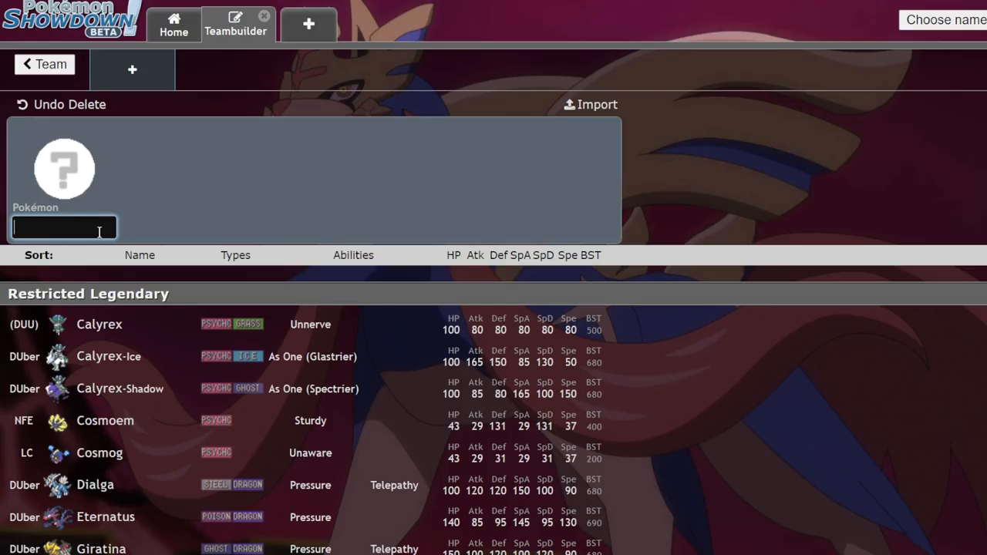
Add Zacian and Zygarde to the empty team.
text(zac)
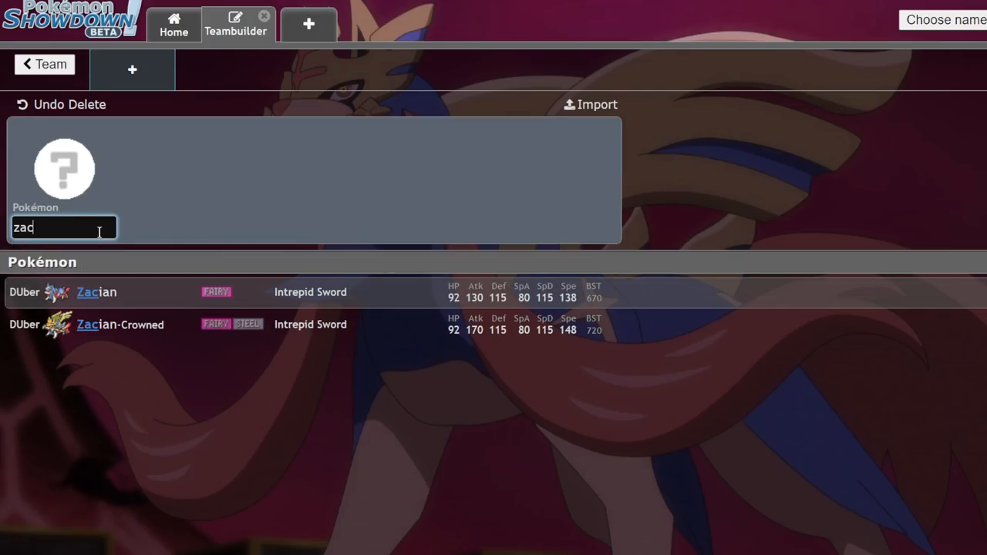
click(95, 292)
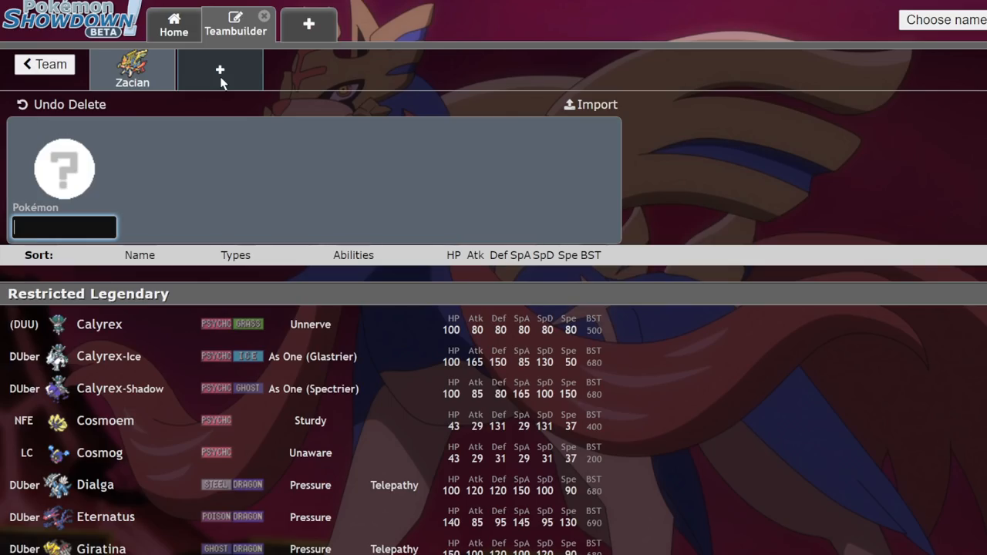
text(zyg)
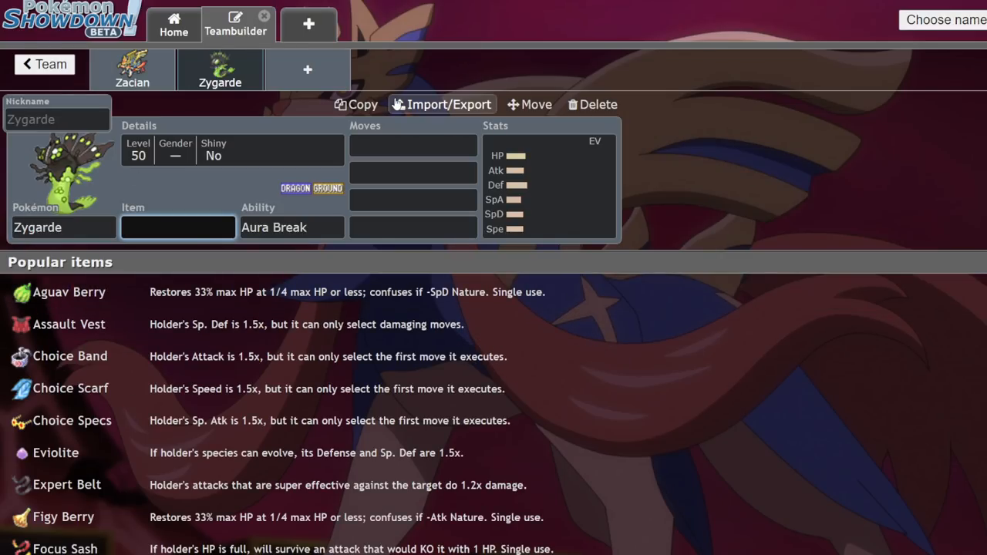
Change Zygarde's species to Zygarde-Complete with Power Construct and start choosing its item.
click(291, 226)
text(zy)
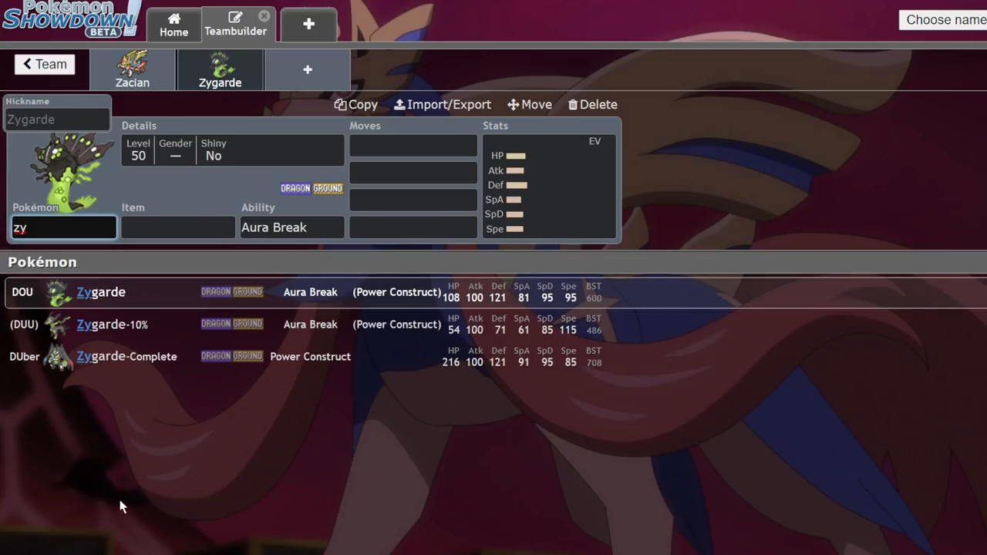
click(547, 185)
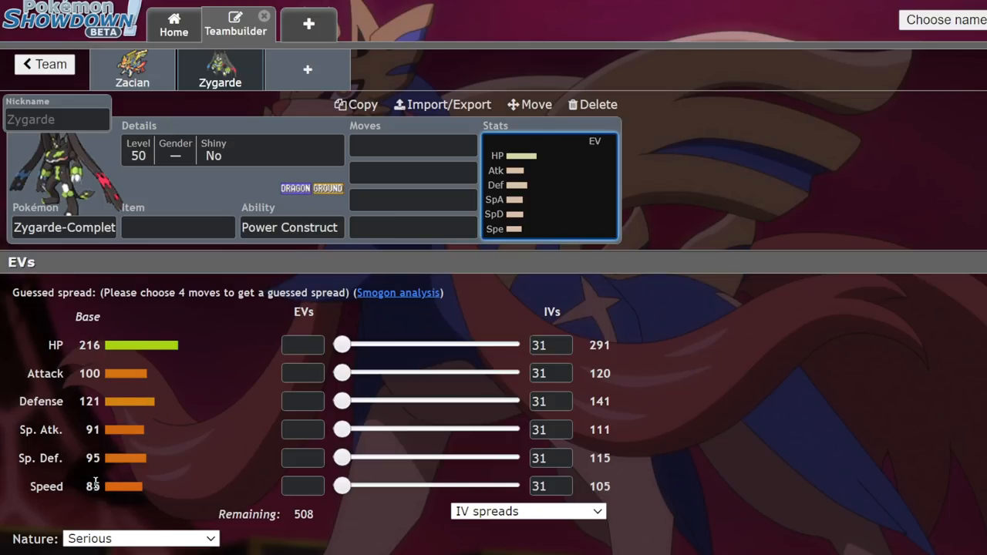
mouse_move(172, 449)
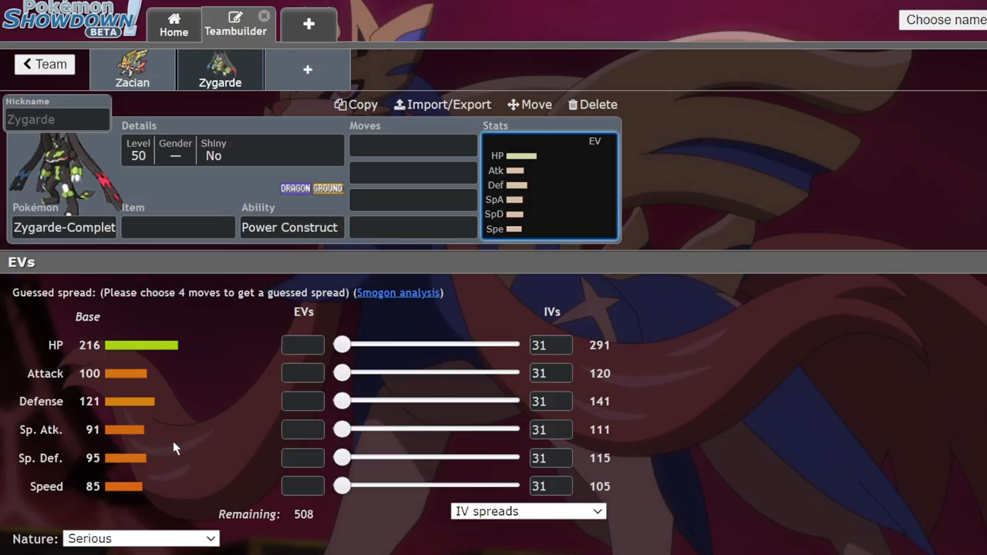
click(413, 172)
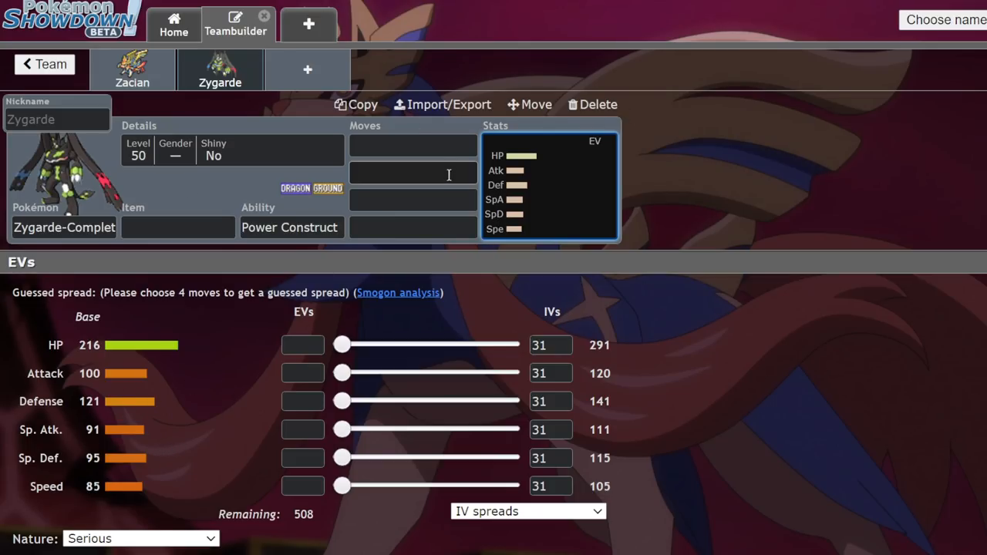
click(178, 227)
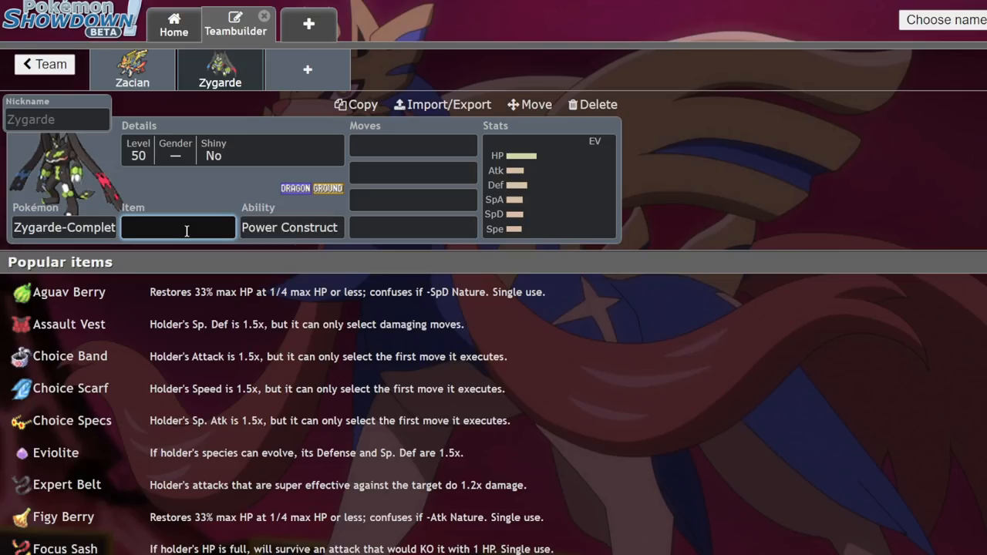
Add Tapu Fini as the third team member.
click(307, 69)
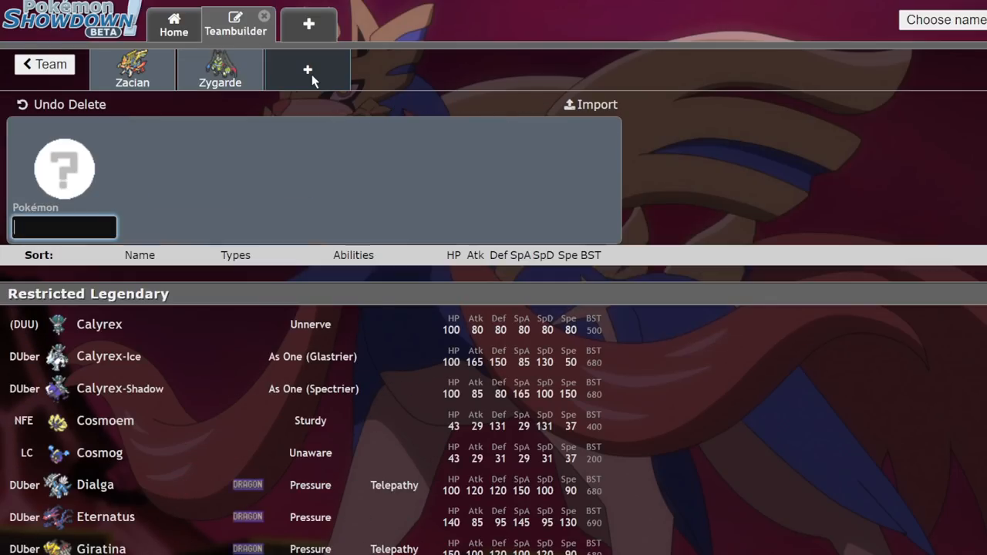
text(tapu)
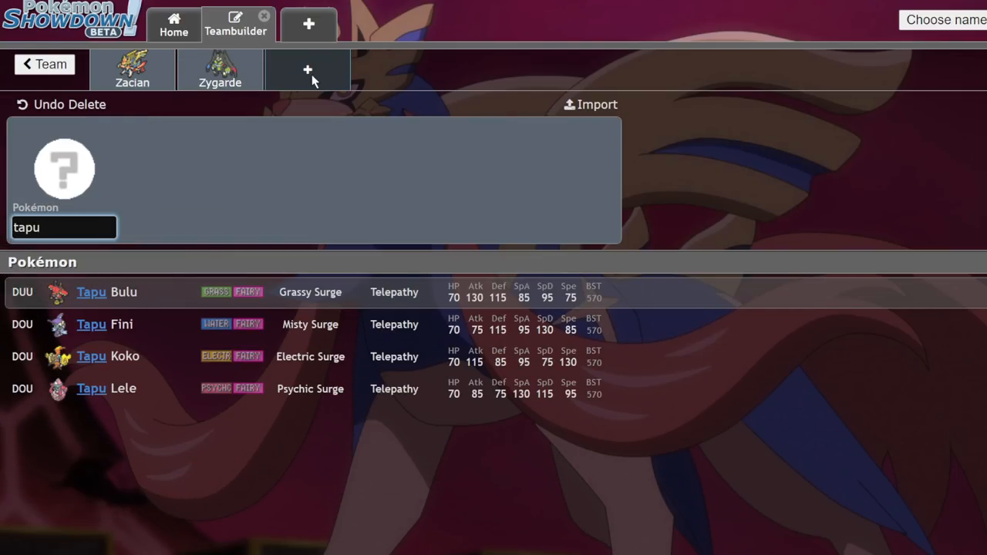
click(105, 324)
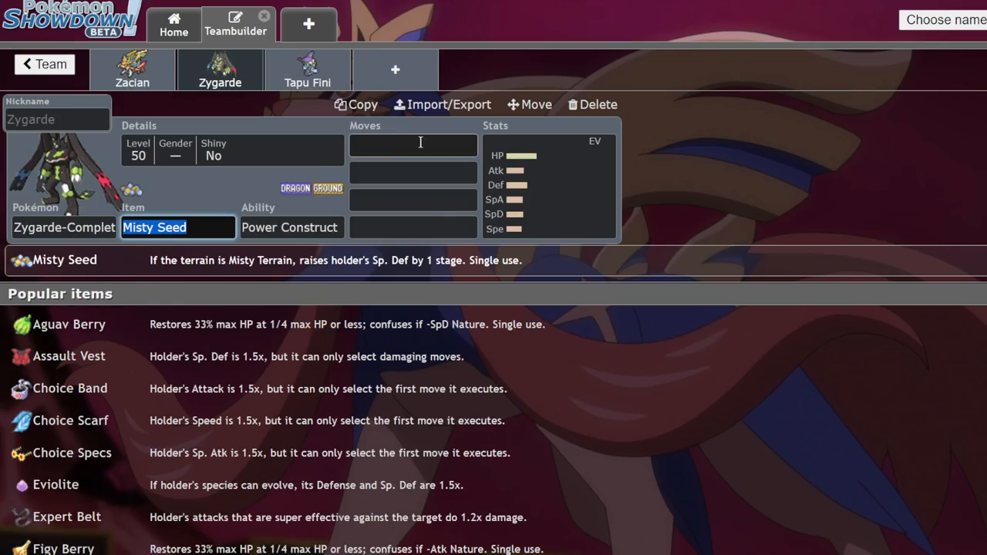
Give Zygarde-Complete Misty Seed with Thousand Arrows, Coil, Iron Tail and Protect.
click(413, 145)
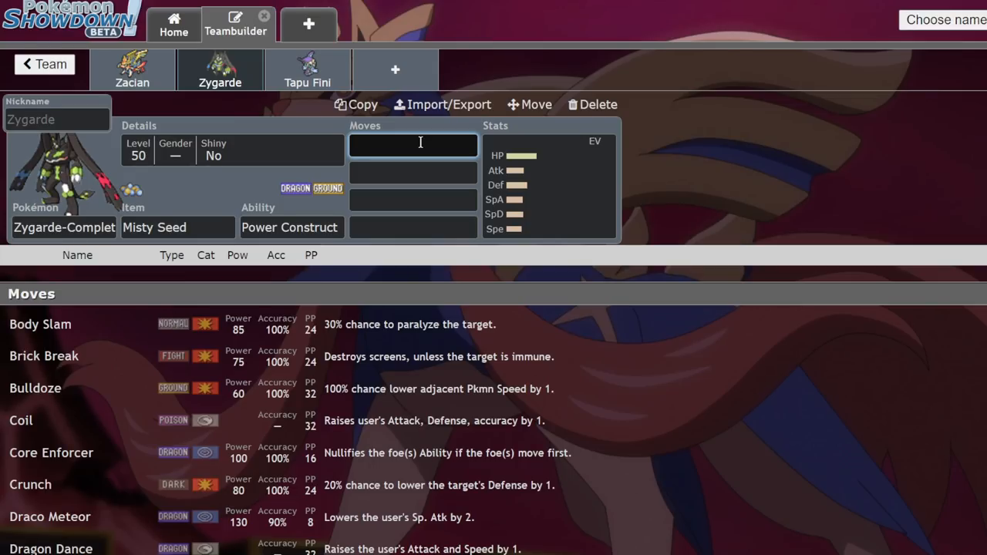
text(tho)
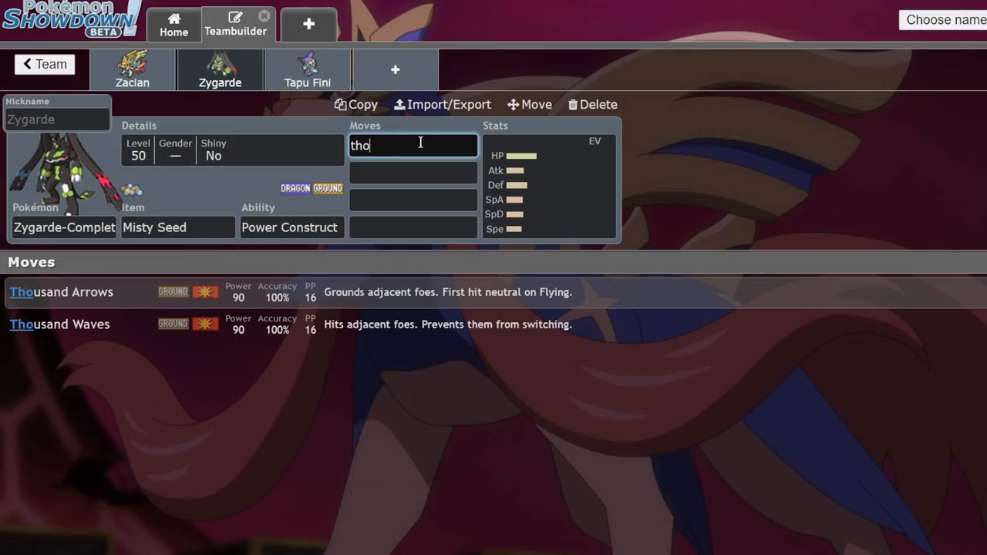
click(22, 419)
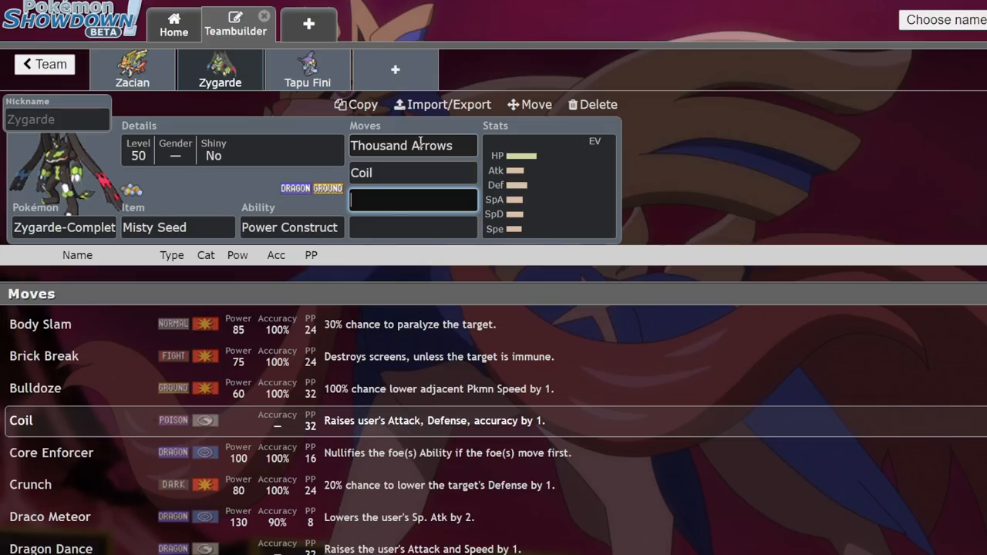
text(ex)
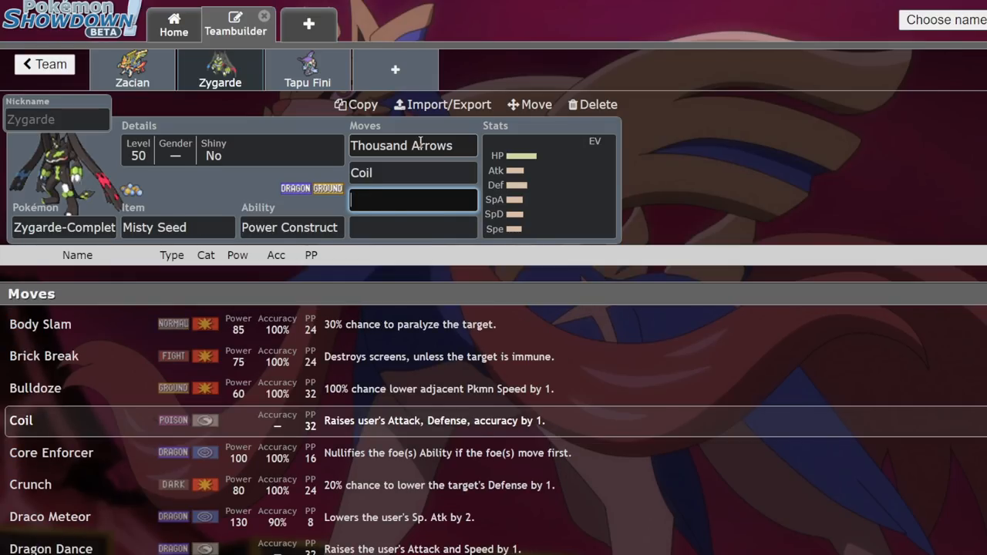
text(Iron Tail)
click(413, 226)
text(Protect)
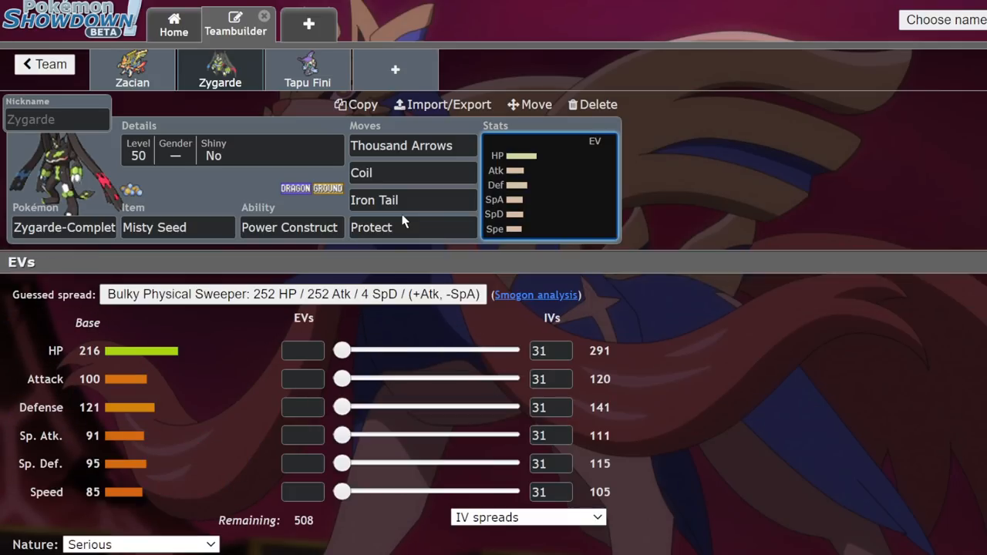
Give Tapu Fini Heal Pulse, Icy Wind, Muddy Water and a fourth move, then return to Zygarde-Complete.
click(307, 70)
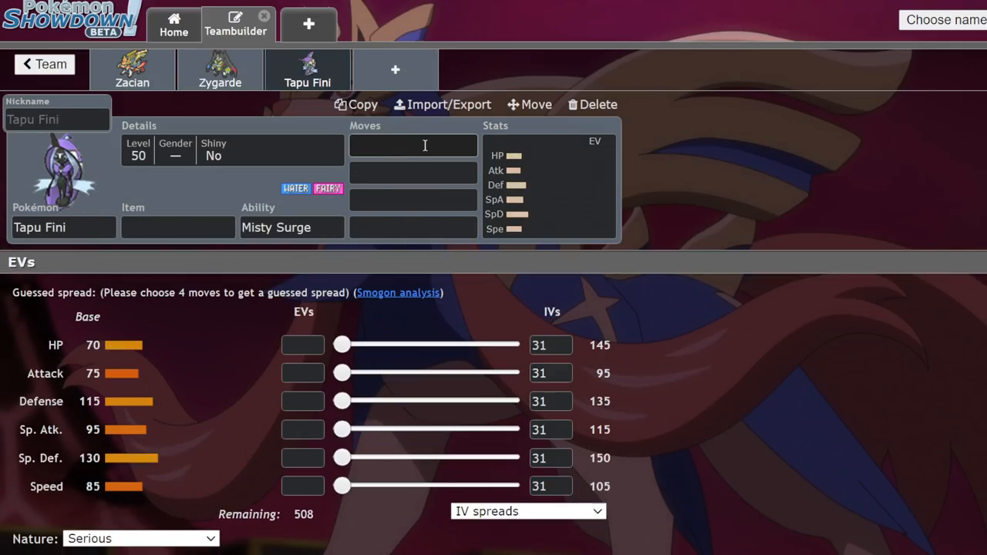
click(413, 145)
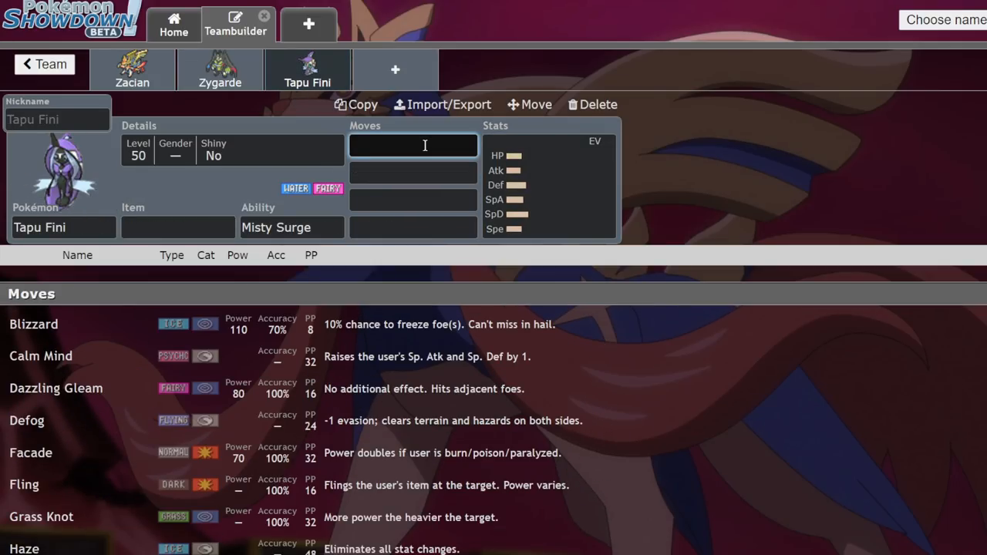
text(ic)
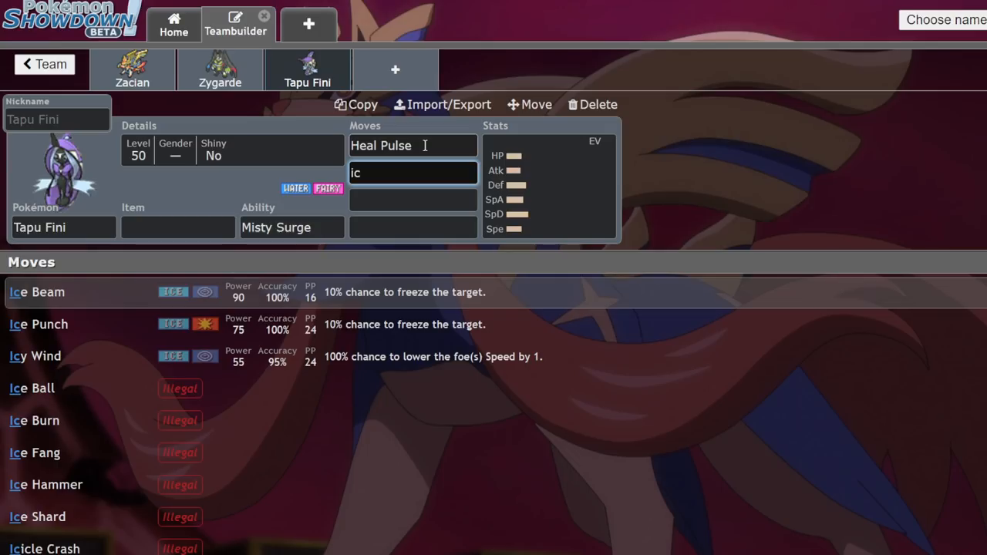
click(34, 355)
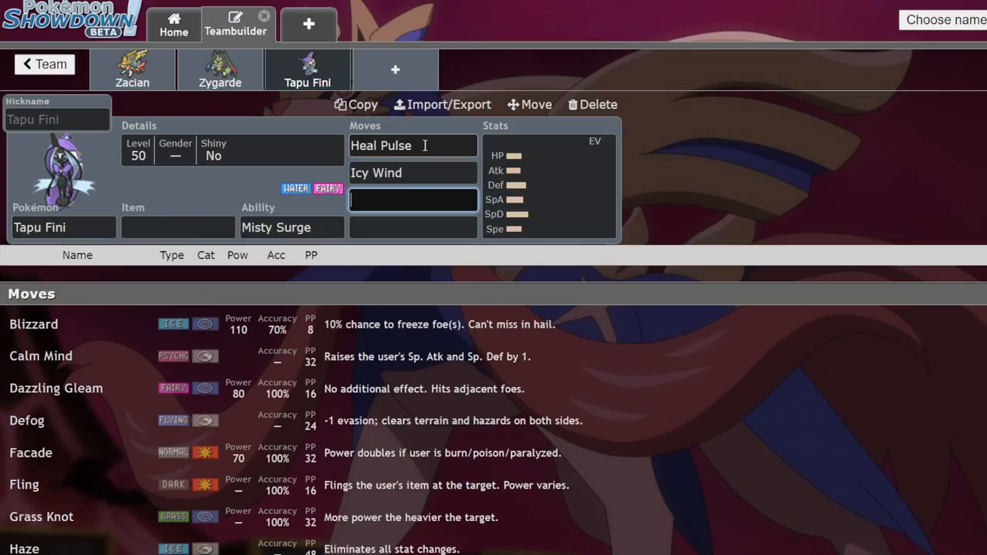
text(mu)
click(413, 227)
text(mo)
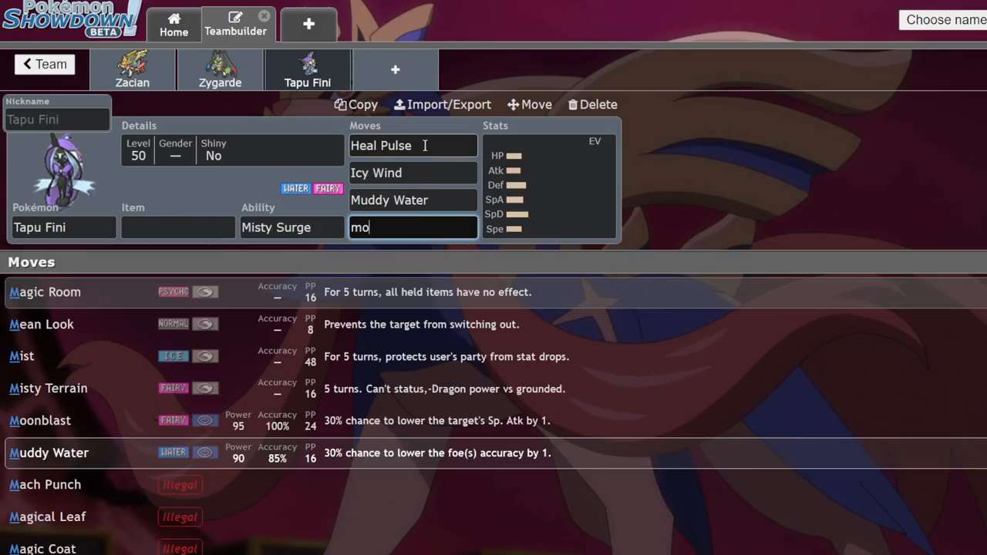
click(219, 70)
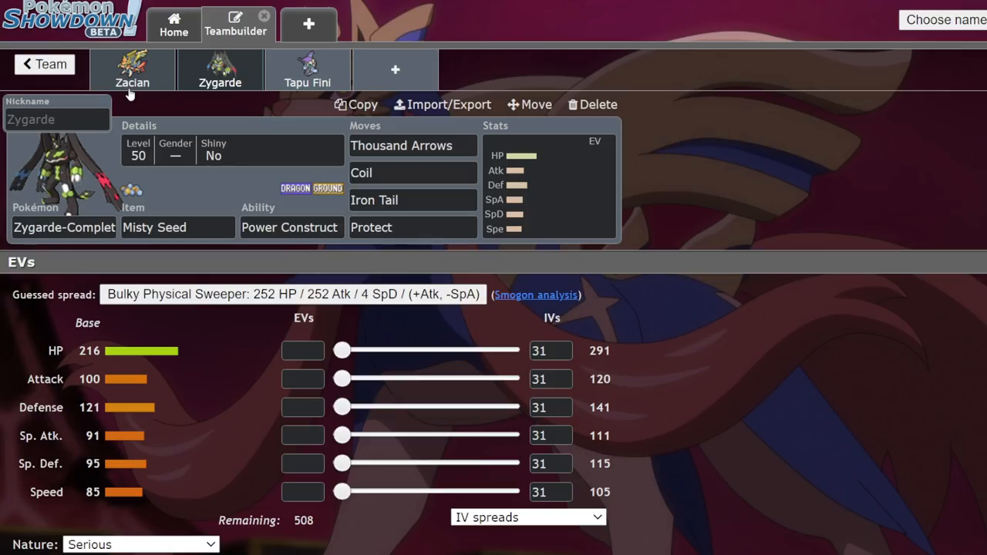
mouse_move(509, 49)
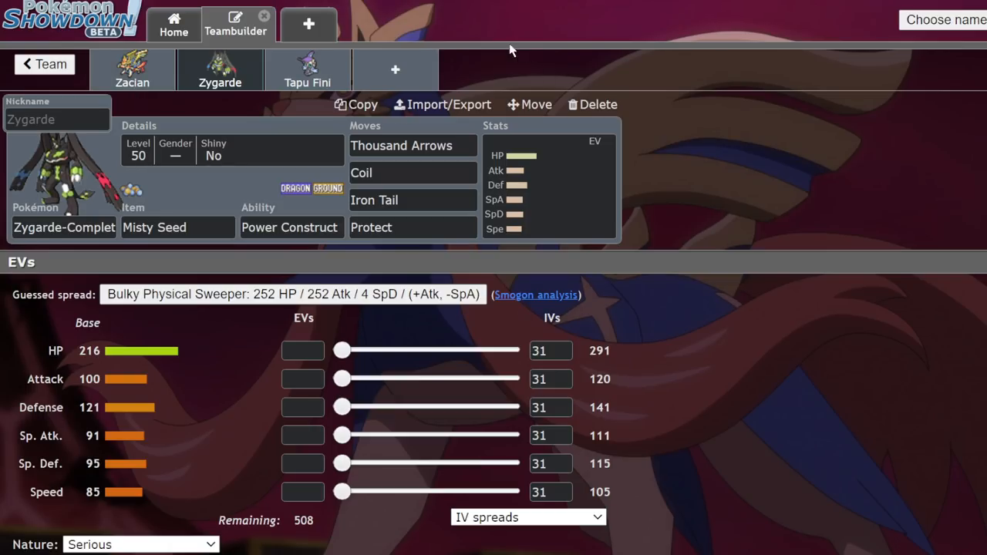
click(133, 69)
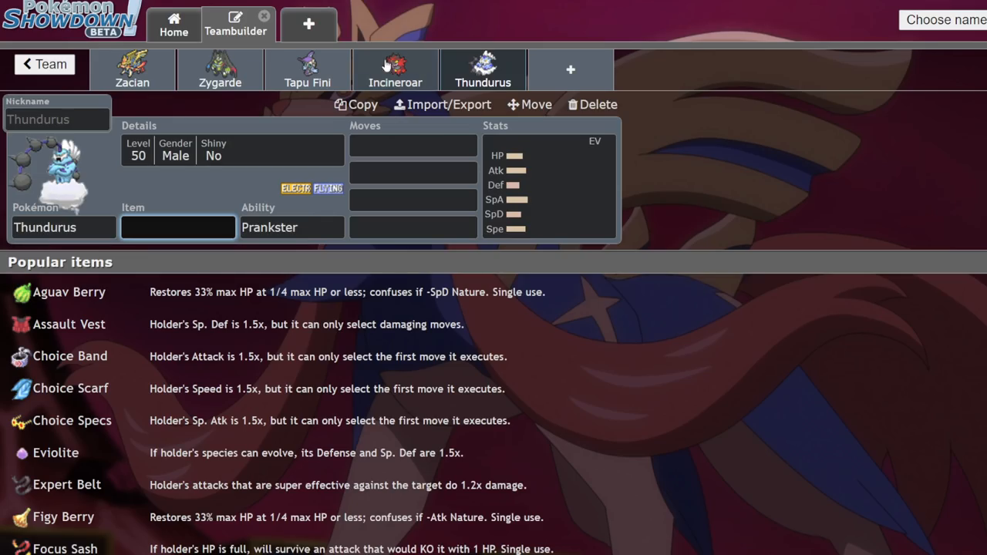
Delete Zacian and add Zamazenta-Crowned, looking over its moves.
click(219, 70)
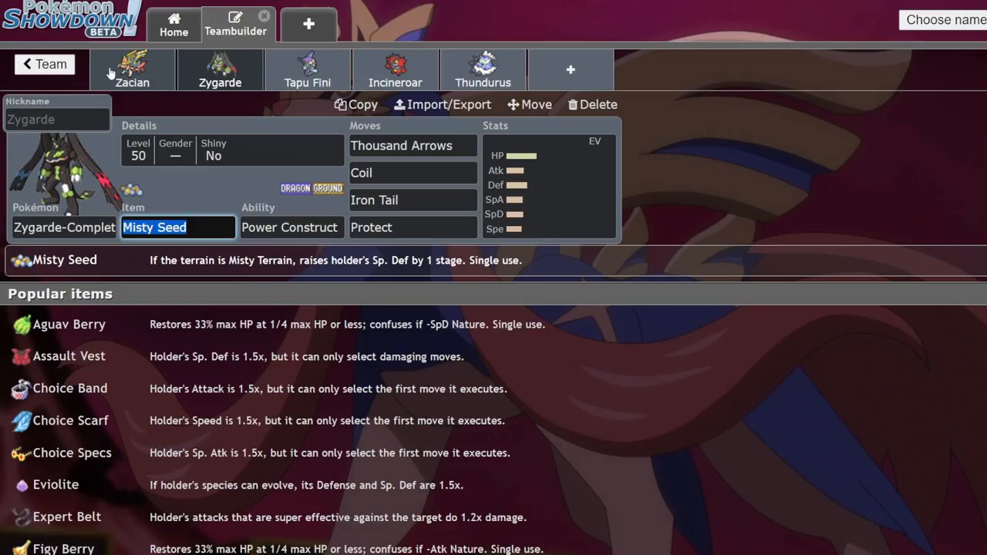
click(592, 105)
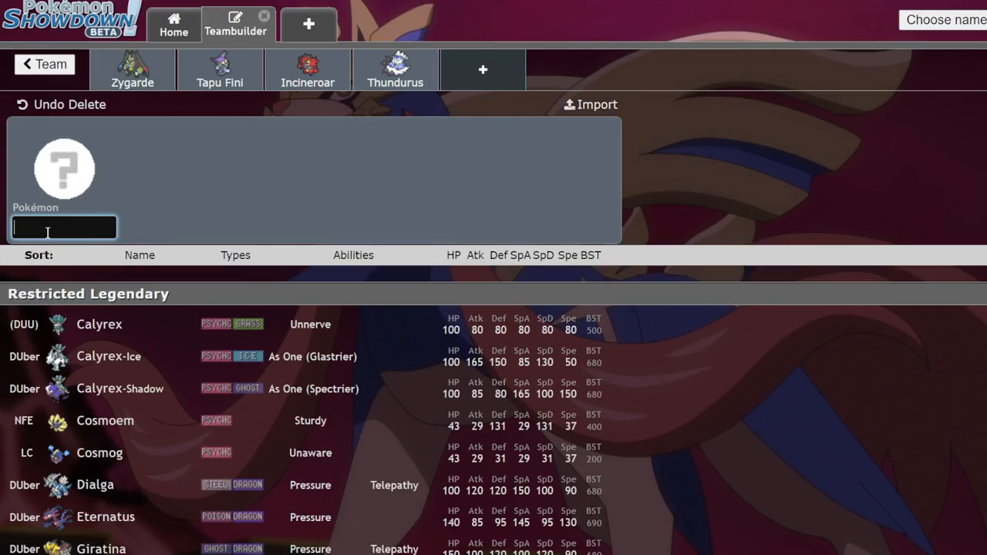
text(zam)
text(c)
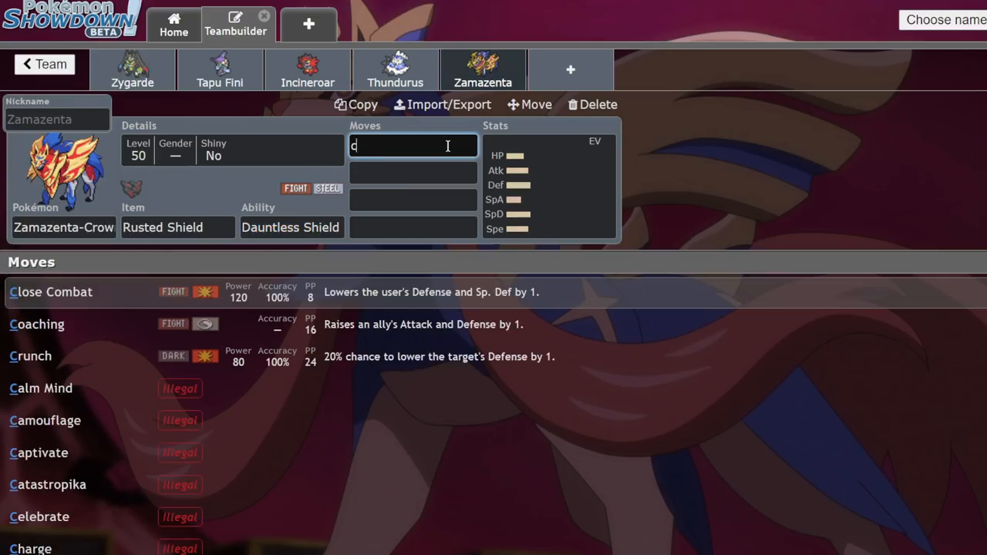
click(37, 323)
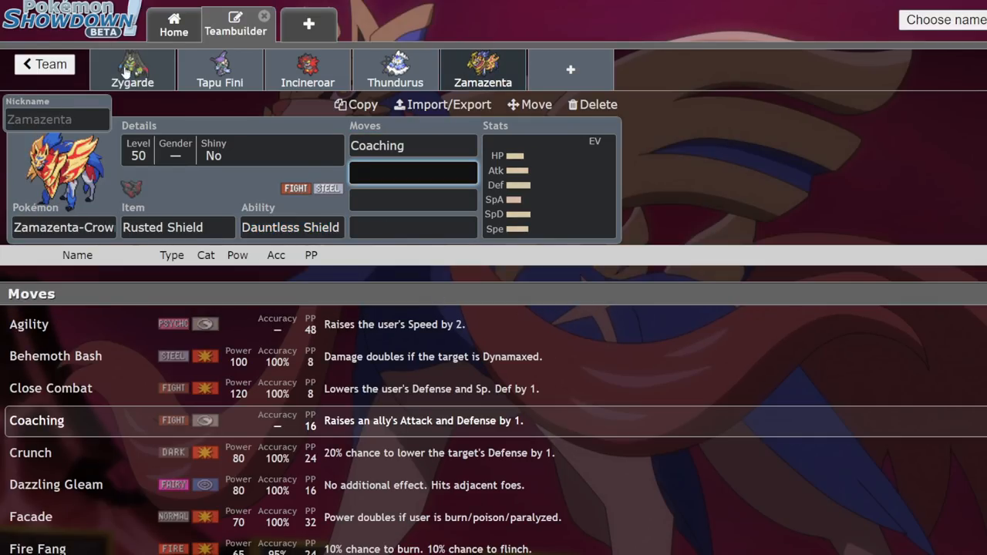
Check Zygarde's moveset, then bring up Zamazenta's EV and IV spread.
click(133, 69)
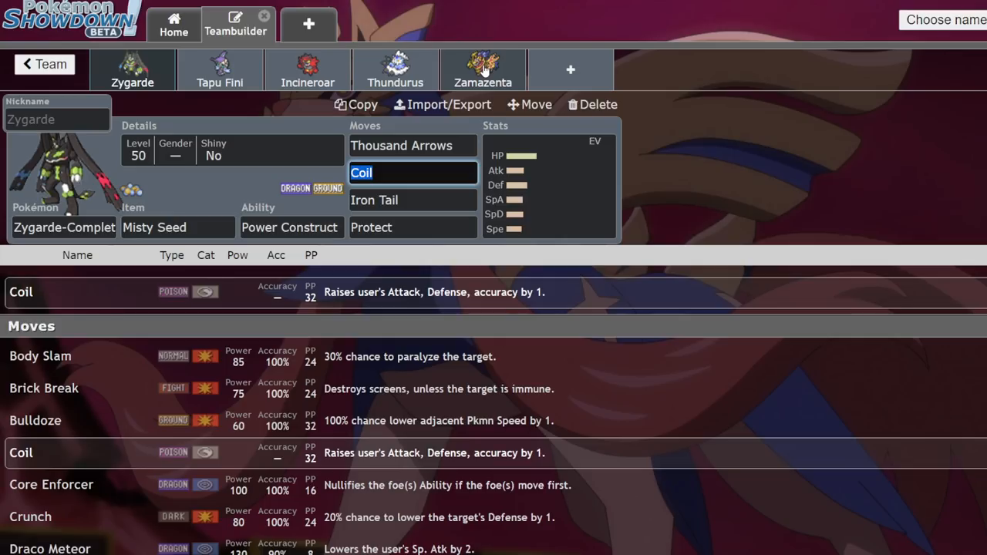
mouse_move(465, 88)
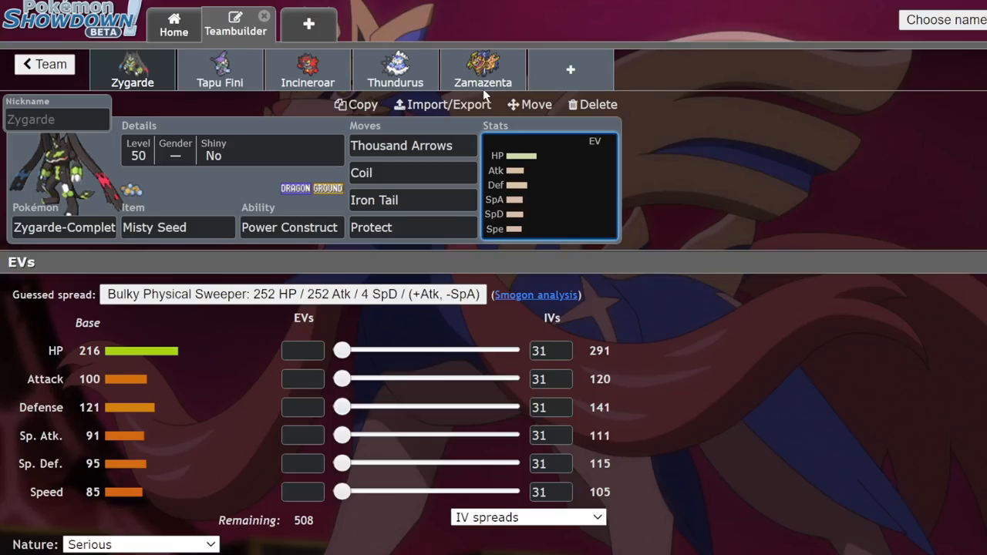
click(484, 69)
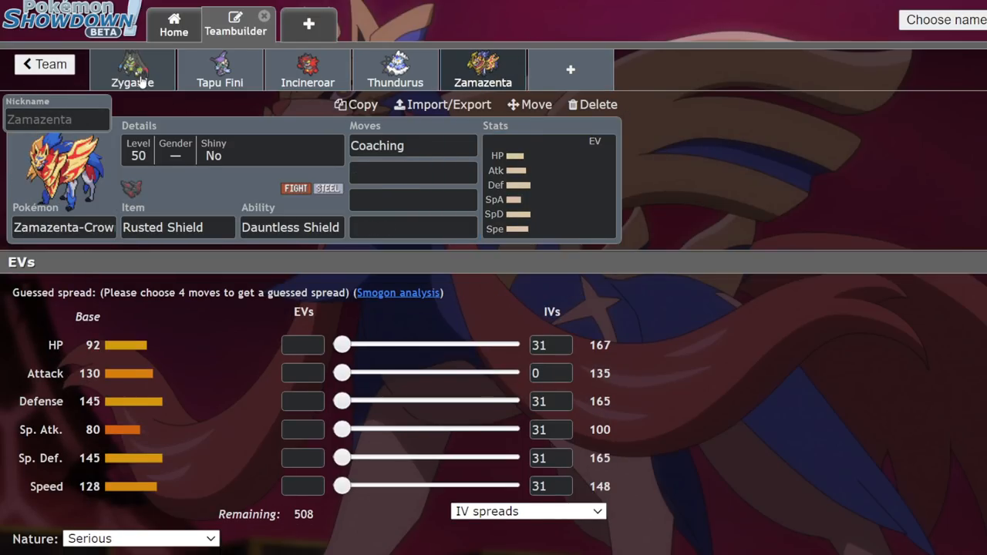
Delete Zamazenta and old members, then add Kyogre, Regieleki and Incineroar.
click(394, 70)
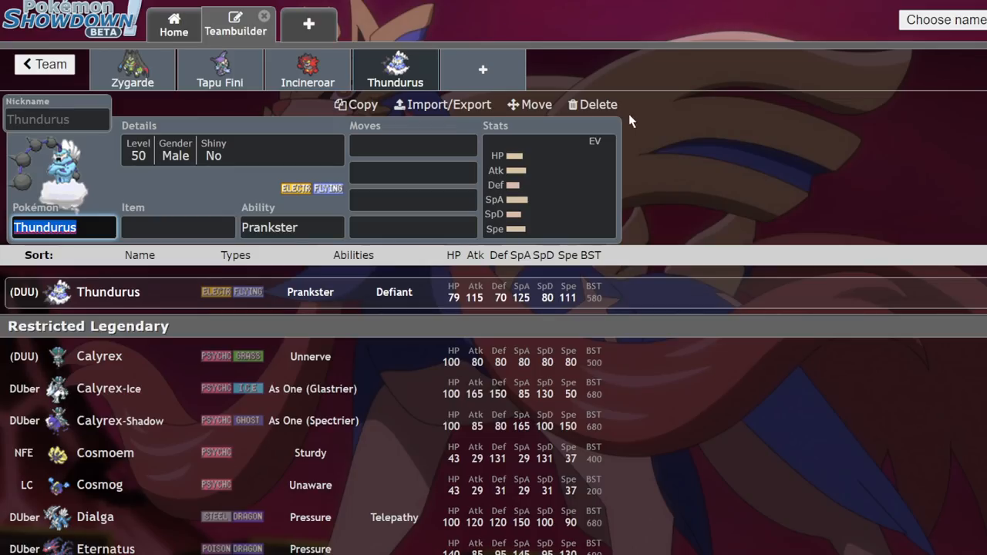
click(592, 104)
text(k)
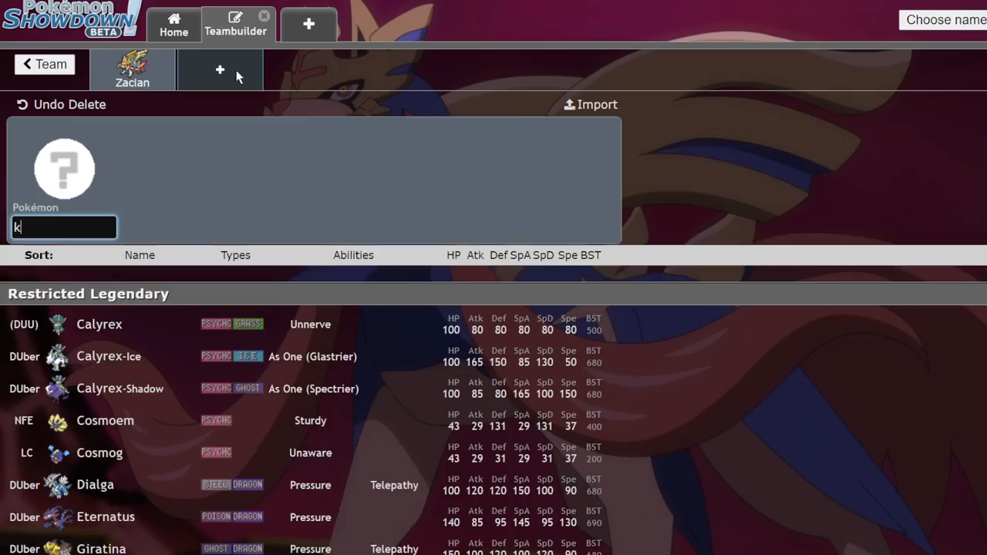
text(y)
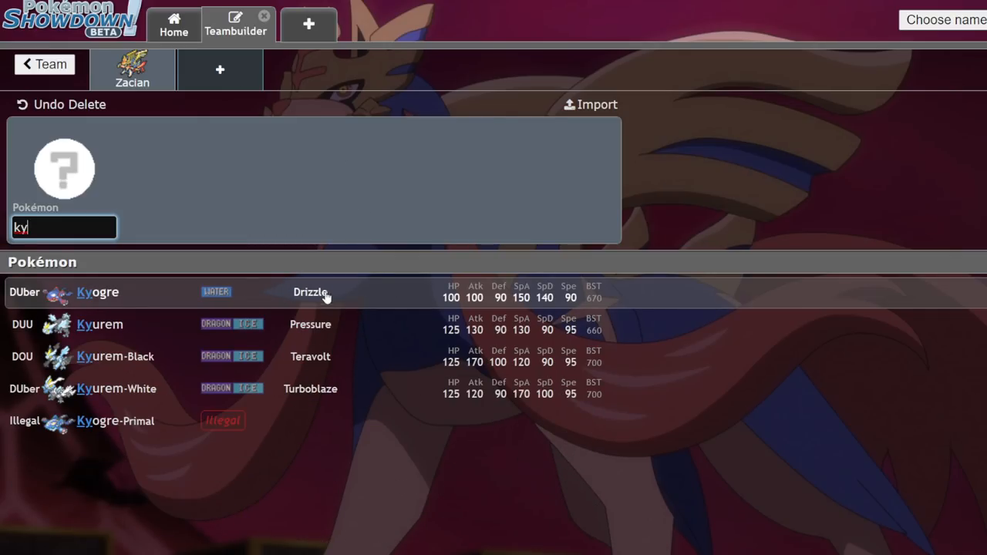
click(99, 291)
text(reg)
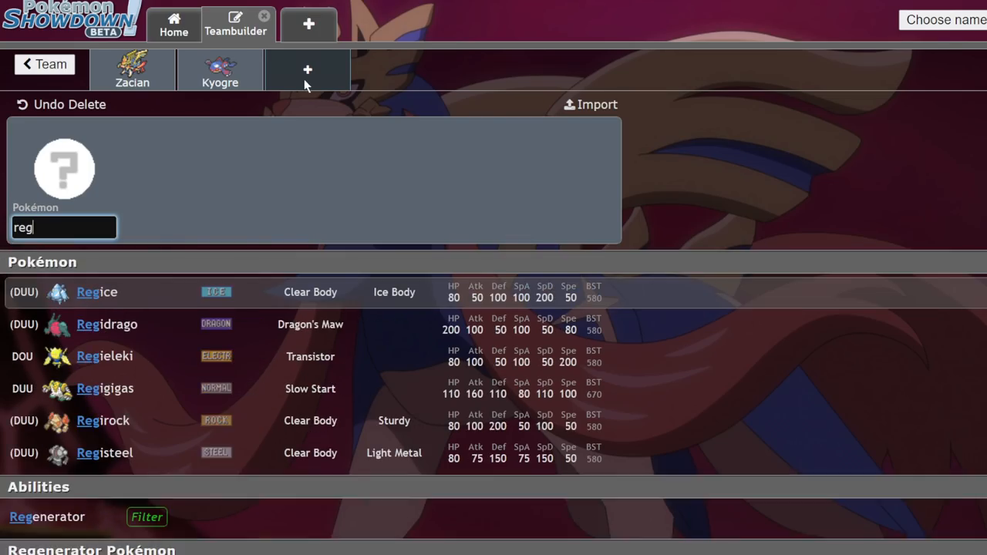
click(105, 355)
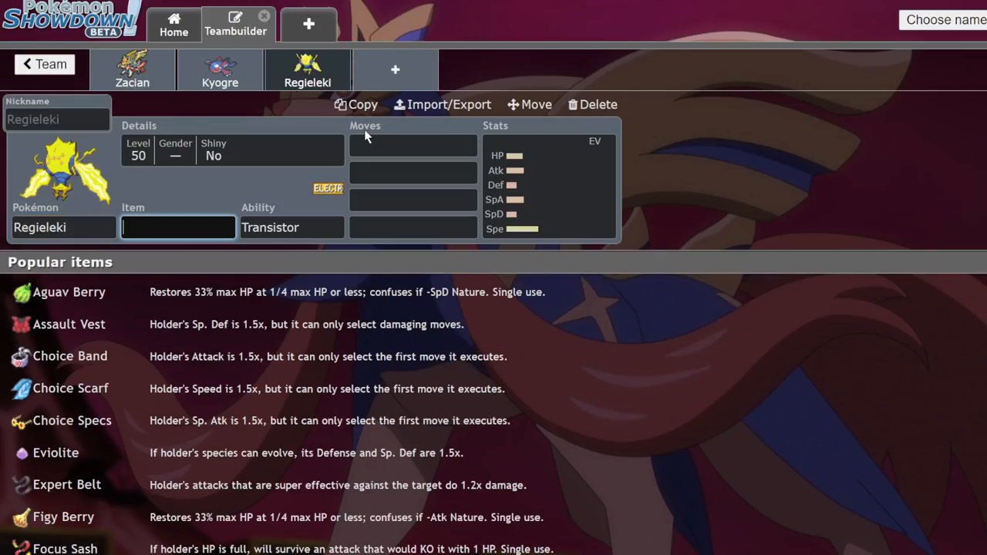
click(395, 68)
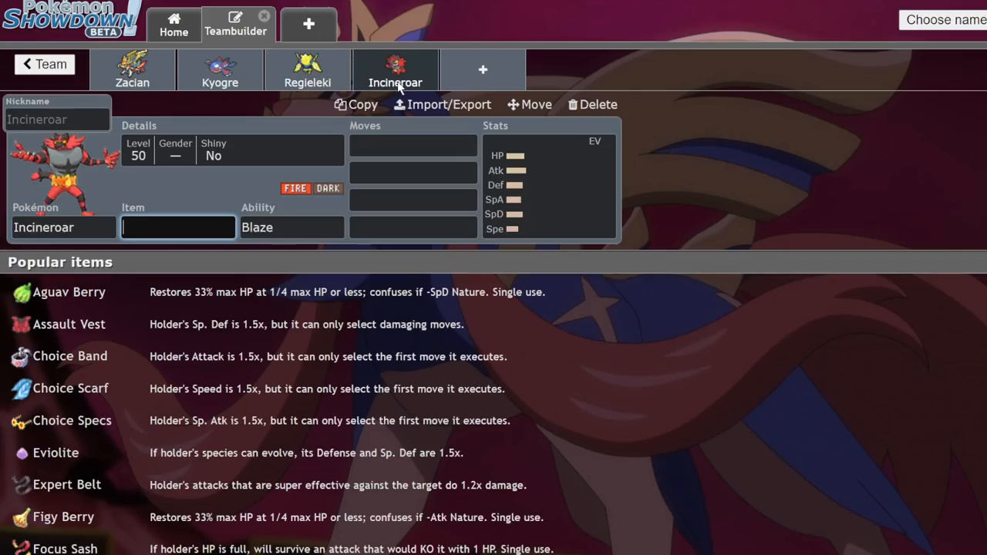
Add Tornadus and Rillaboom, then delete every member, leaving the team empty.
click(592, 105)
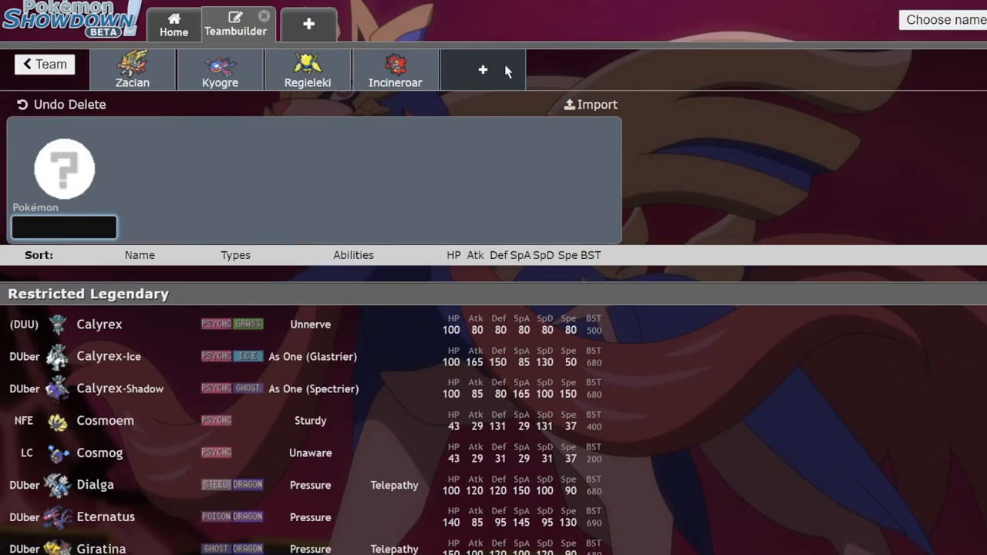
click(483, 71)
text(rill)
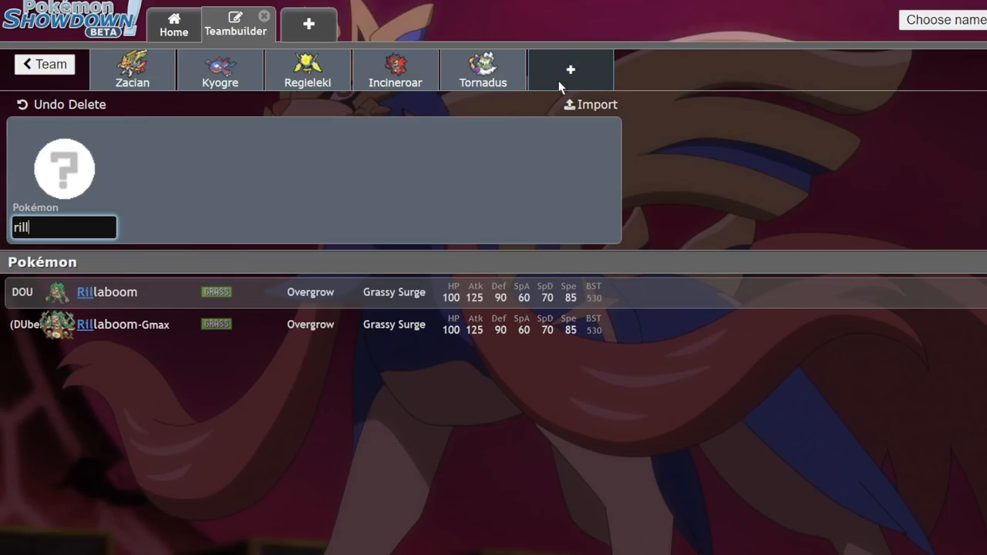
click(106, 291)
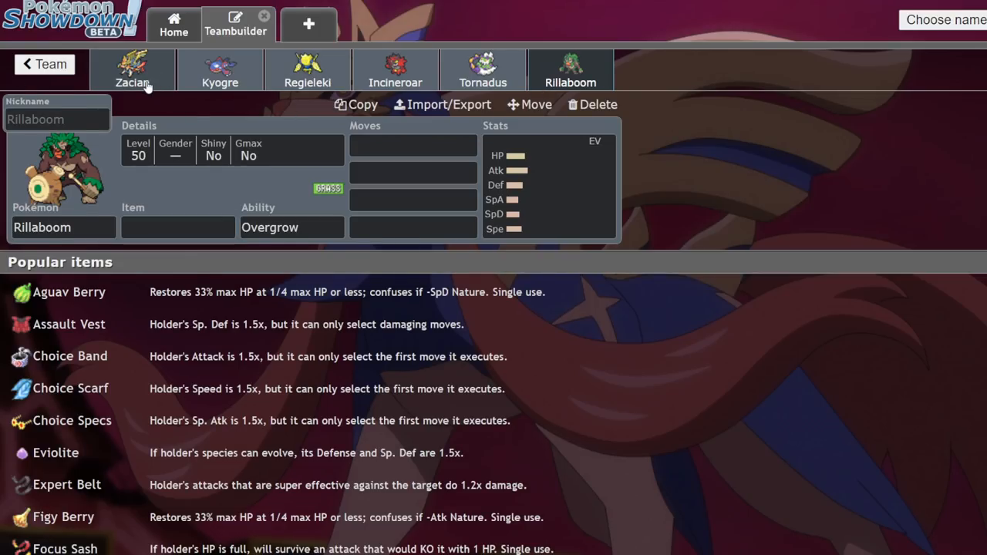
click(592, 105)
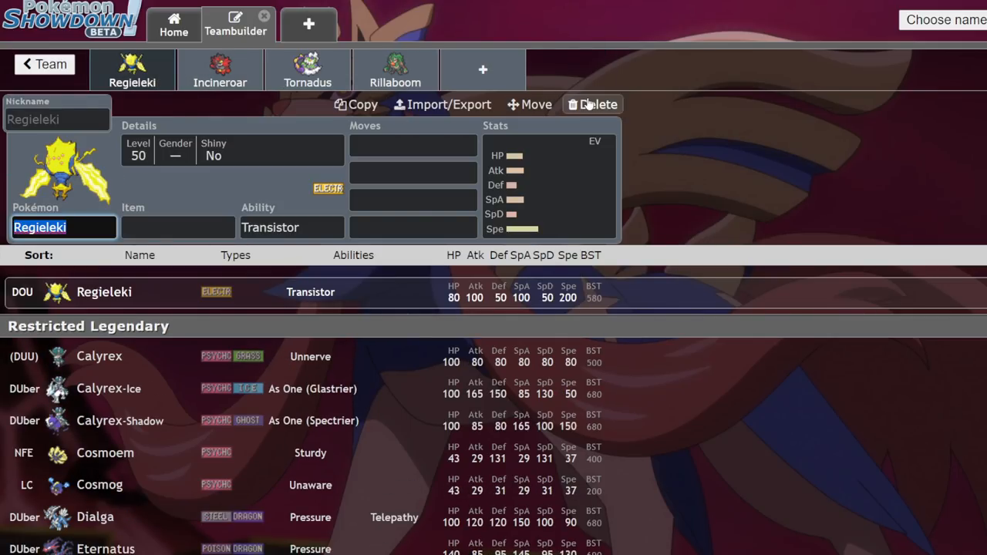
click(592, 105)
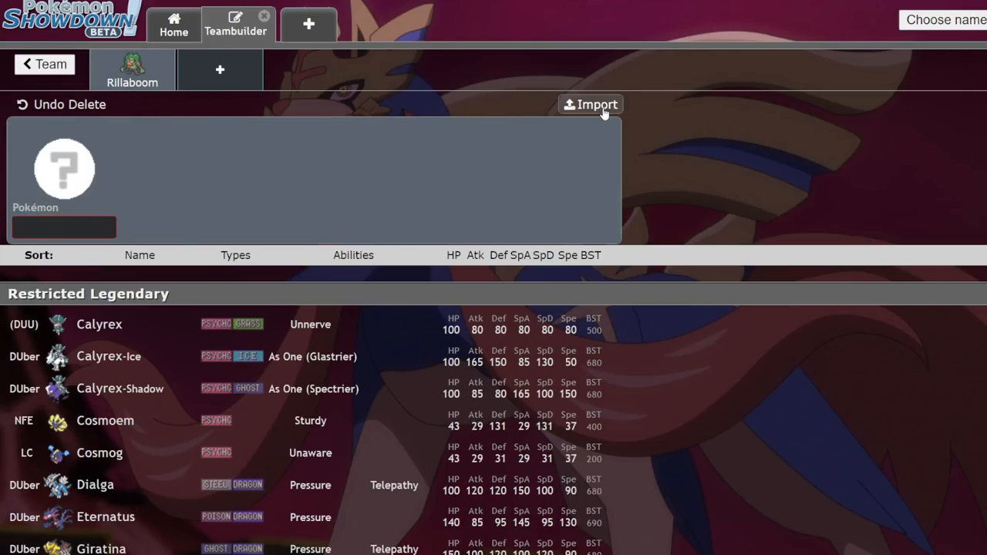
click(64, 227)
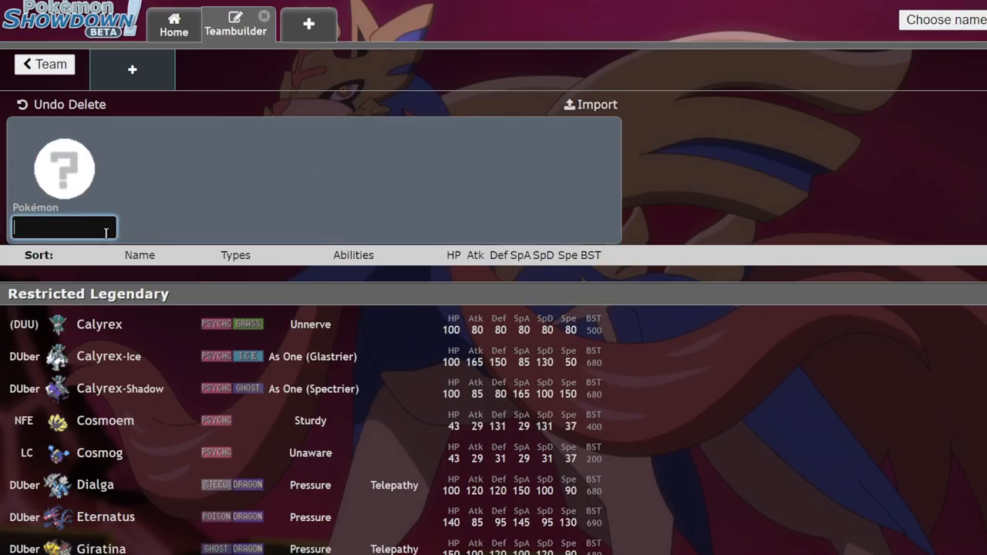
Add Zacian, then add and delete Calyrex-Shadow, leaving Zacian alone.
text(zaci)
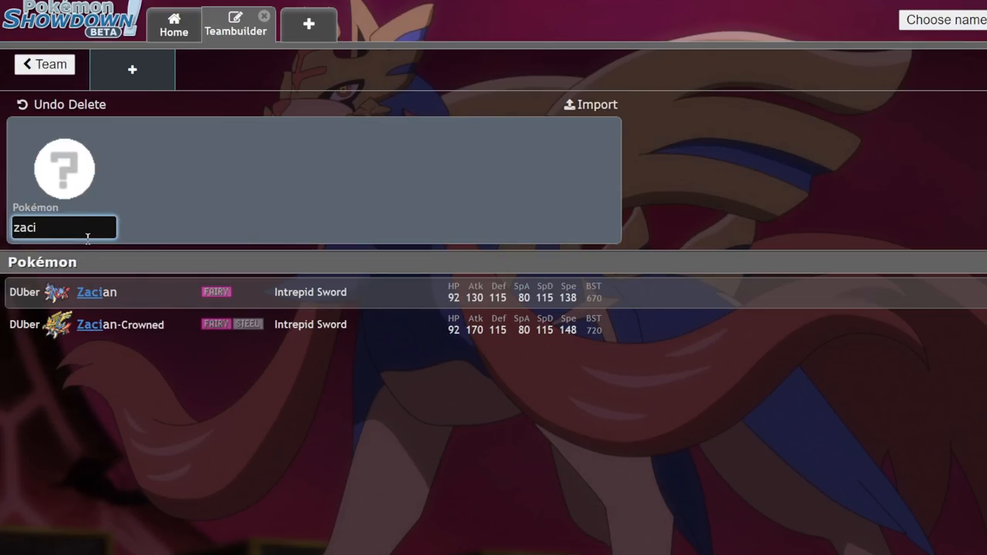
click(95, 292)
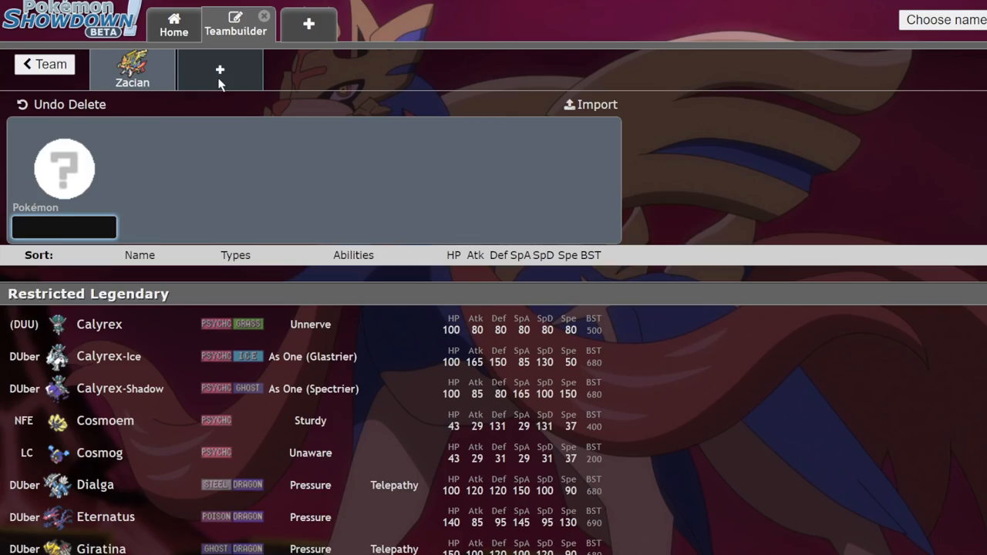
text(cal)
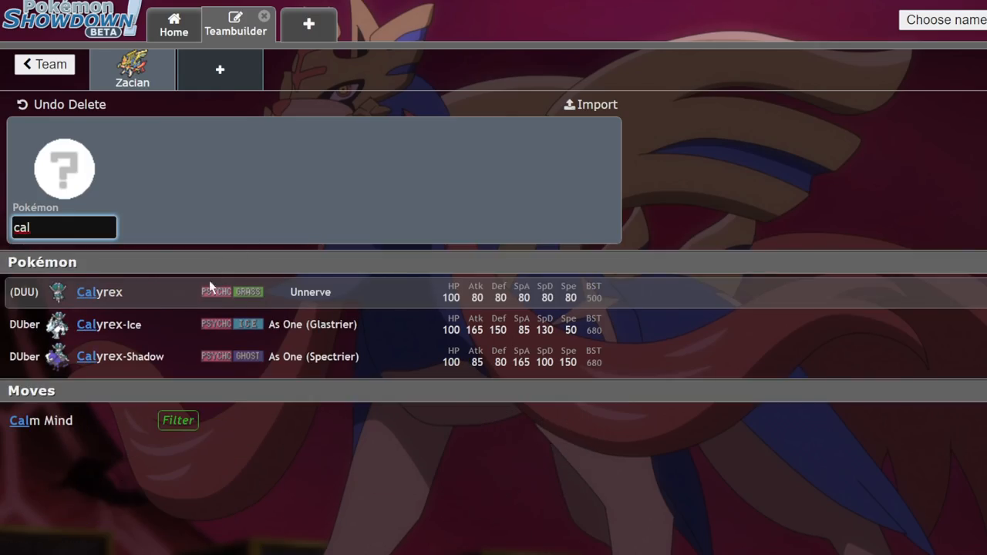
click(120, 355)
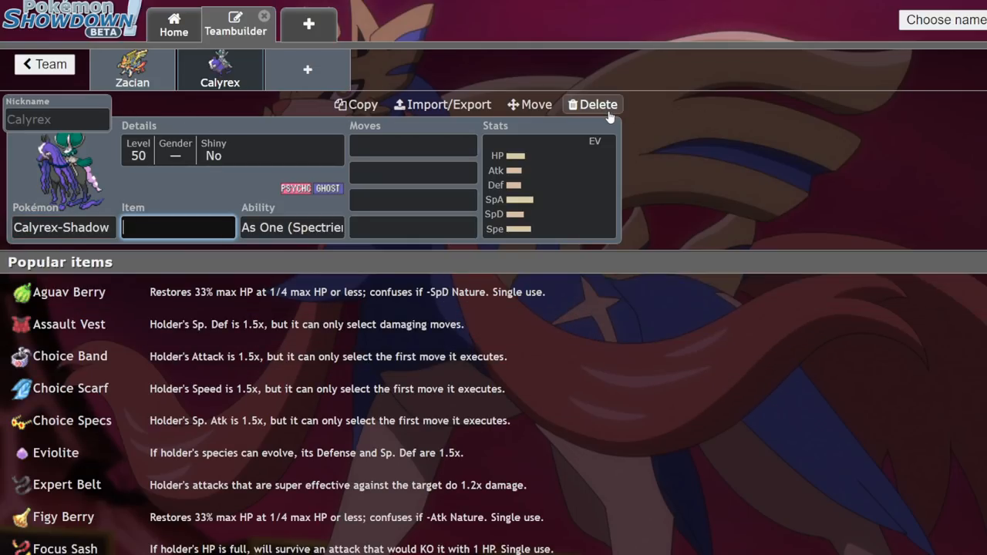
click(592, 105)
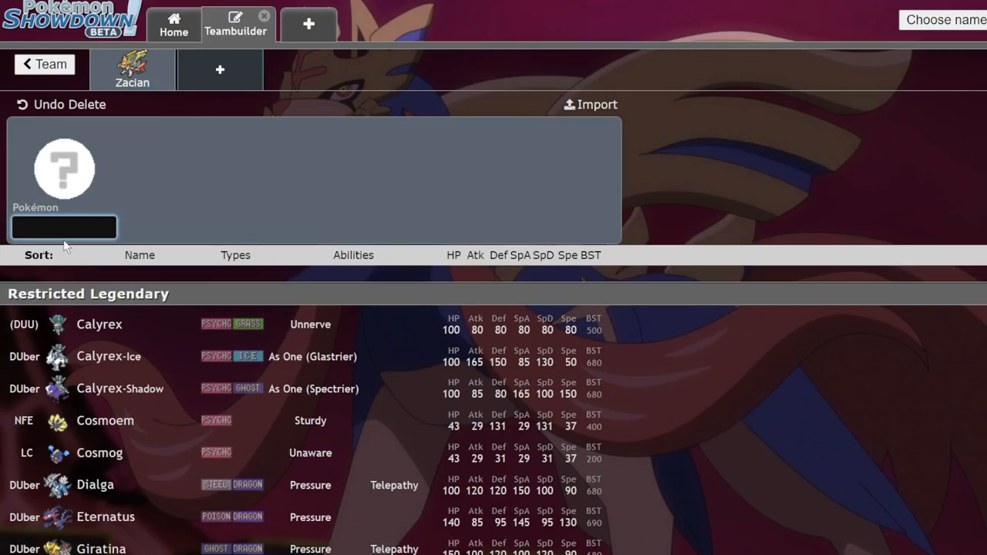
Add Yveltal to the team and compare its set against Zacian-Crowned's.
click(63, 228)
text(Yveltal)
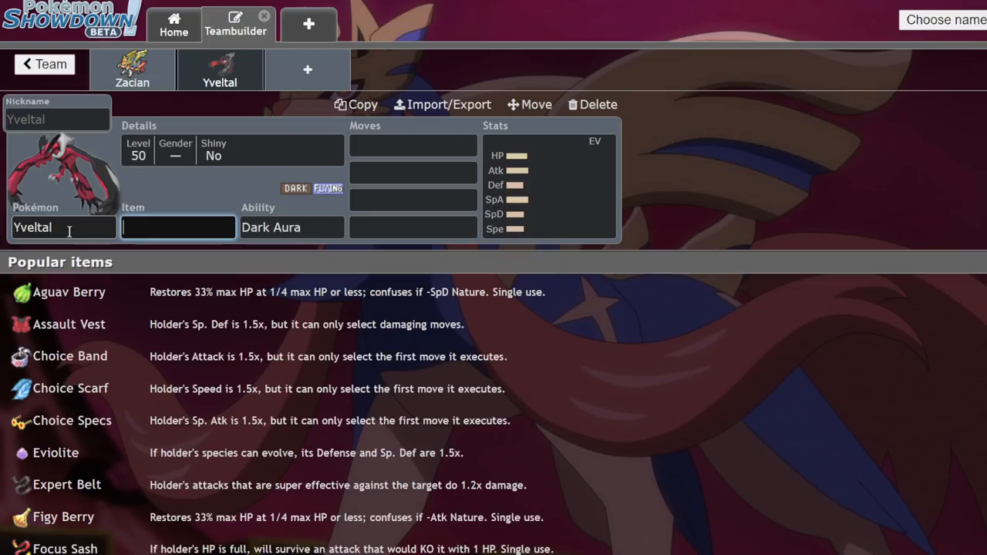
click(133, 70)
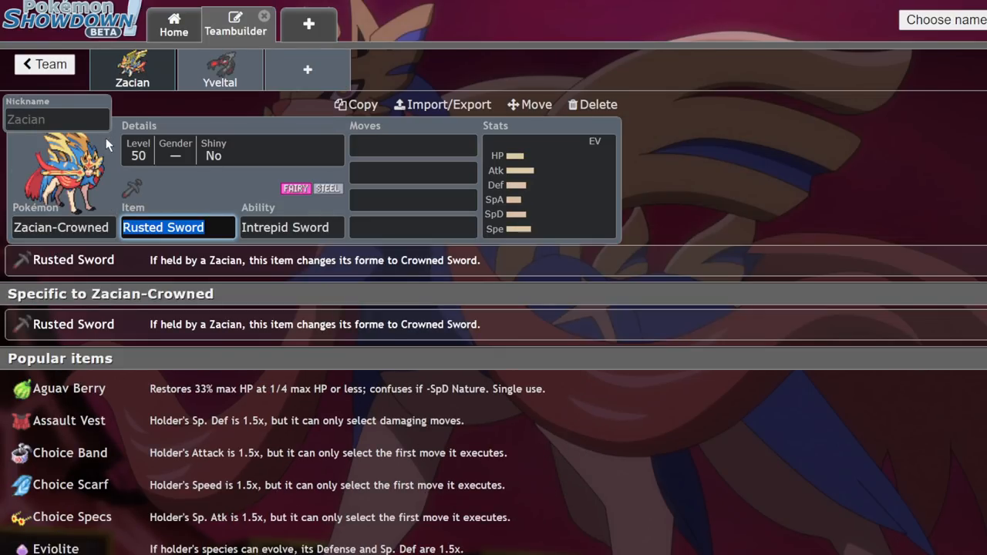
click(219, 70)
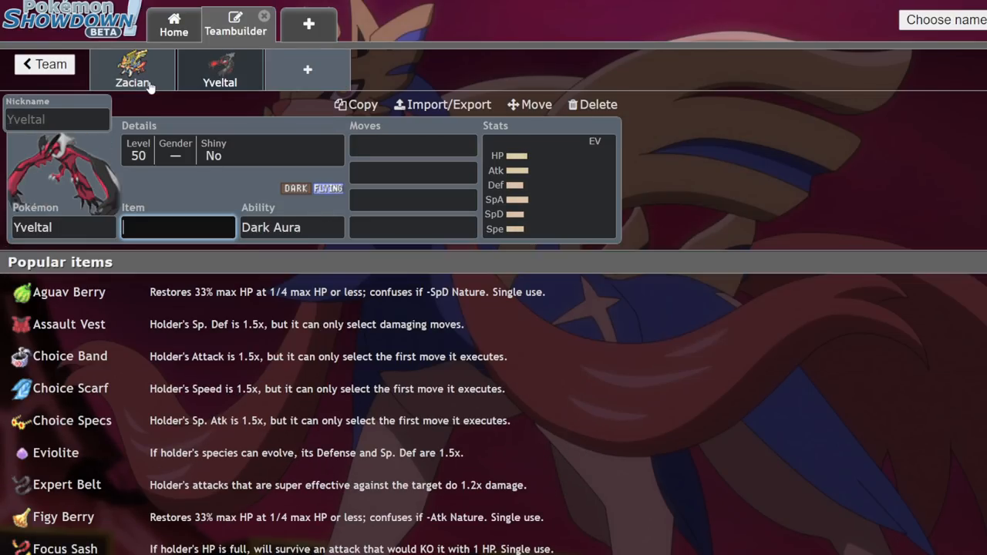
click(133, 69)
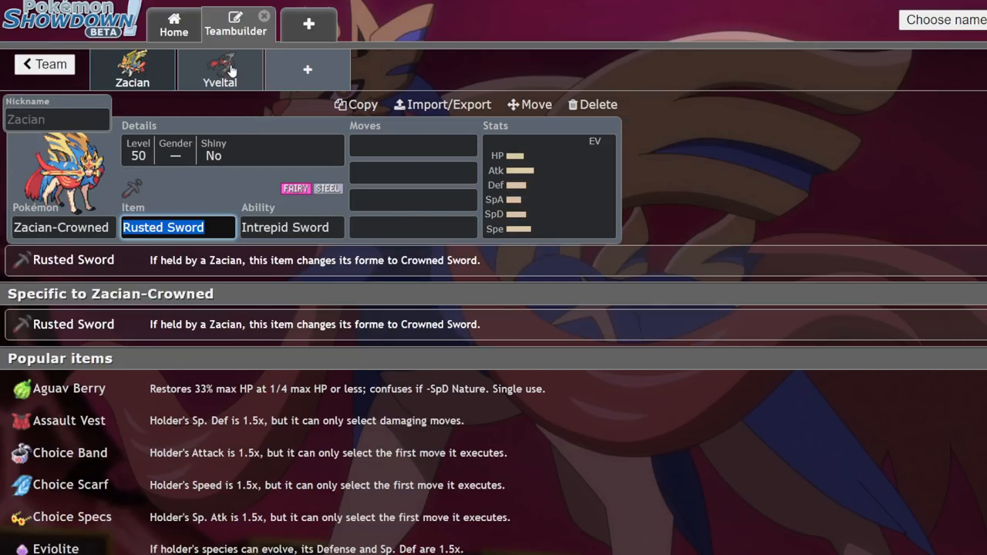
click(219, 70)
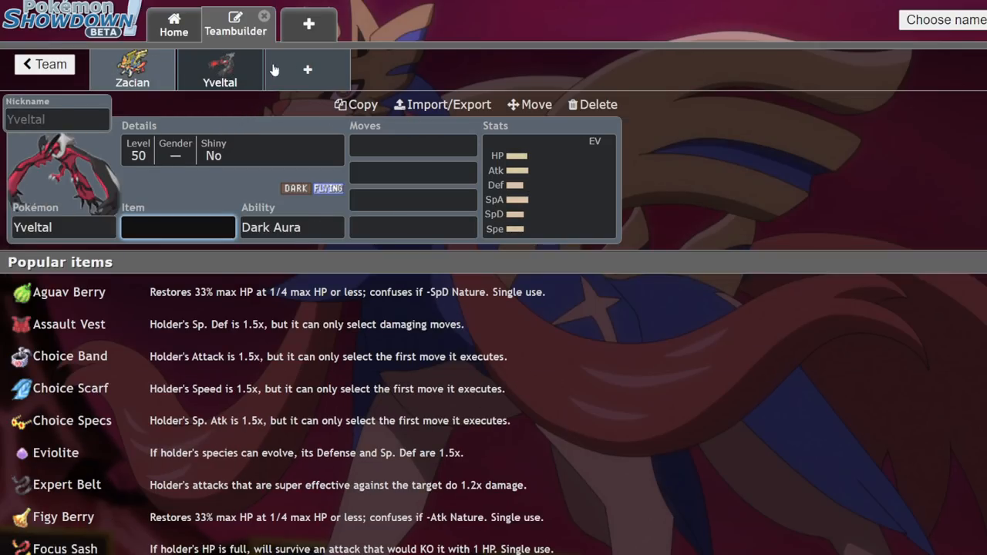
Give Yveltal Weakness Policy with Oblivion Wing, Dark Pulse and Snarl as moves.
click(413, 145)
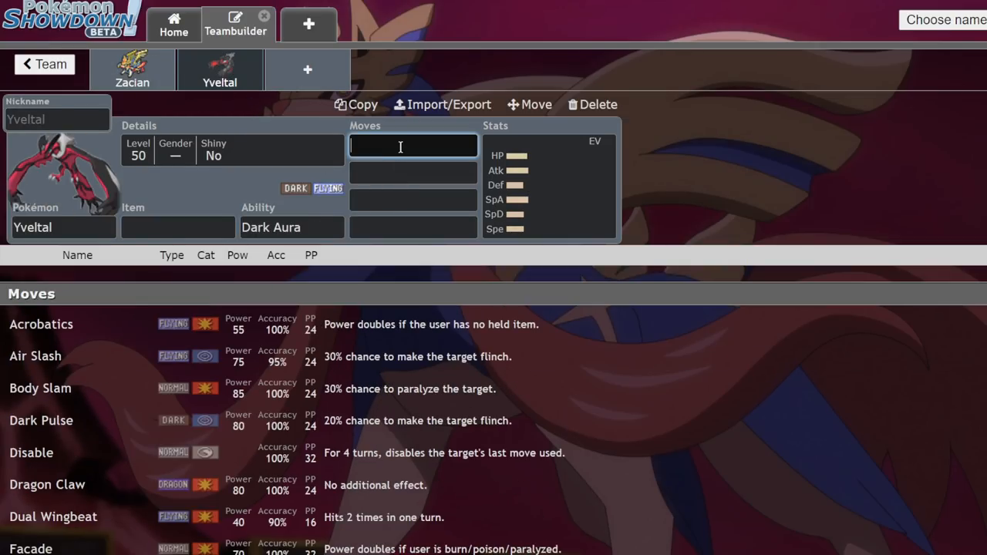
click(178, 227)
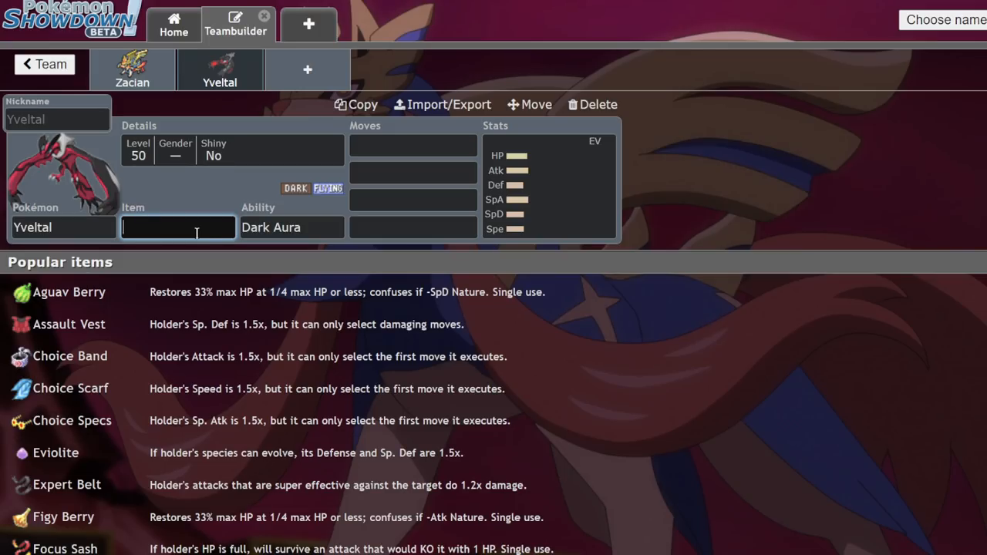
text(Weakness Policy)
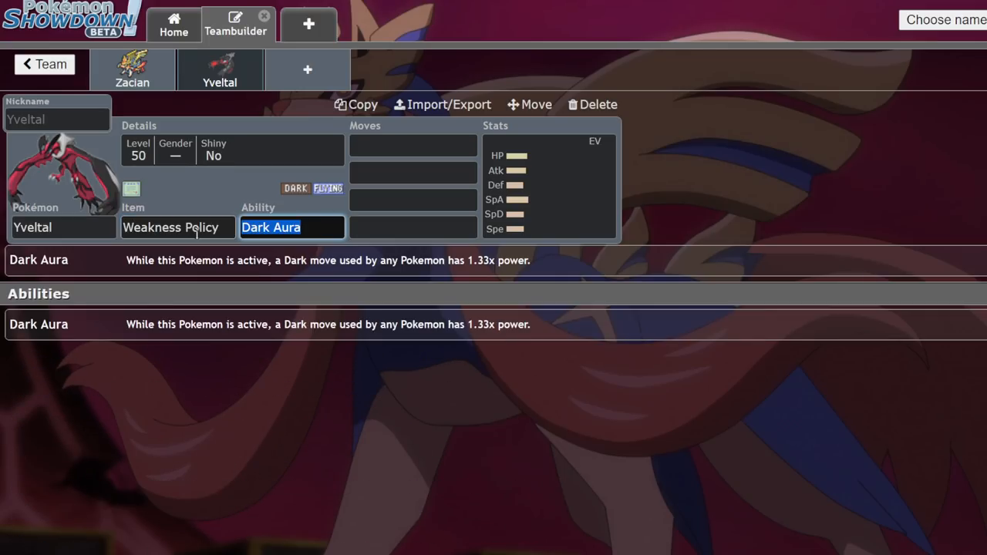
click(413, 145)
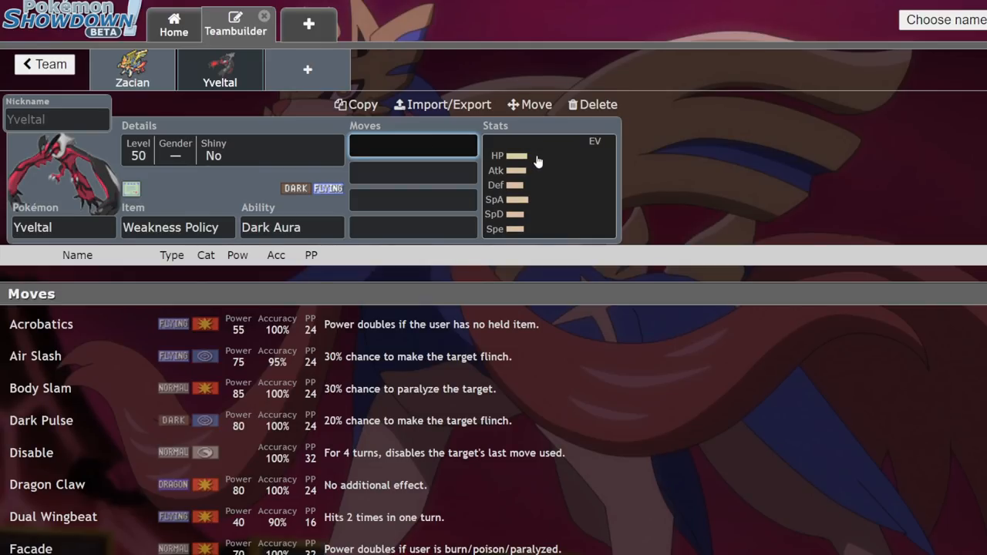
text(d)
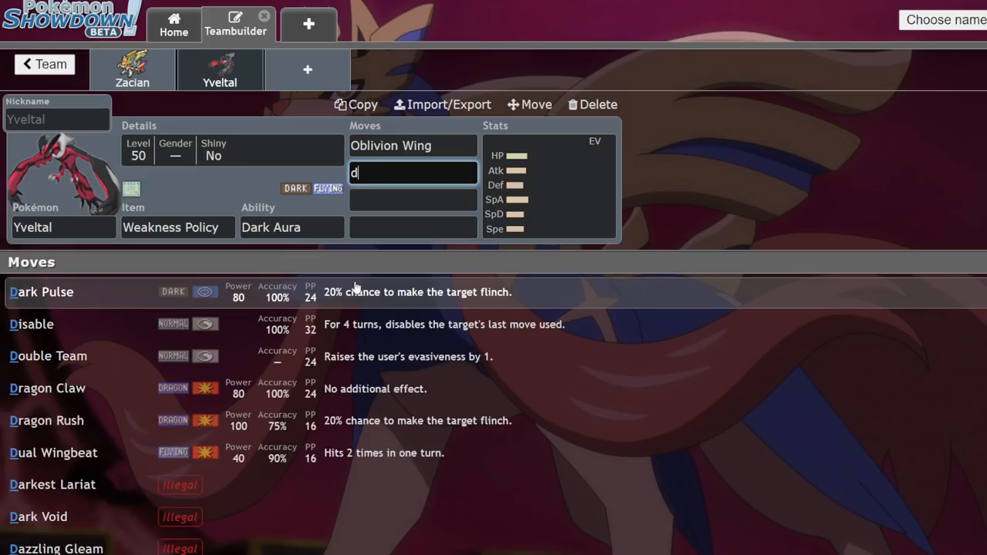
text(dn)
click(413, 199)
text(Snarl)
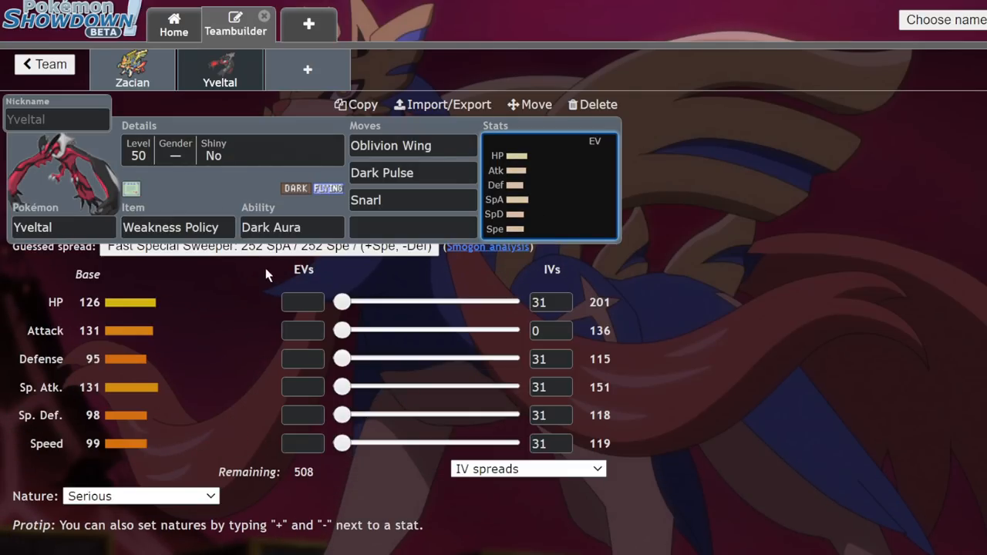
Delete Yveltal from the team, leaving Zacian and a blank slot.
click(291, 227)
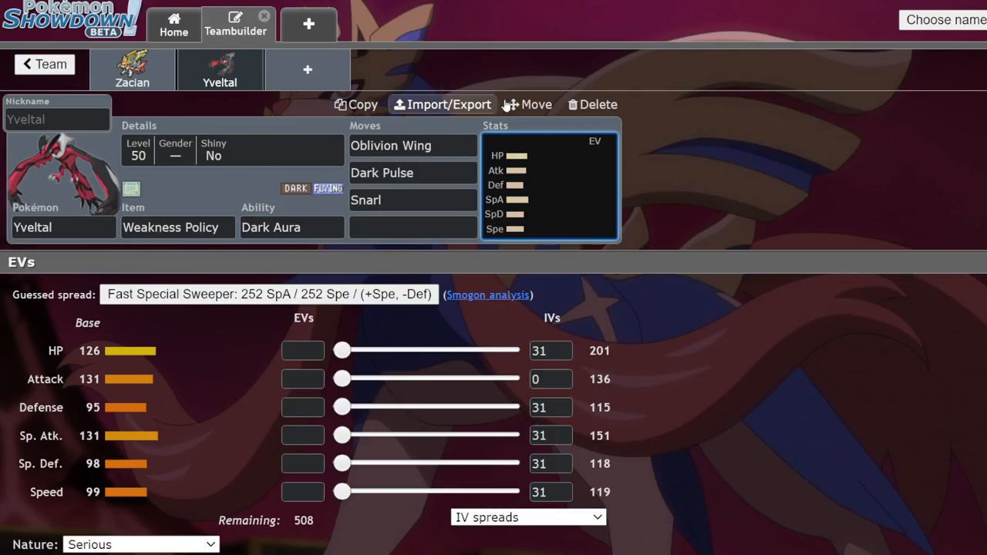
click(592, 105)
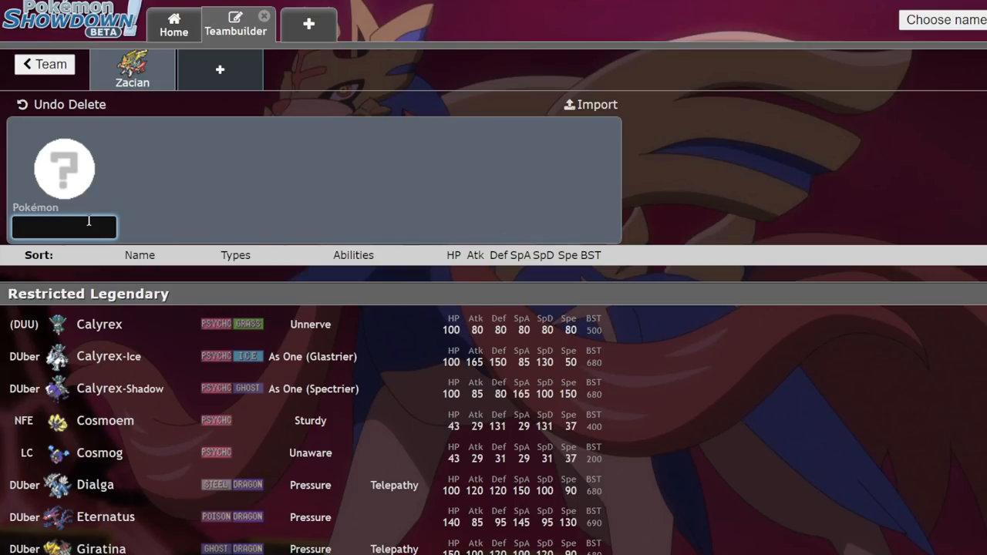
Return to the teams list, reopen Untitled 360 and select Zacian-Crowned's Pokémon field.
click(63, 227)
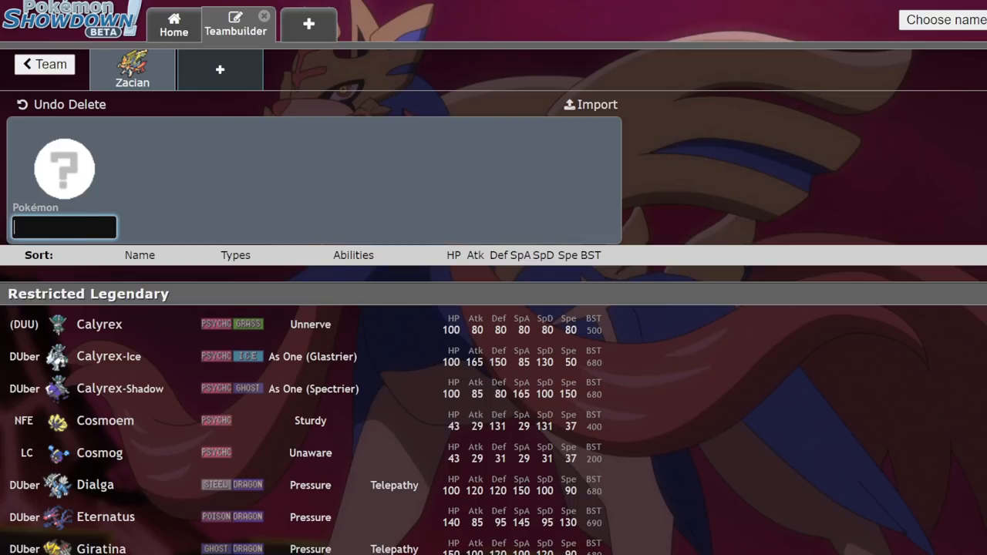
mouse_move(131, 98)
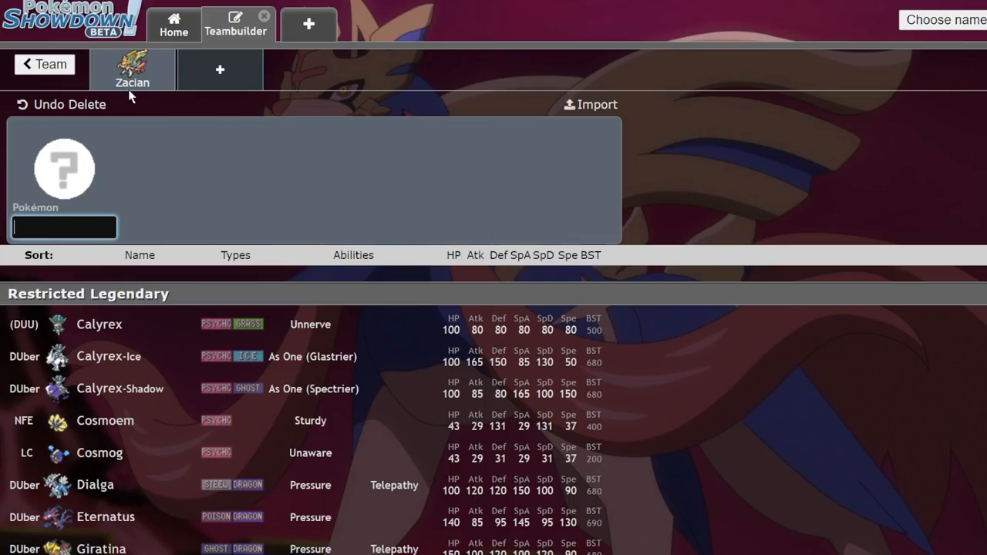
mouse_move(286, 191)
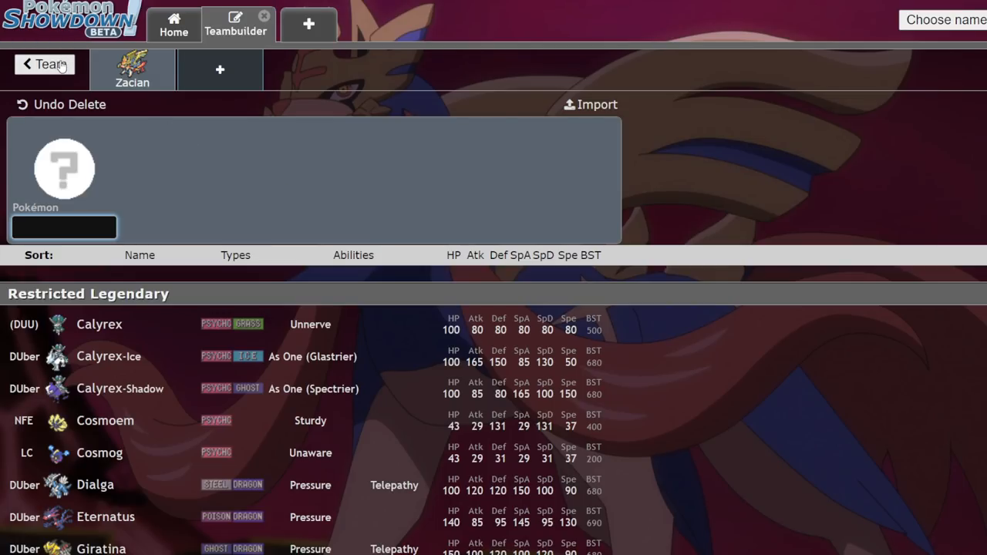
click(43, 64)
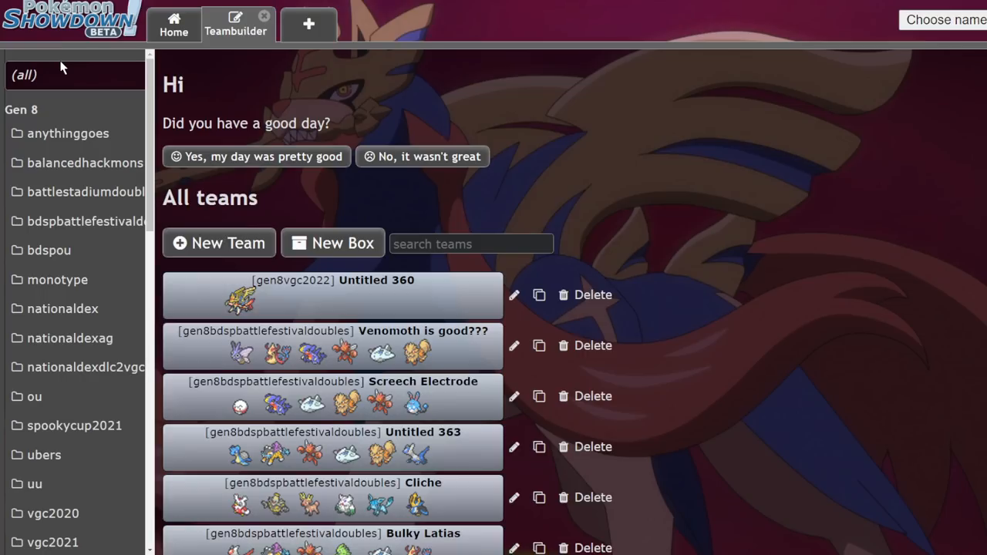
click(332, 294)
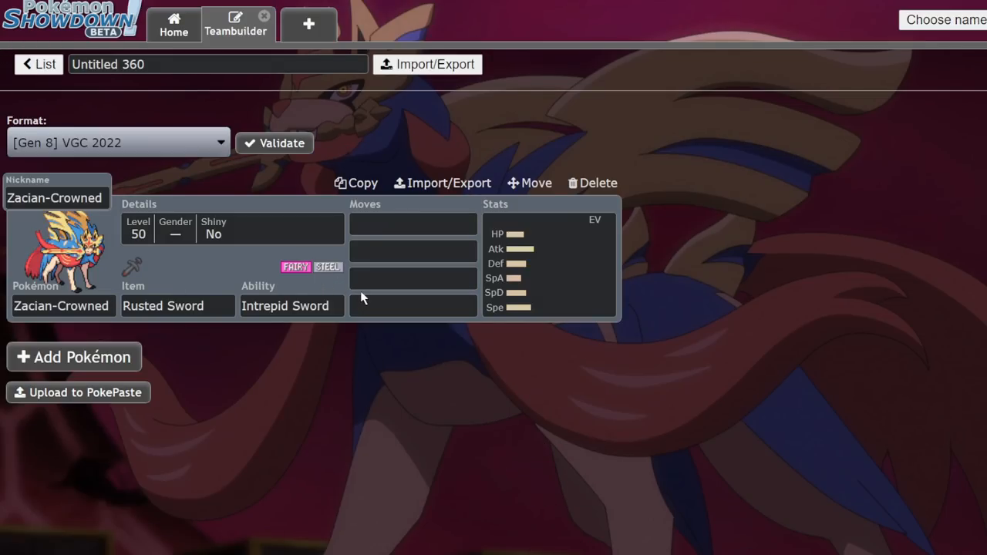
mouse_move(238, 296)
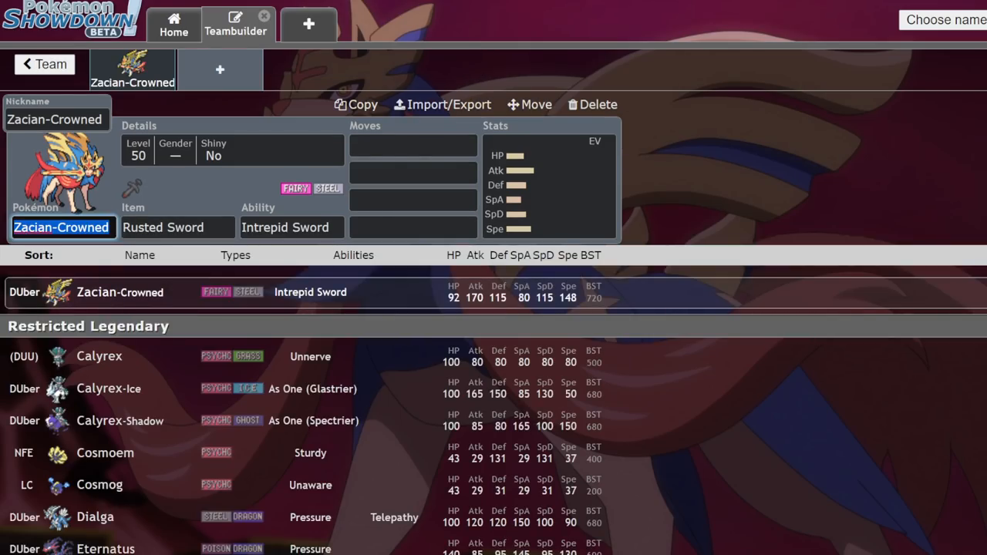
mouse_move(322, 176)
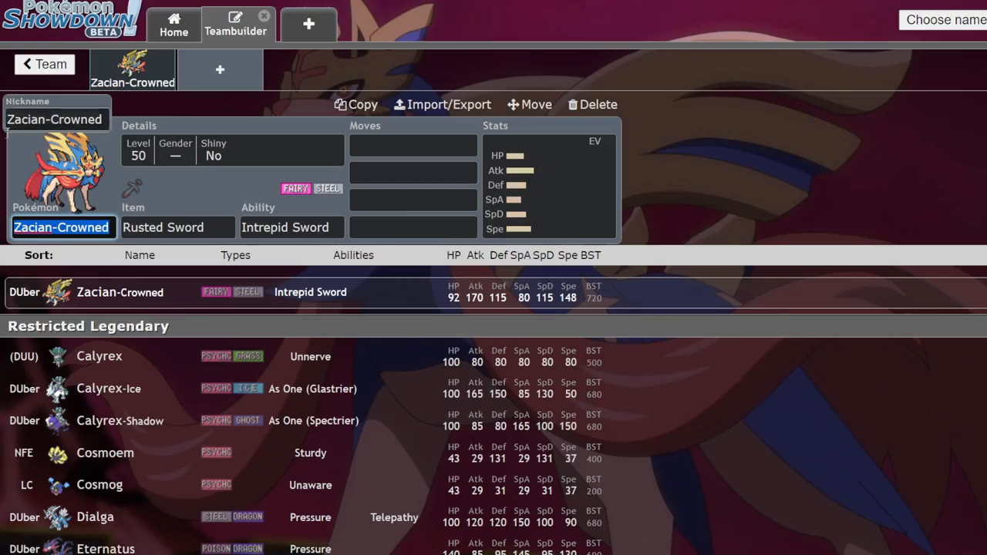
click(292, 227)
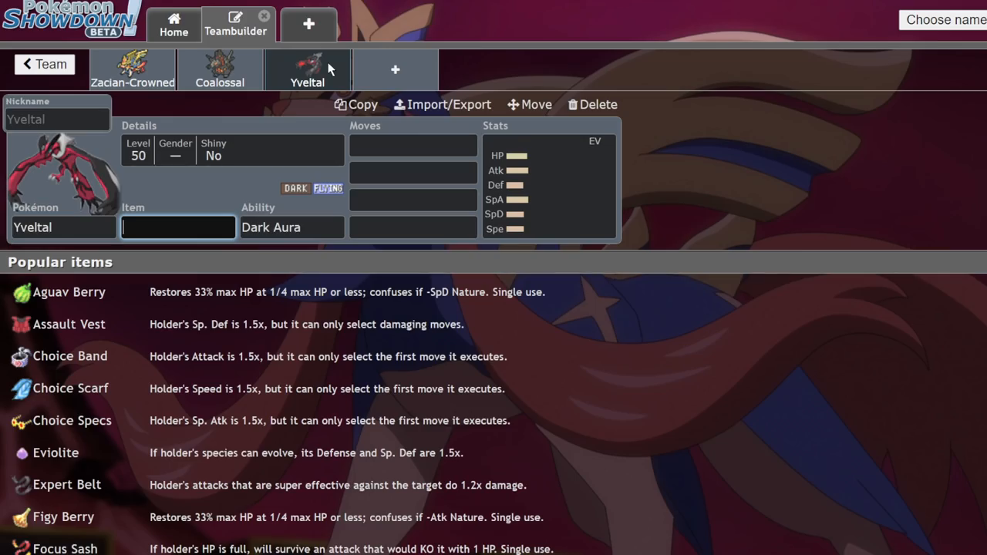
Add Dragapult, Rillaboom and Urshifu-Rapid-Strike to fill the team to six members.
click(394, 70)
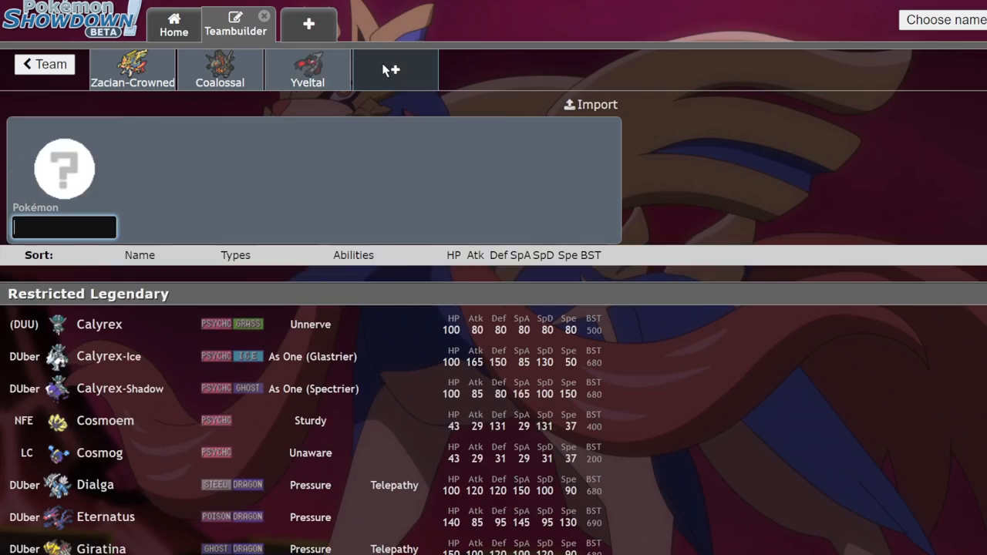
text(drag)
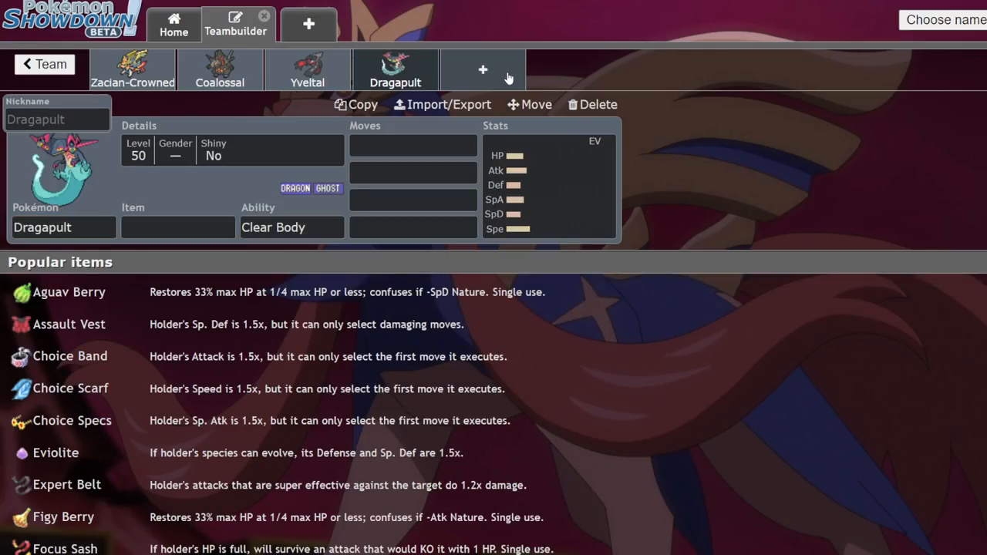
click(483, 69)
text(urs)
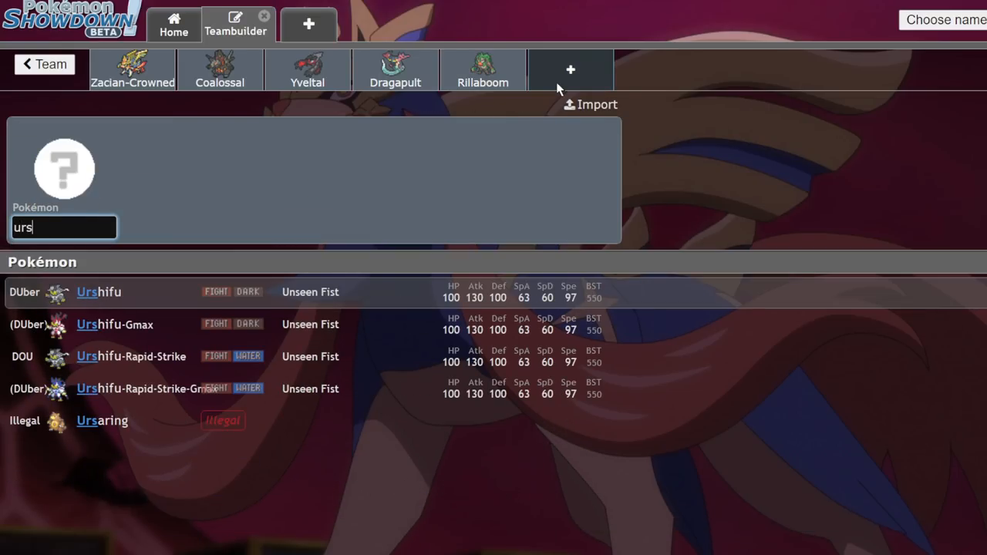
mouse_move(176, 356)
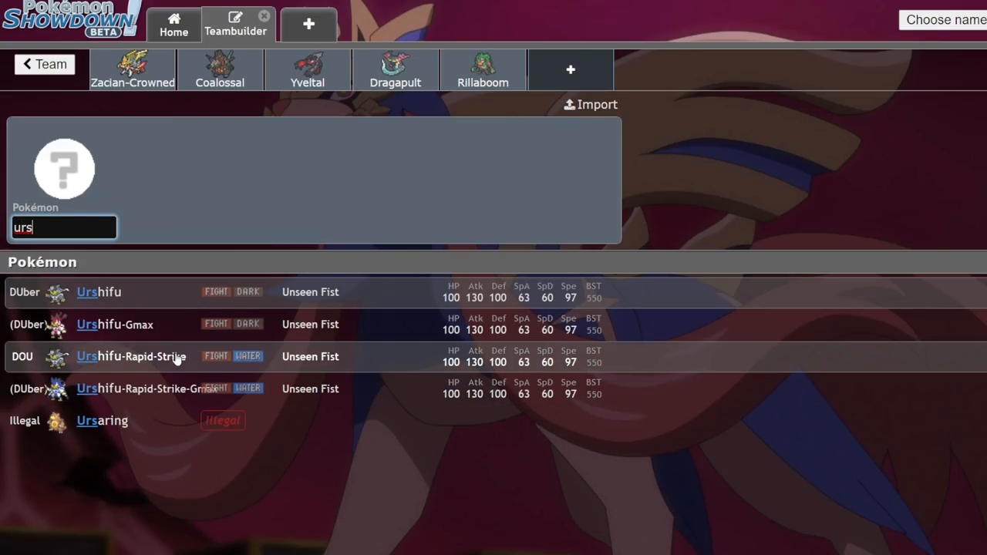
click(132, 356)
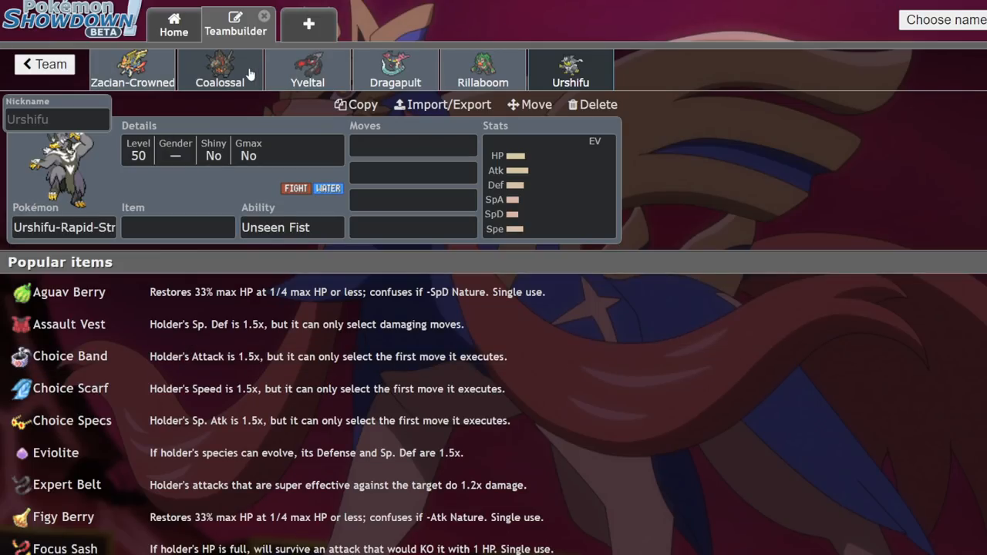
Show the full six-member team overview.
click(309, 70)
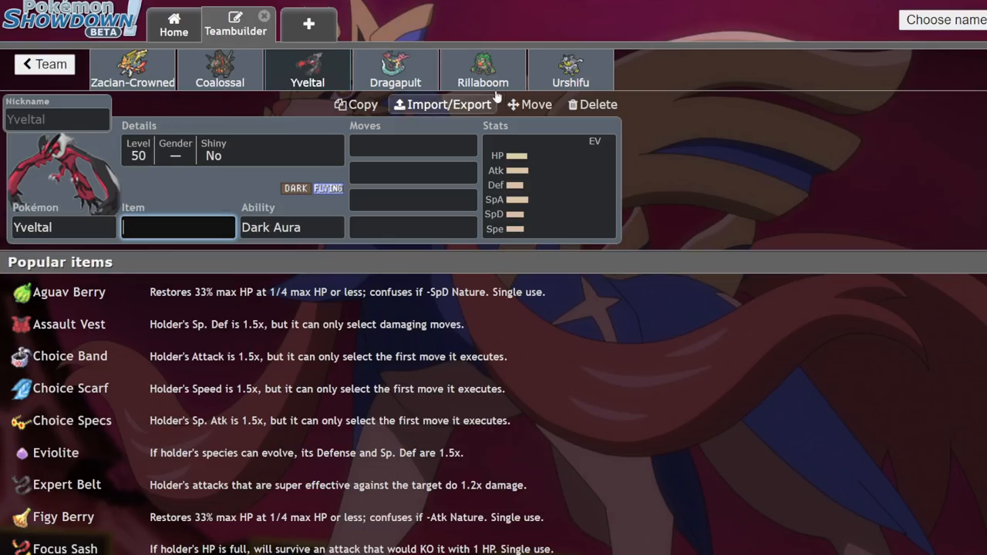
click(45, 65)
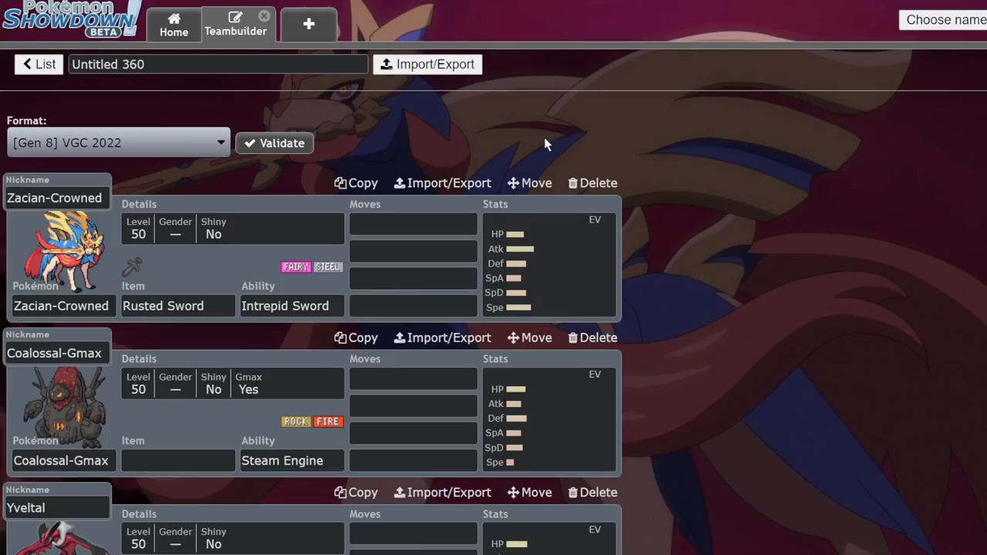
mouse_move(712, 179)
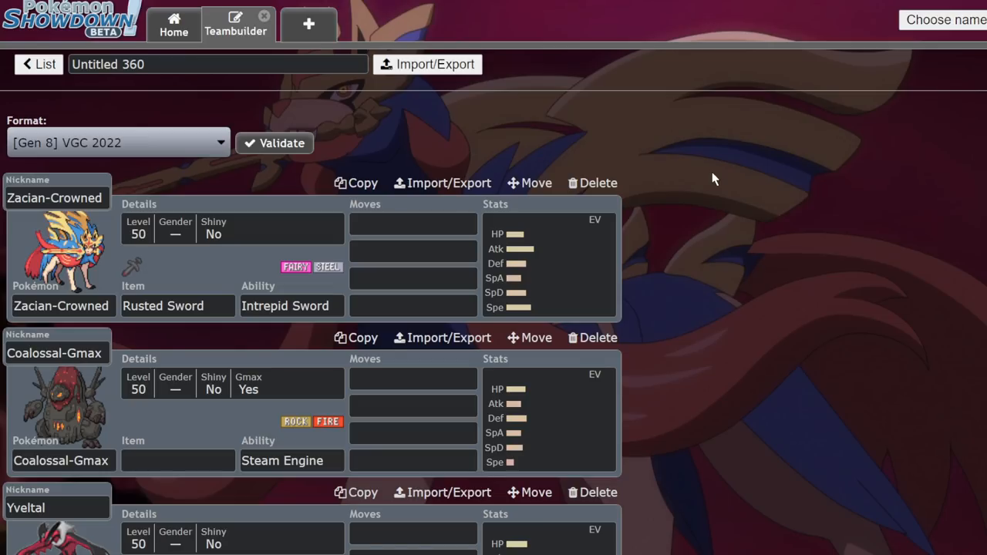
mouse_move(710, 181)
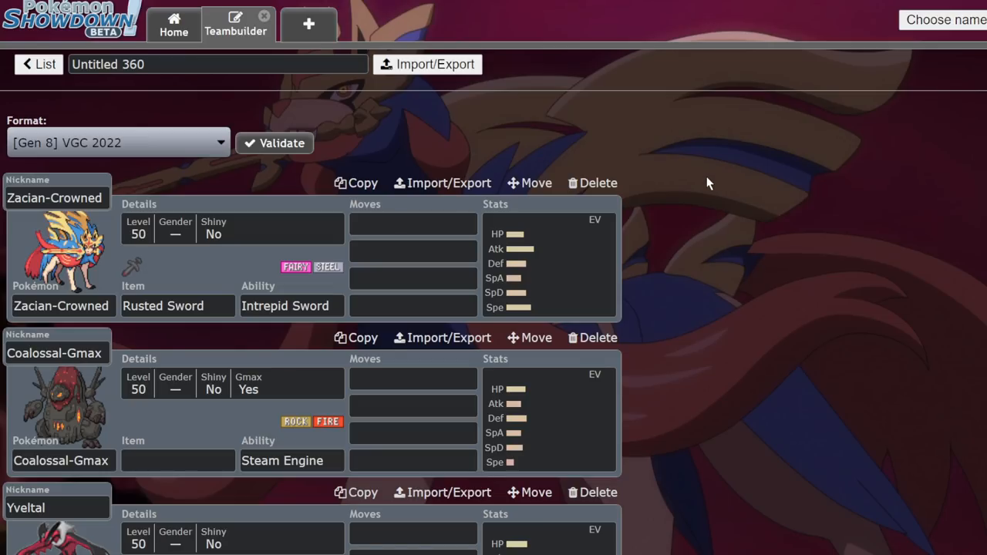
mouse_move(680, 204)
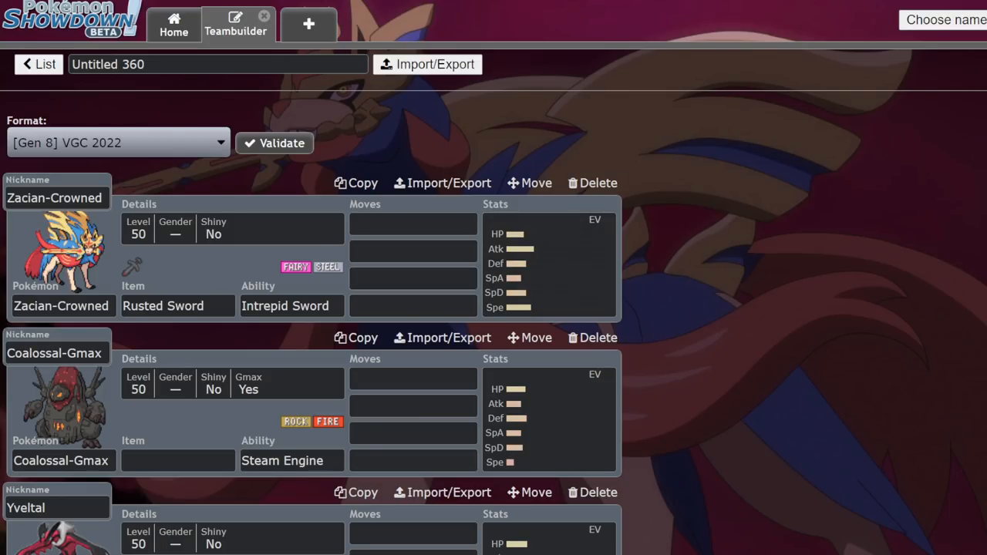
mouse_move(857, 179)
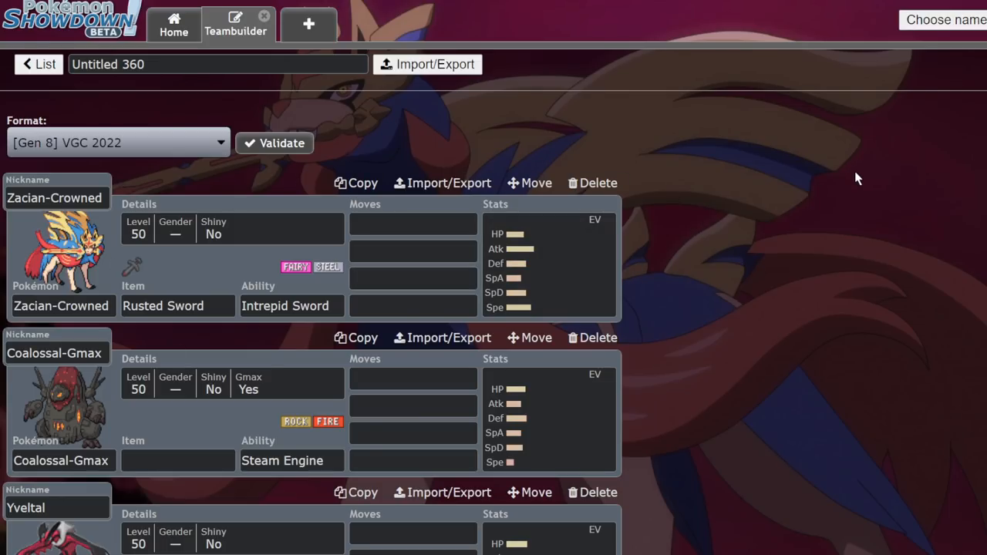
mouse_move(755, 28)
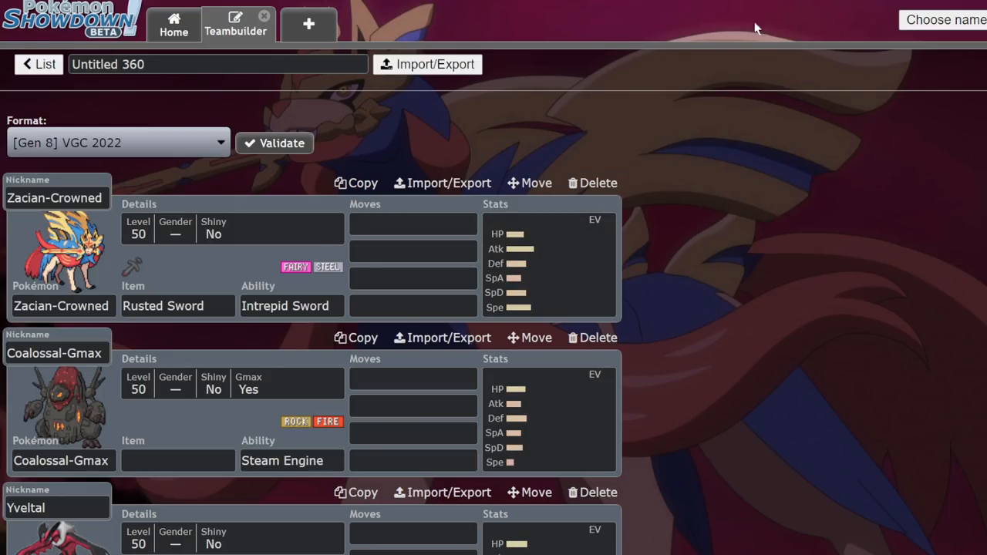